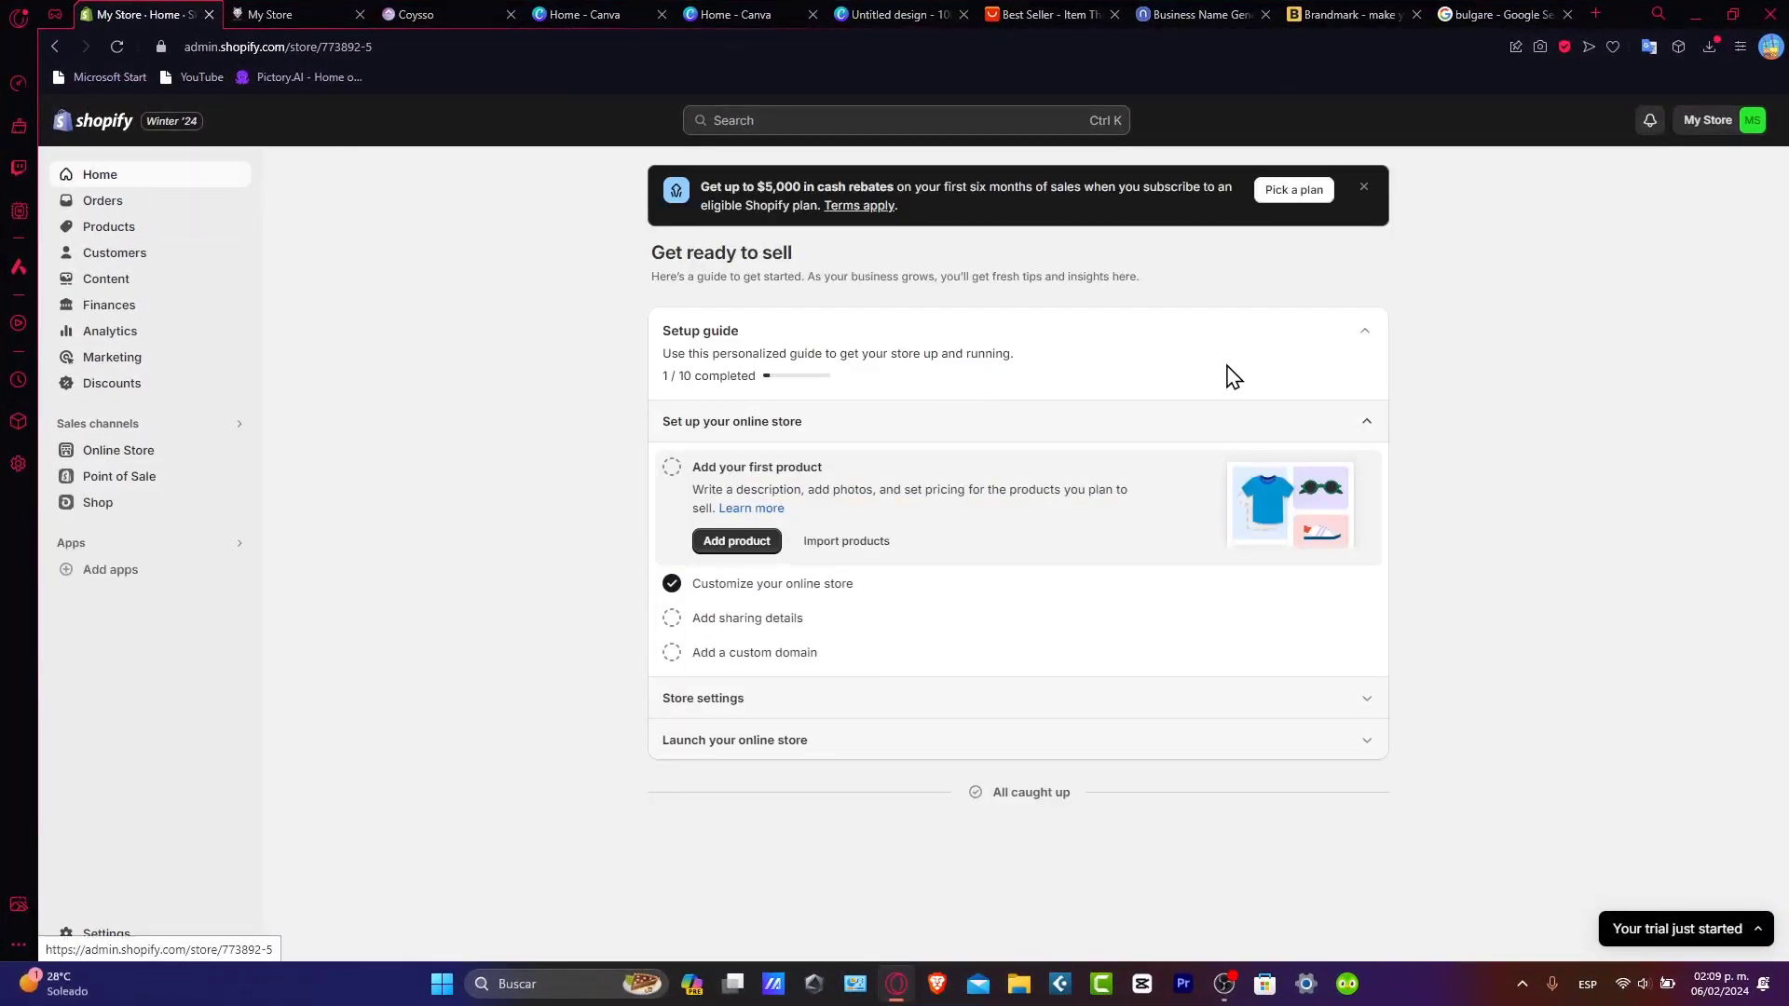
# - Collapse the Setup guide and go to the store Settings
pyautogui.click(1364, 190)
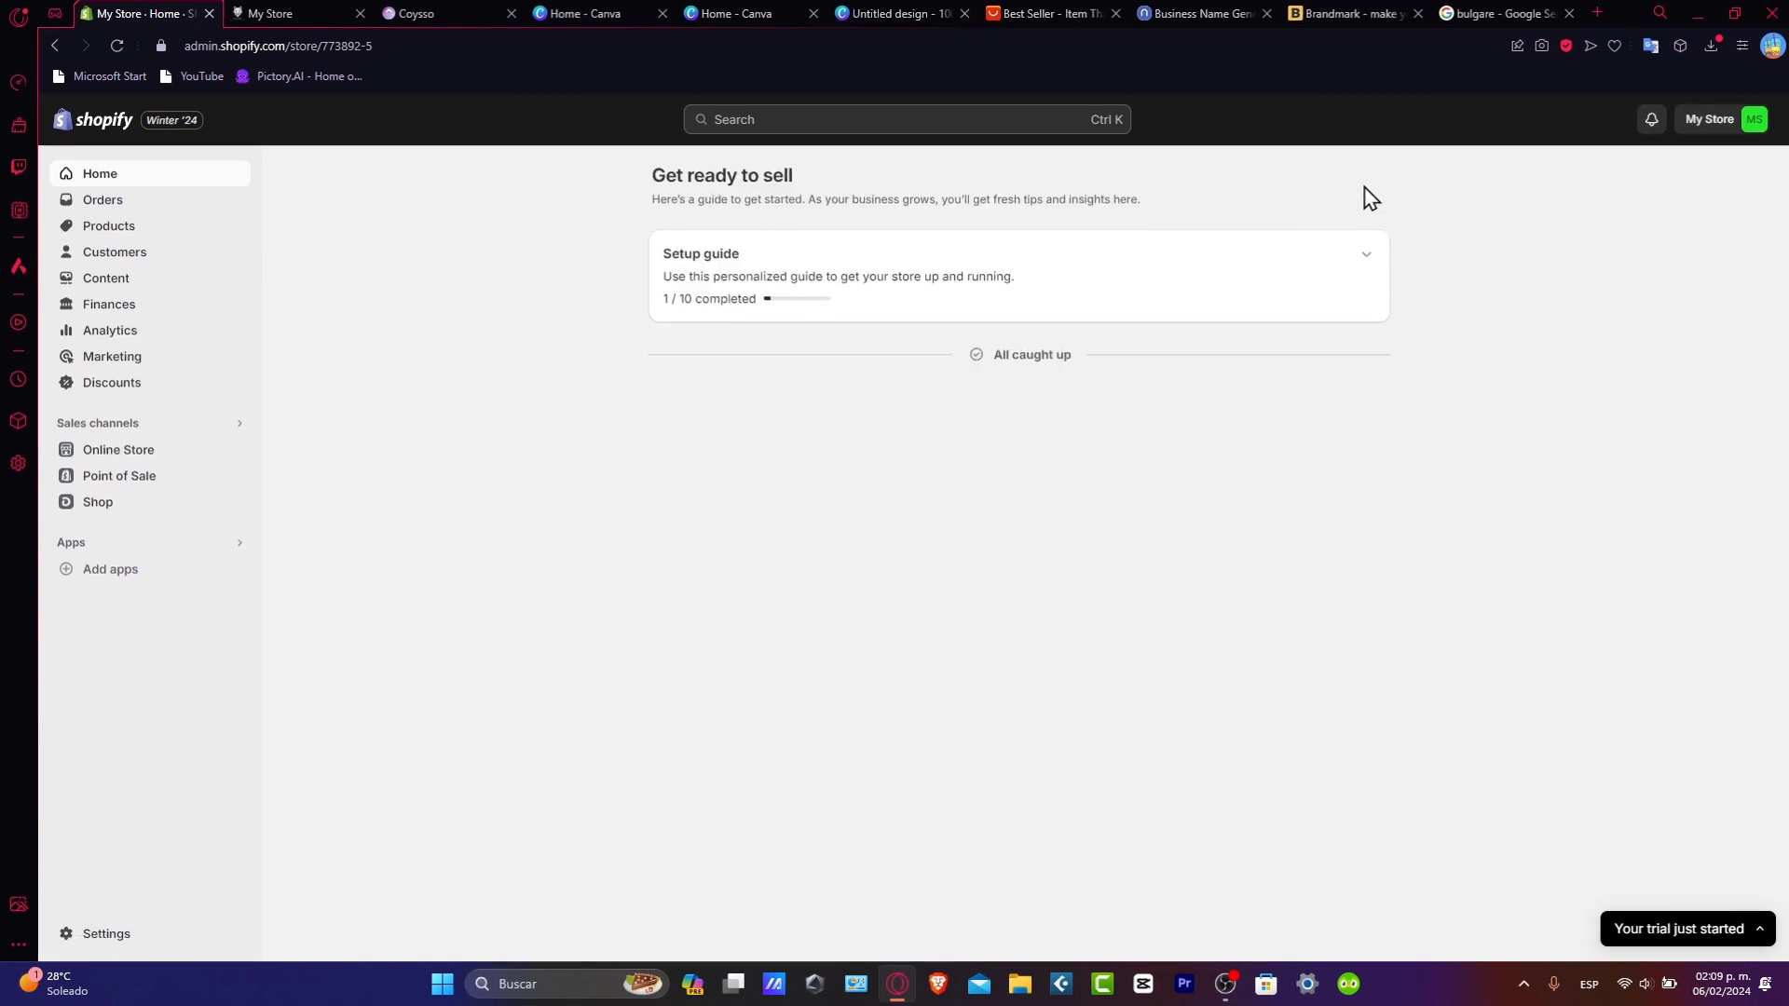
pyautogui.click(106, 934)
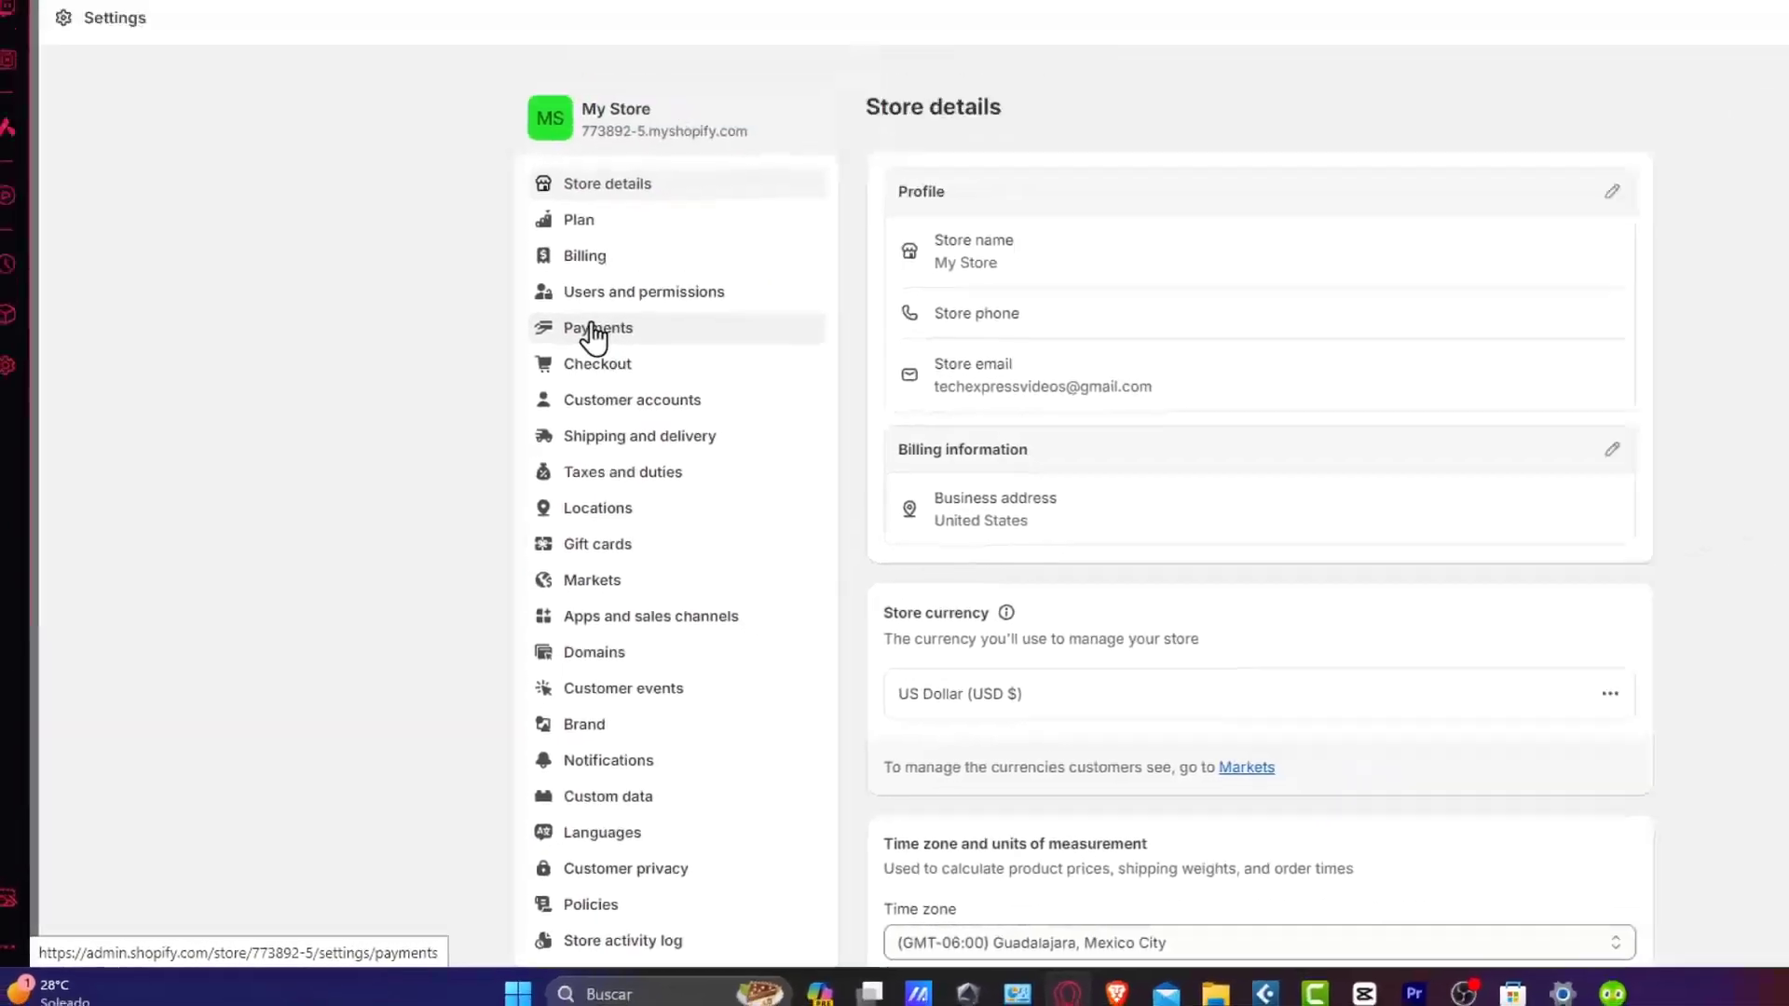
# - Go to the Payments settings and review Shopify Payments' rates and accepted cards
pyautogui.click(598, 328)
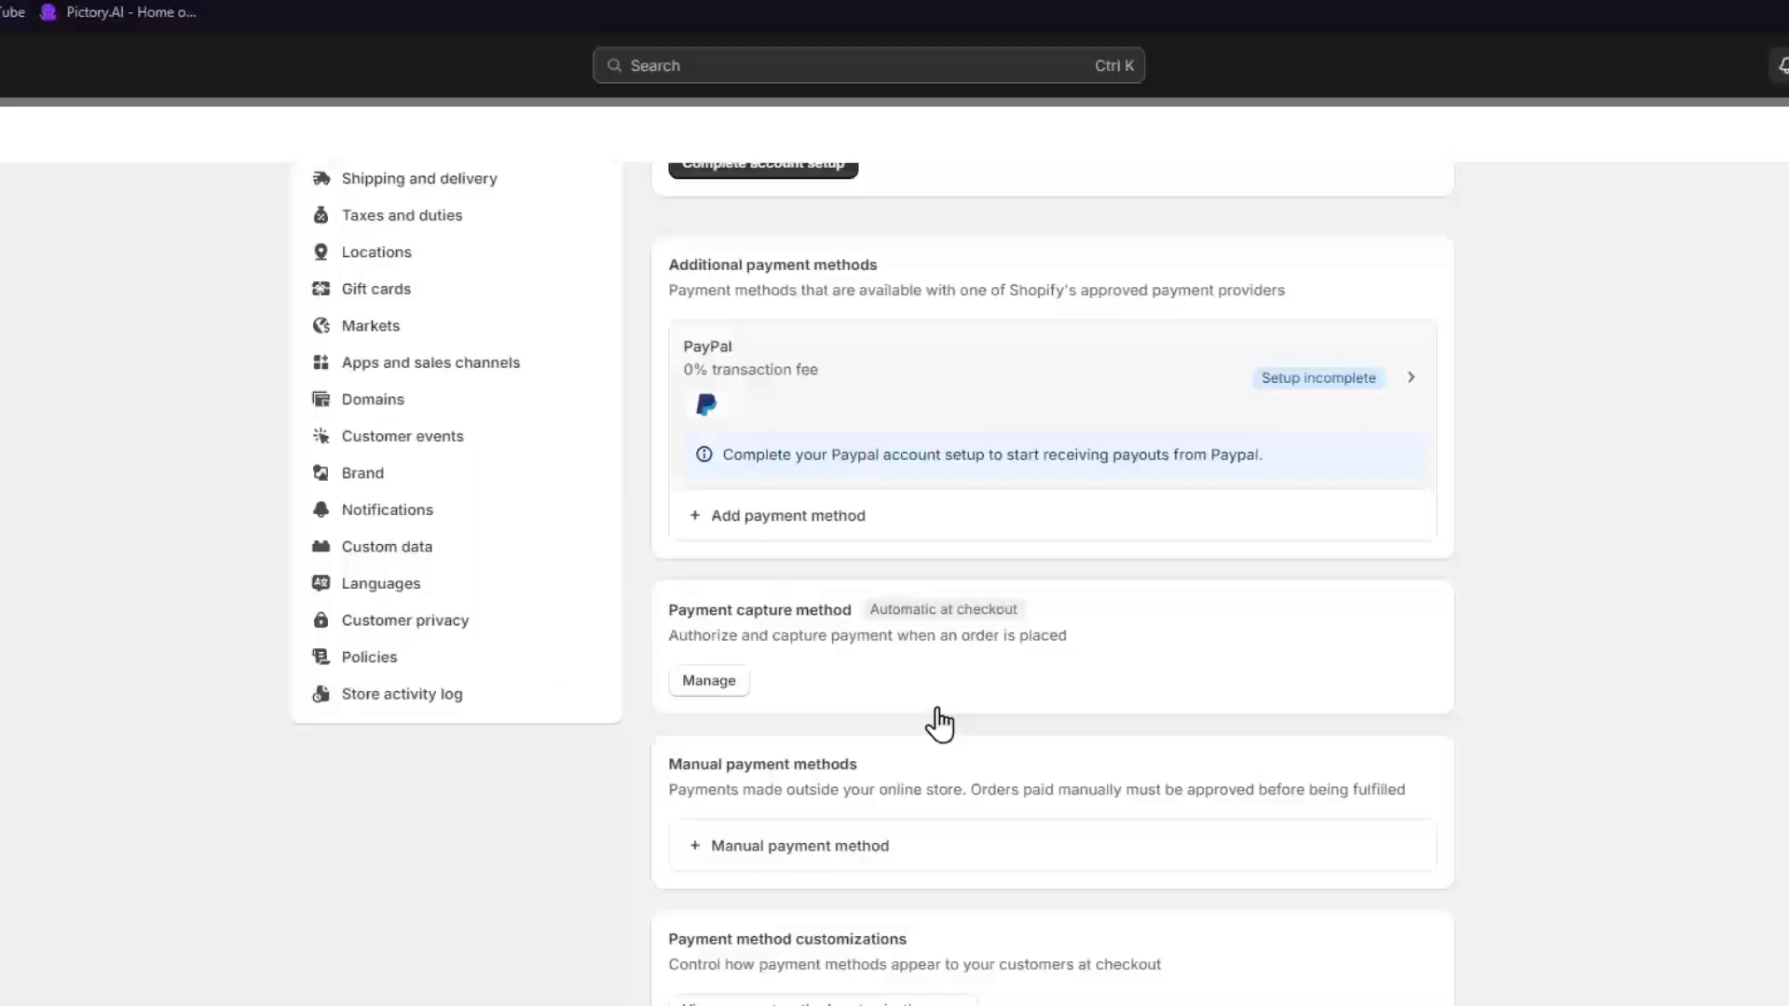
pyautogui.scroll(-3)
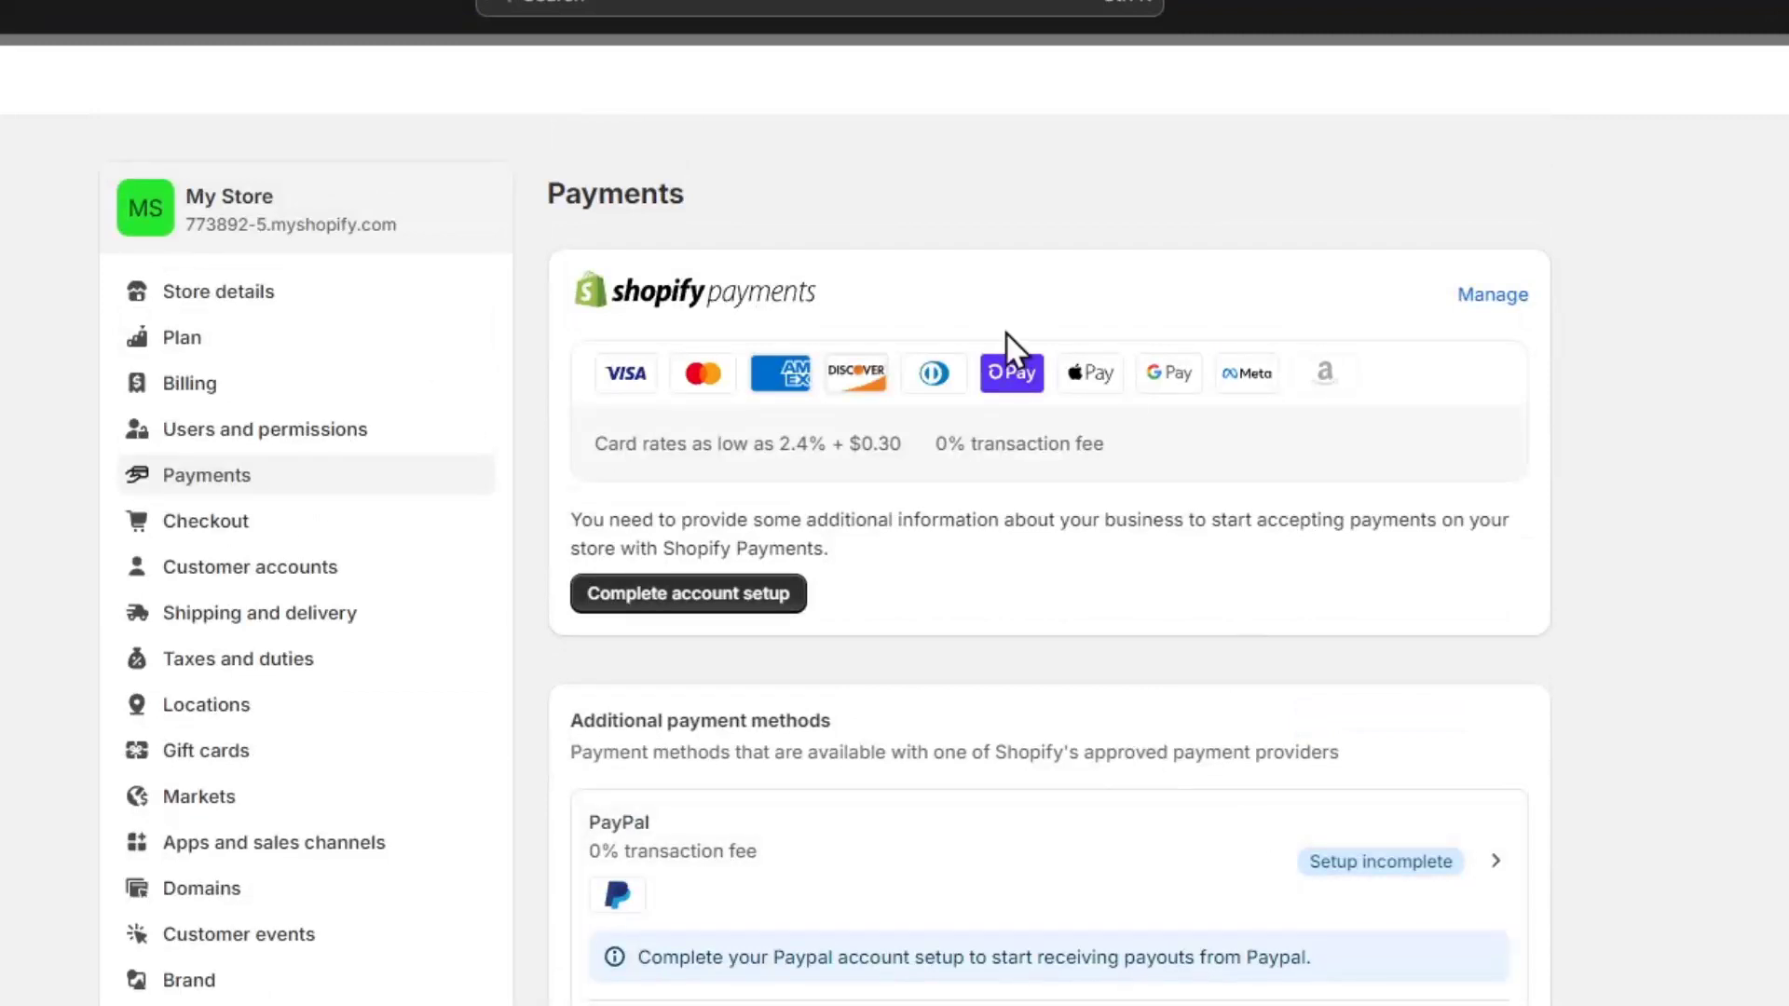
pyautogui.moveTo(720, 620)
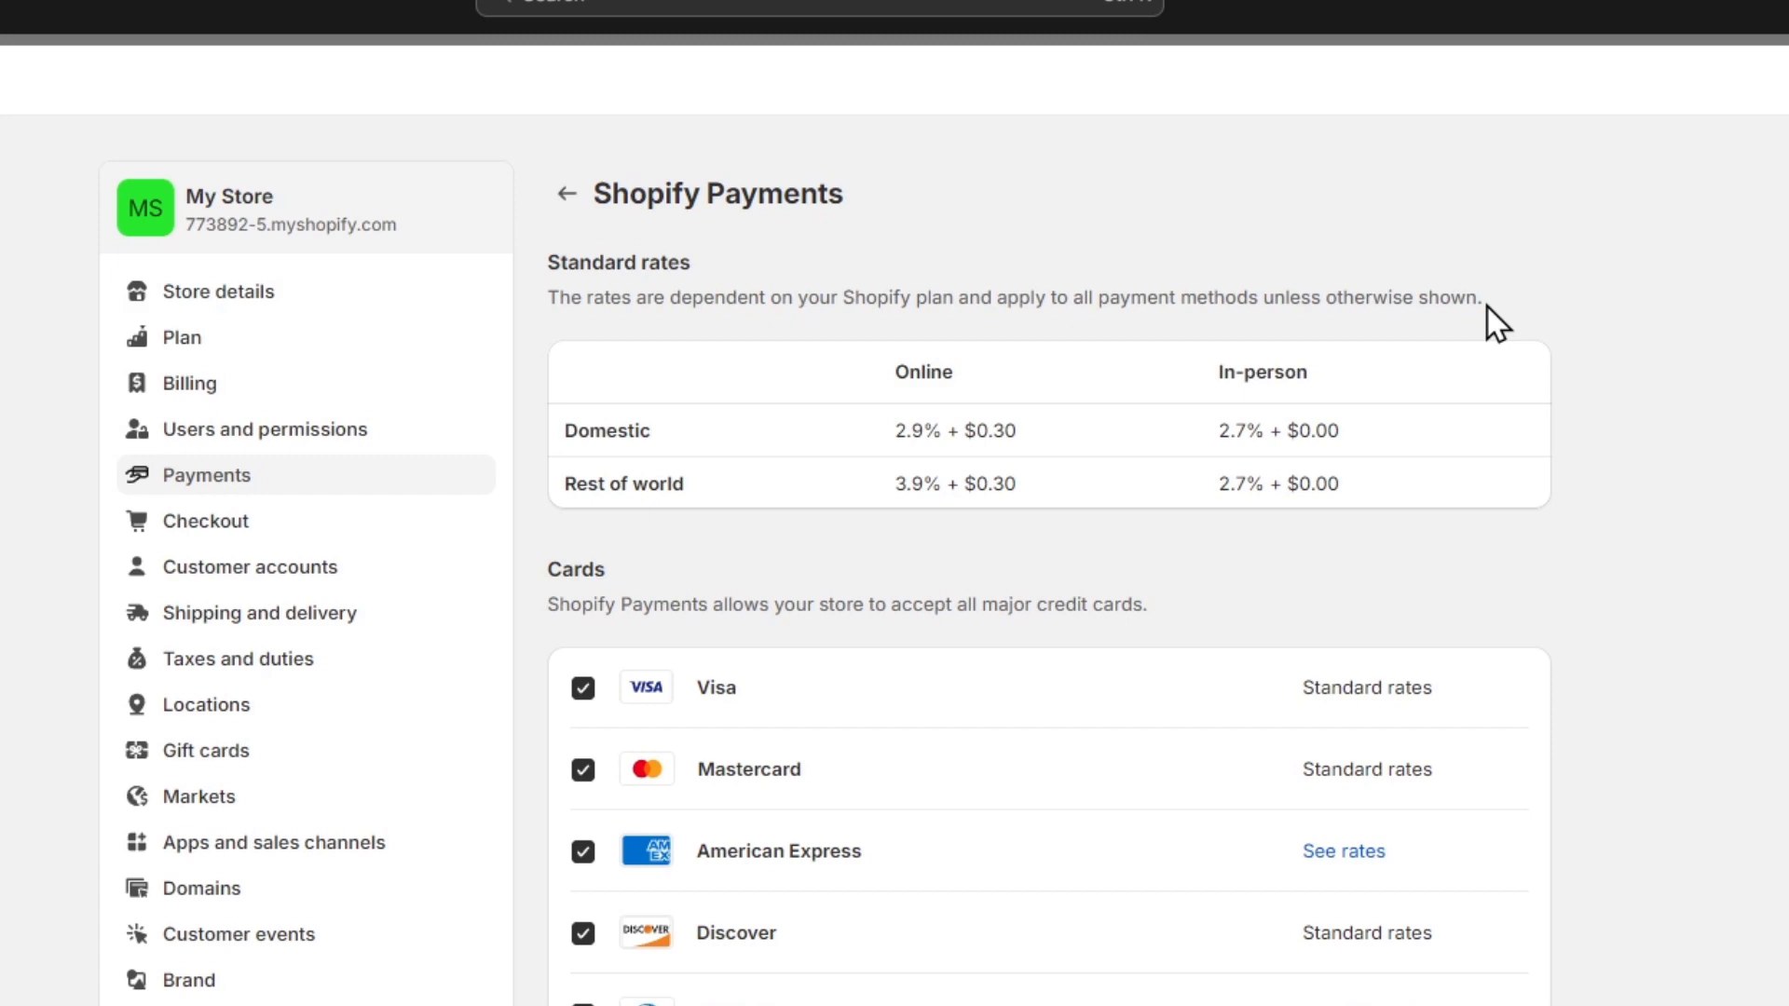
# - Confirm switching from Shopify Payments to a third-party provider
pyautogui.scroll(-3)
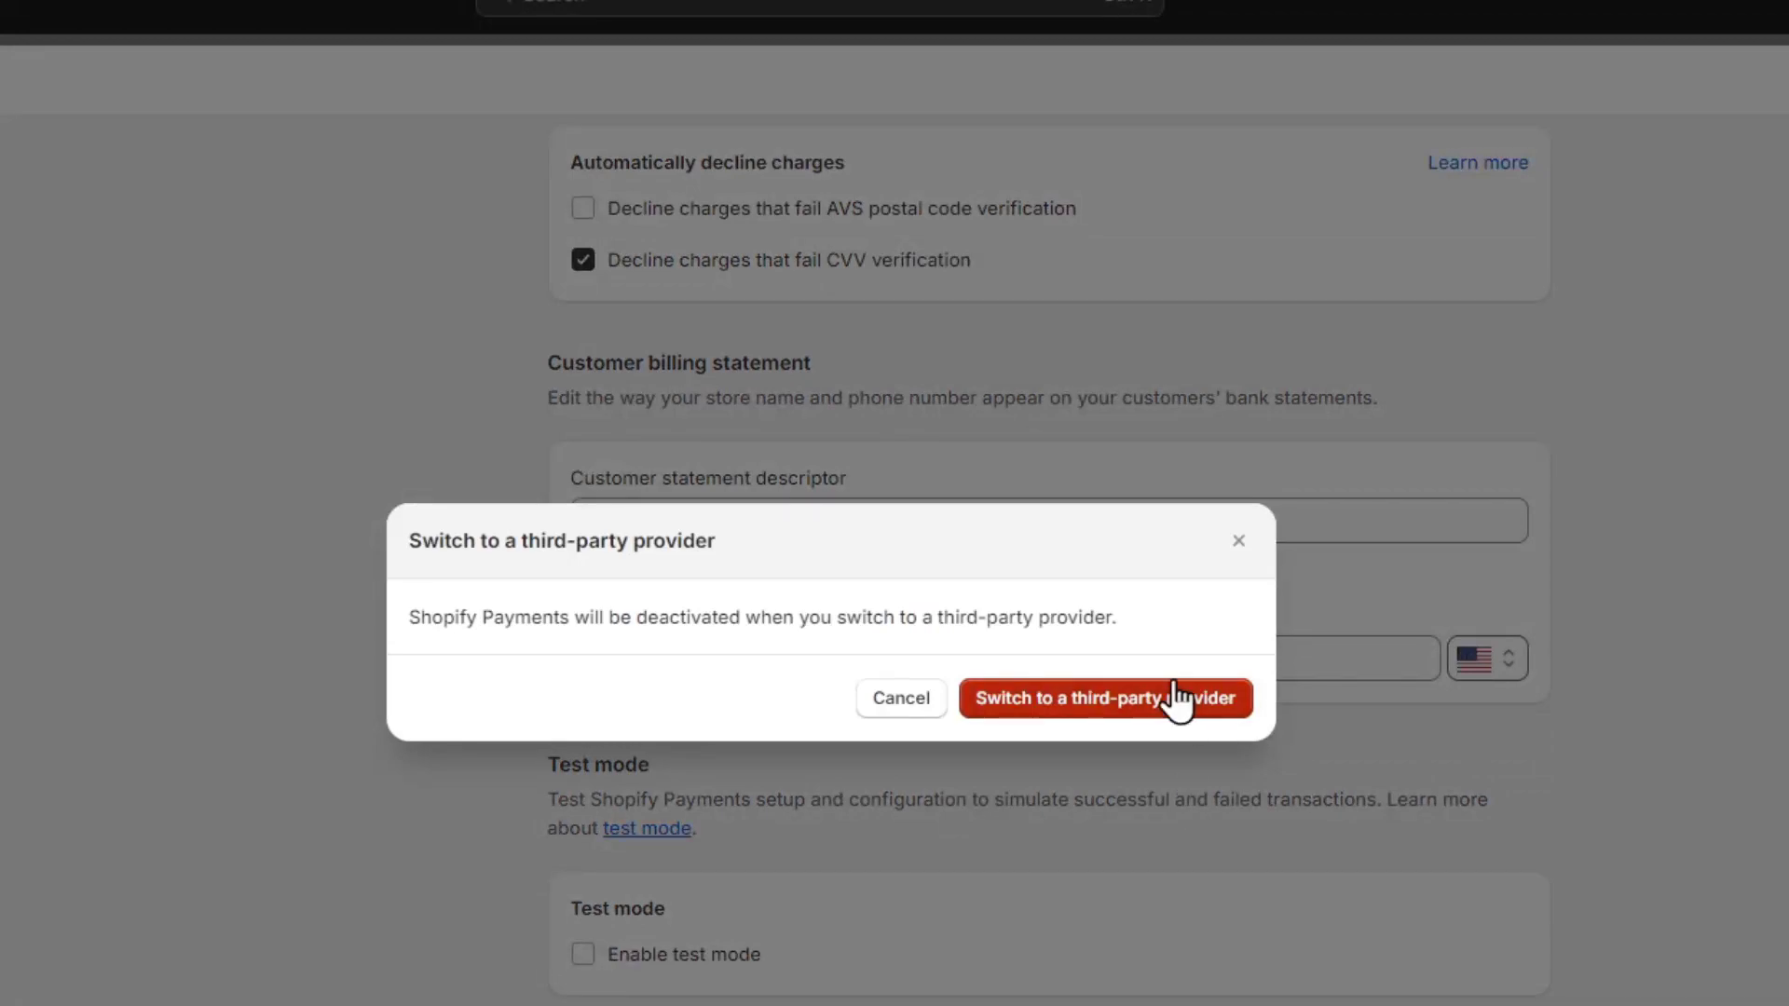
pyautogui.click(1107, 696)
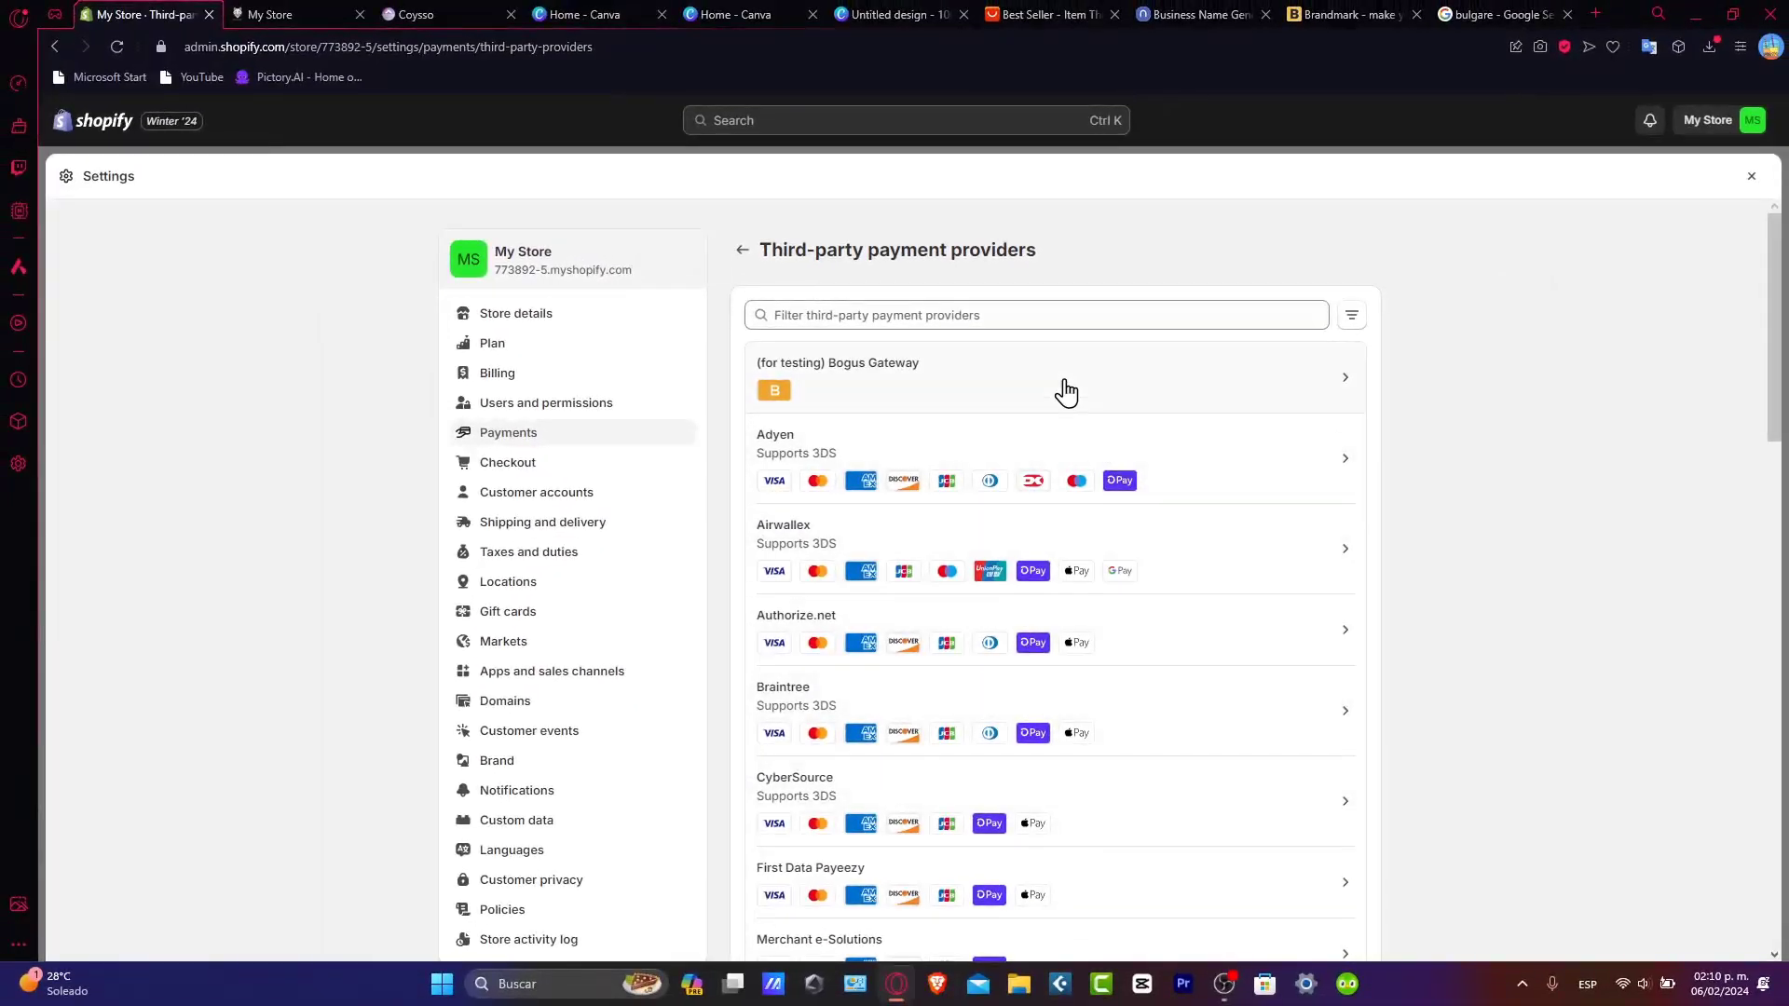
# - Filter the third-party providers for 'strip', find nothing, and return to Payments
pyautogui.click(1027, 315)
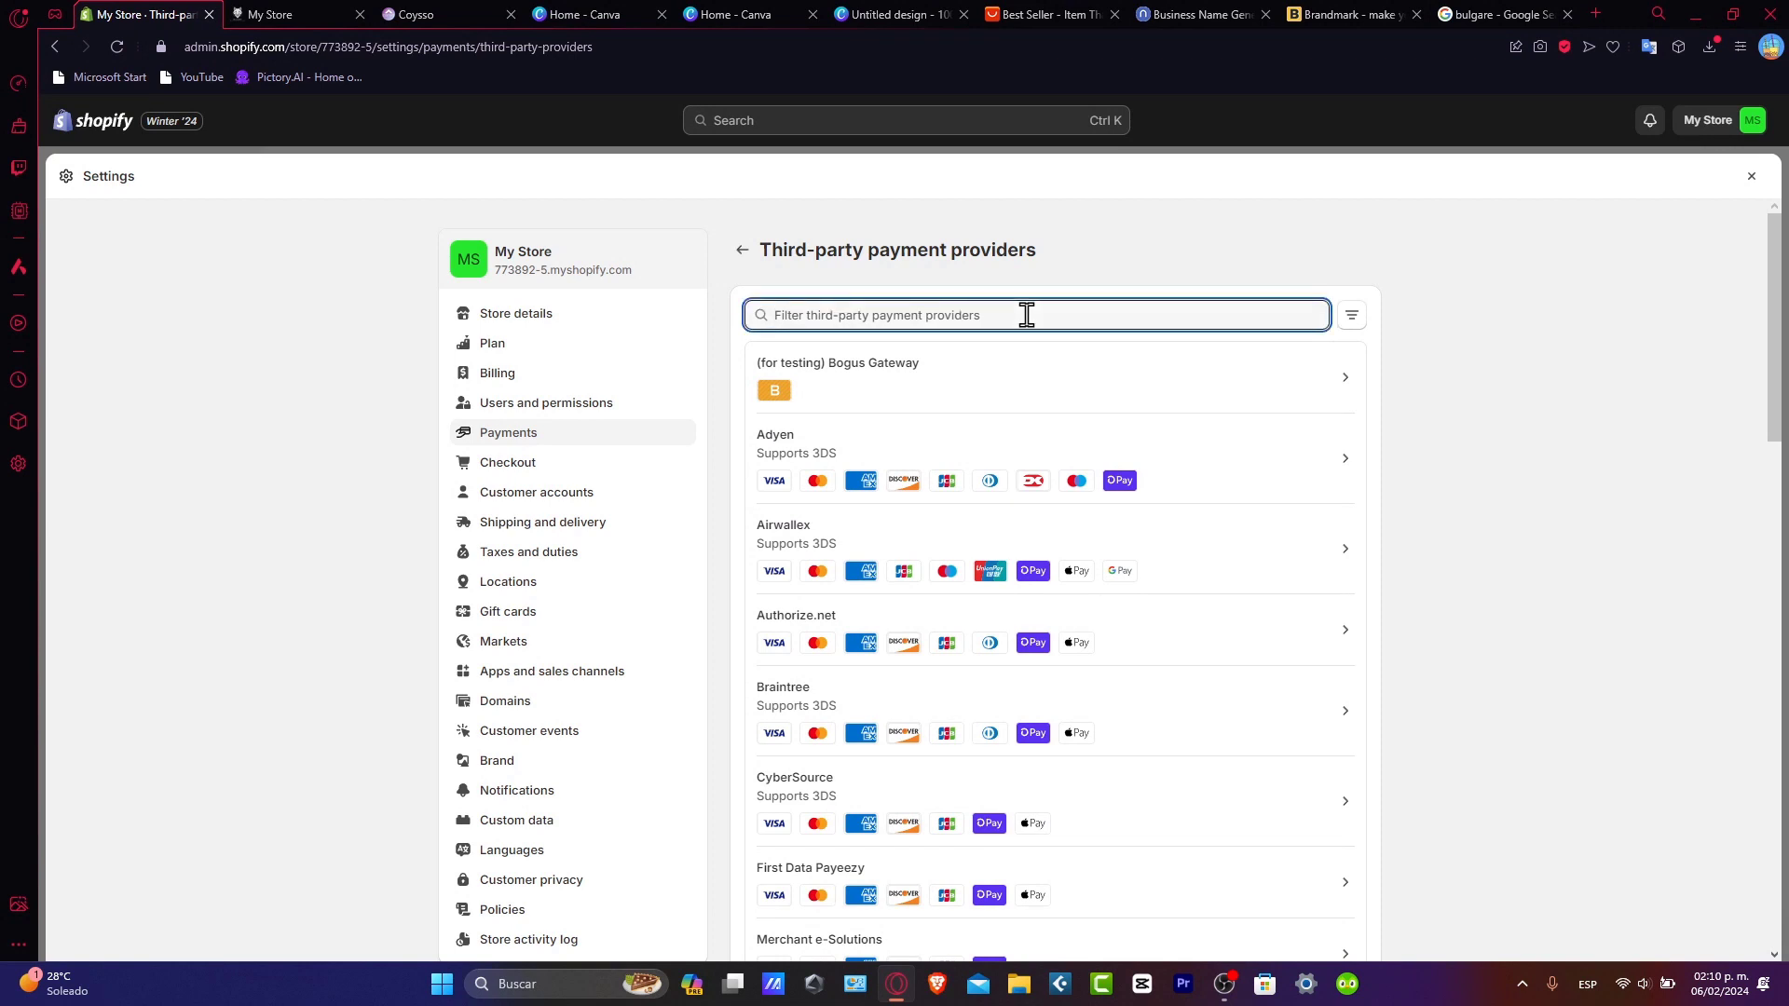
pyautogui.write('stripe')
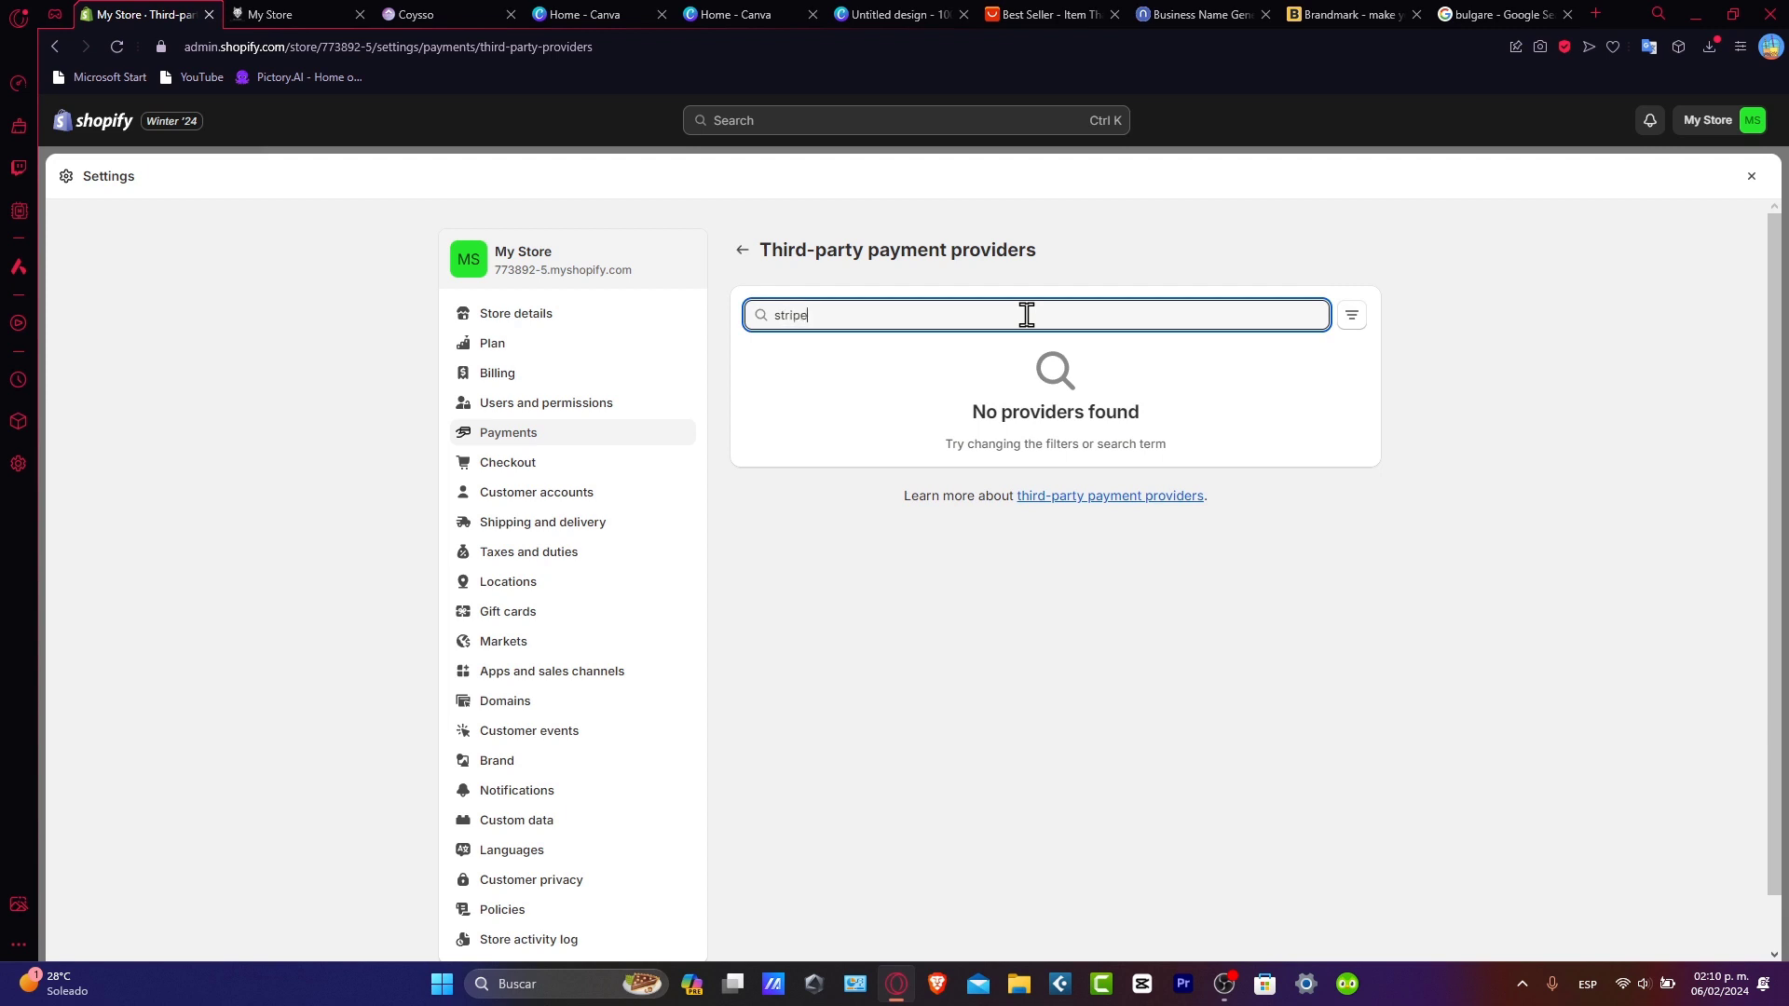
pyautogui.moveTo(1112, 503)
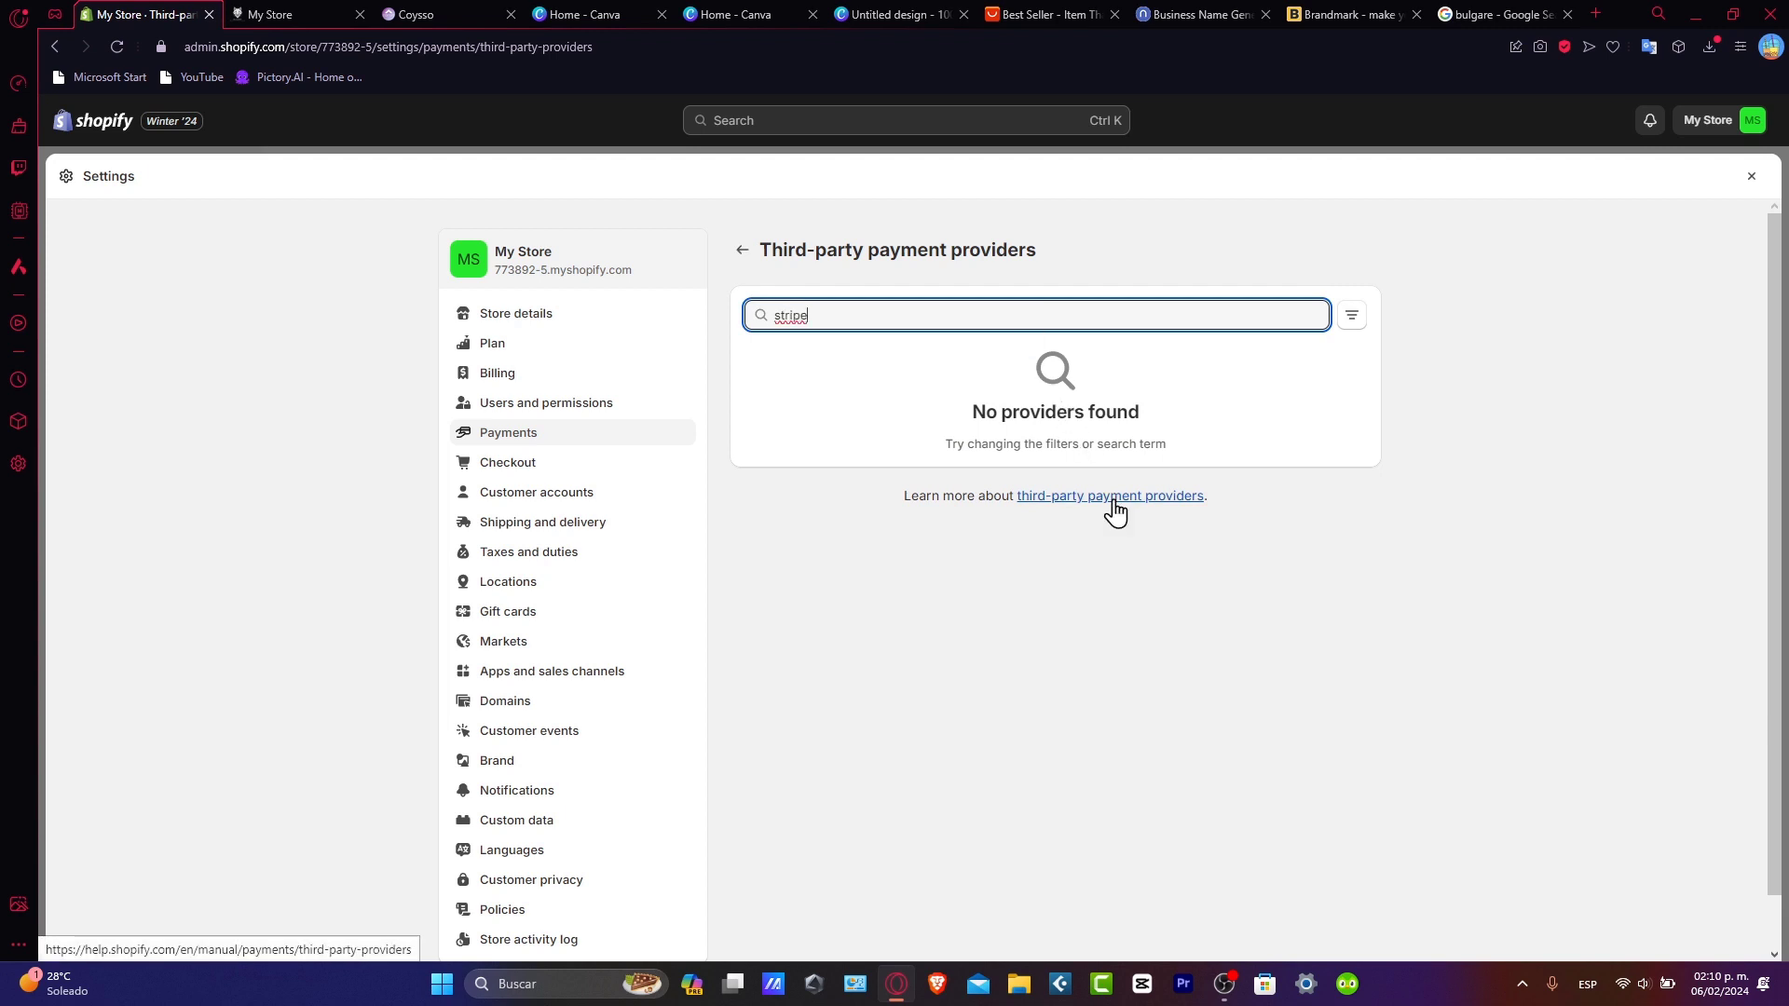
pyautogui.click(1351, 315)
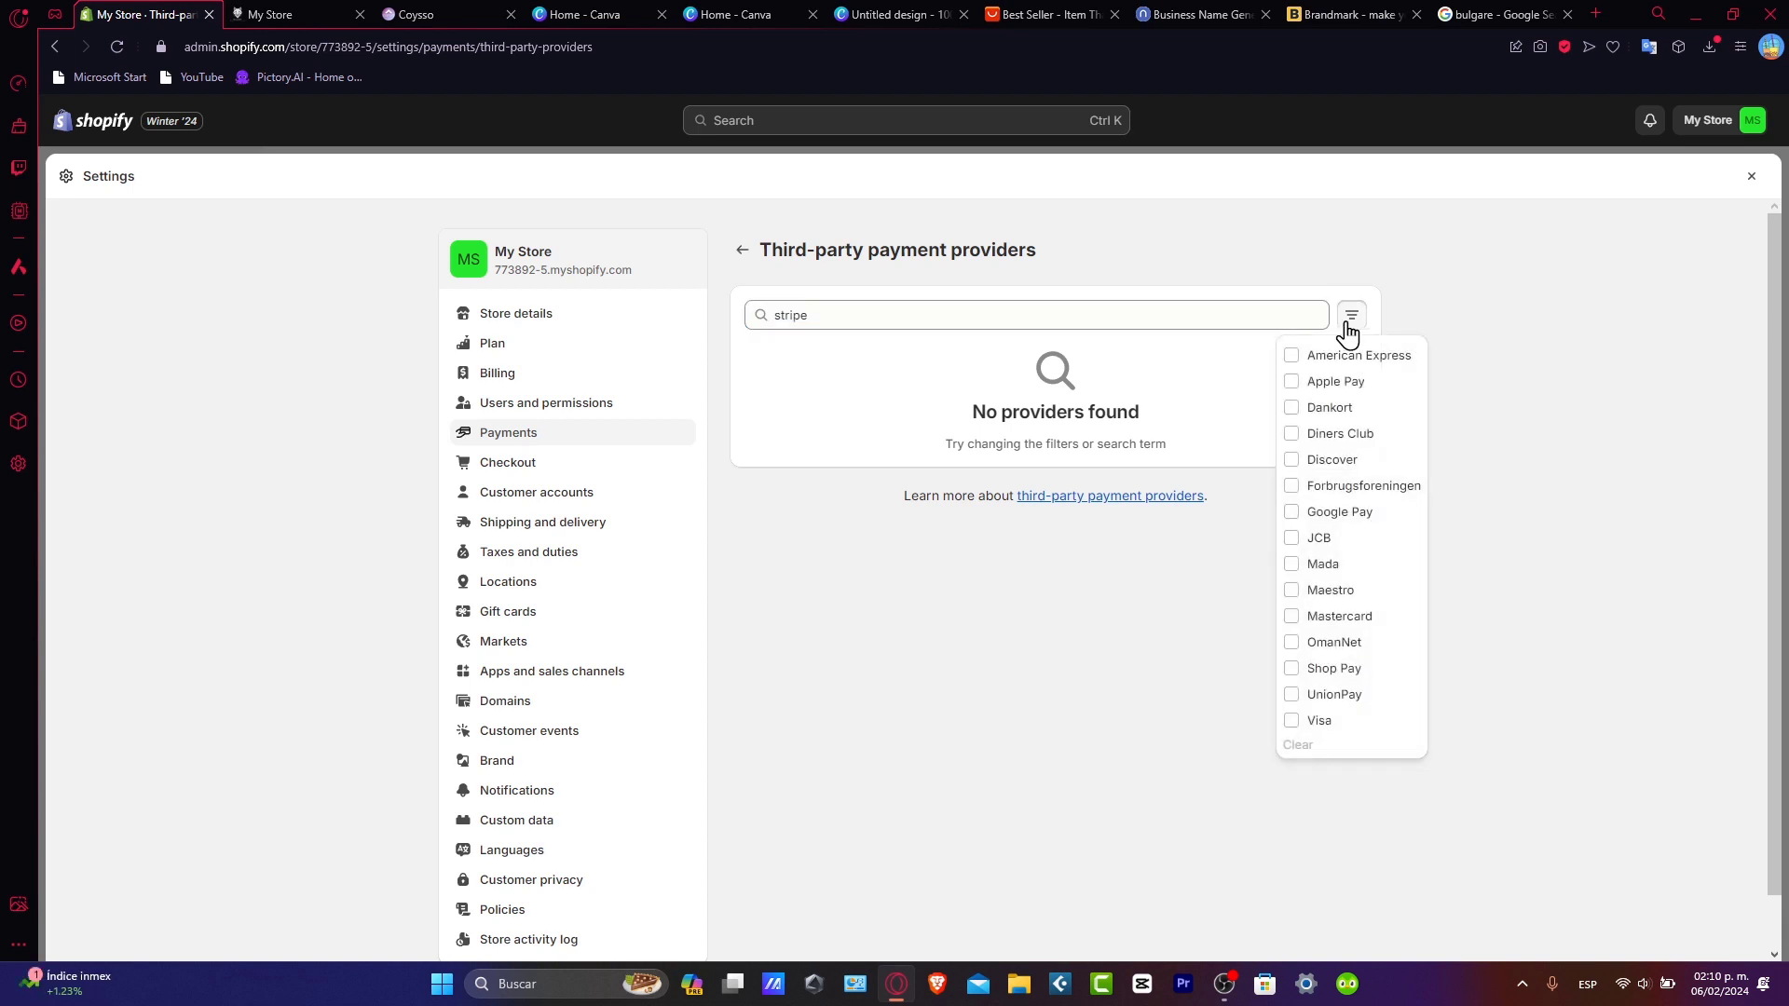
pyautogui.click(741, 250)
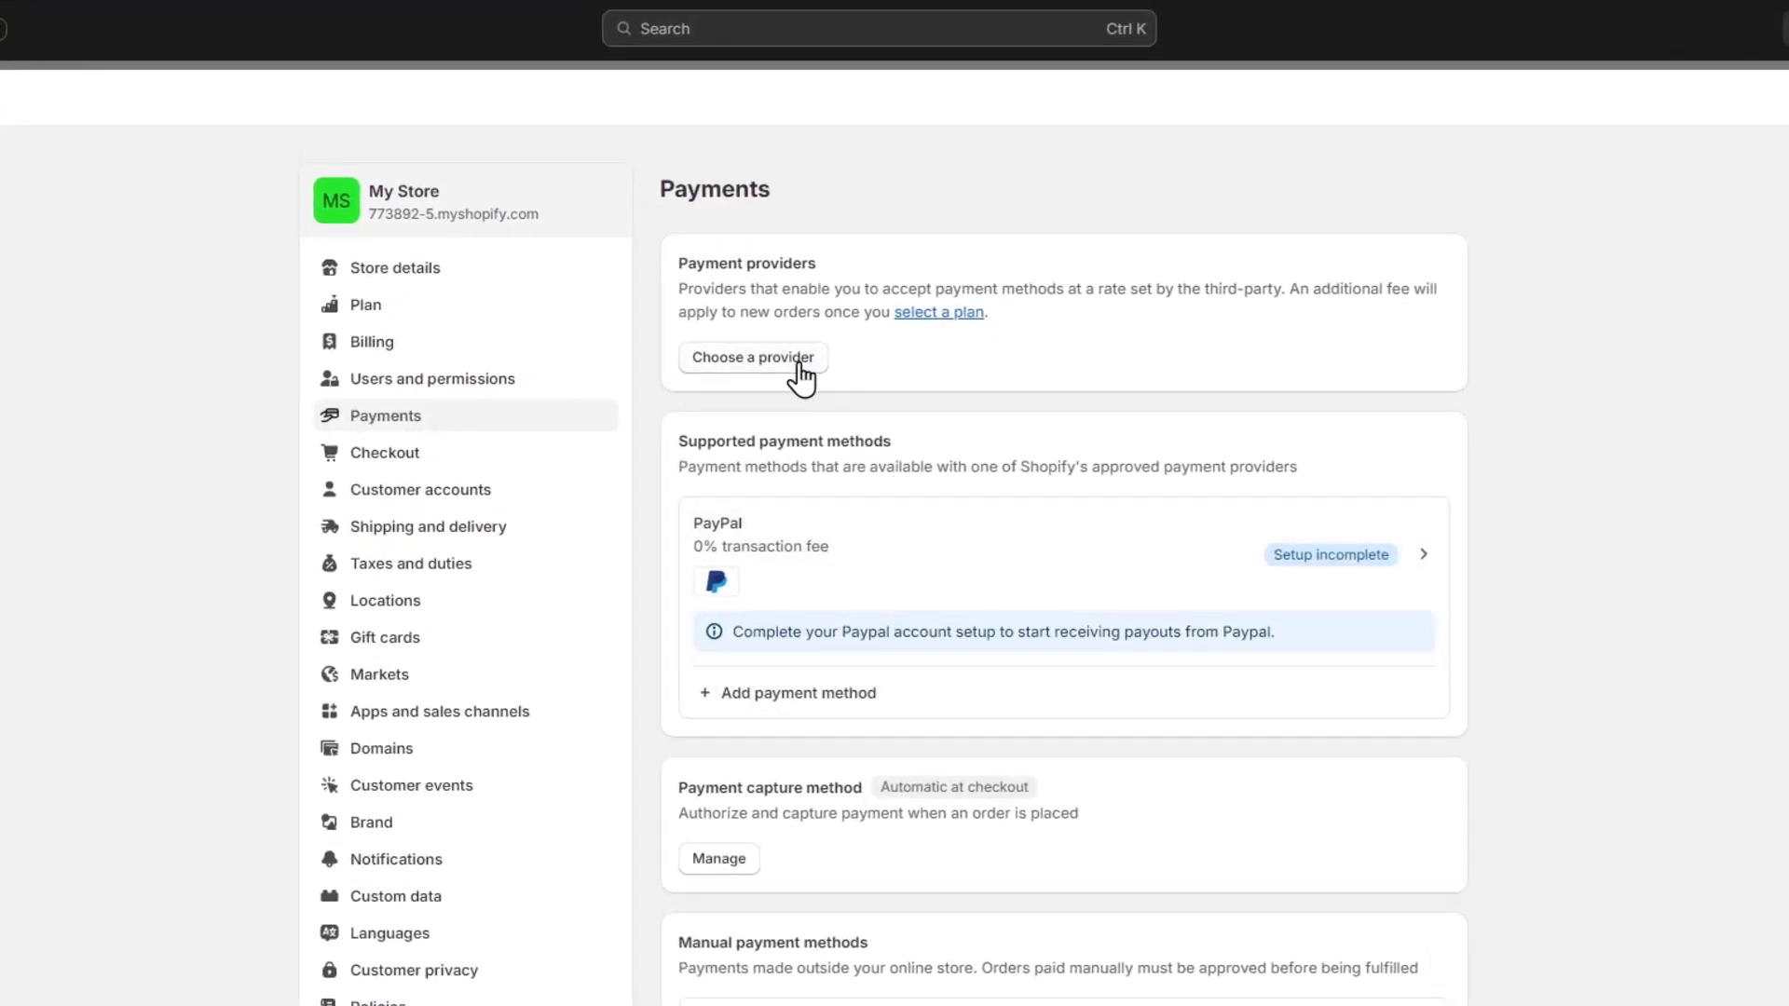
# - Choose Stripe (Preferred) from the list of payment providers
pyautogui.click(752, 356)
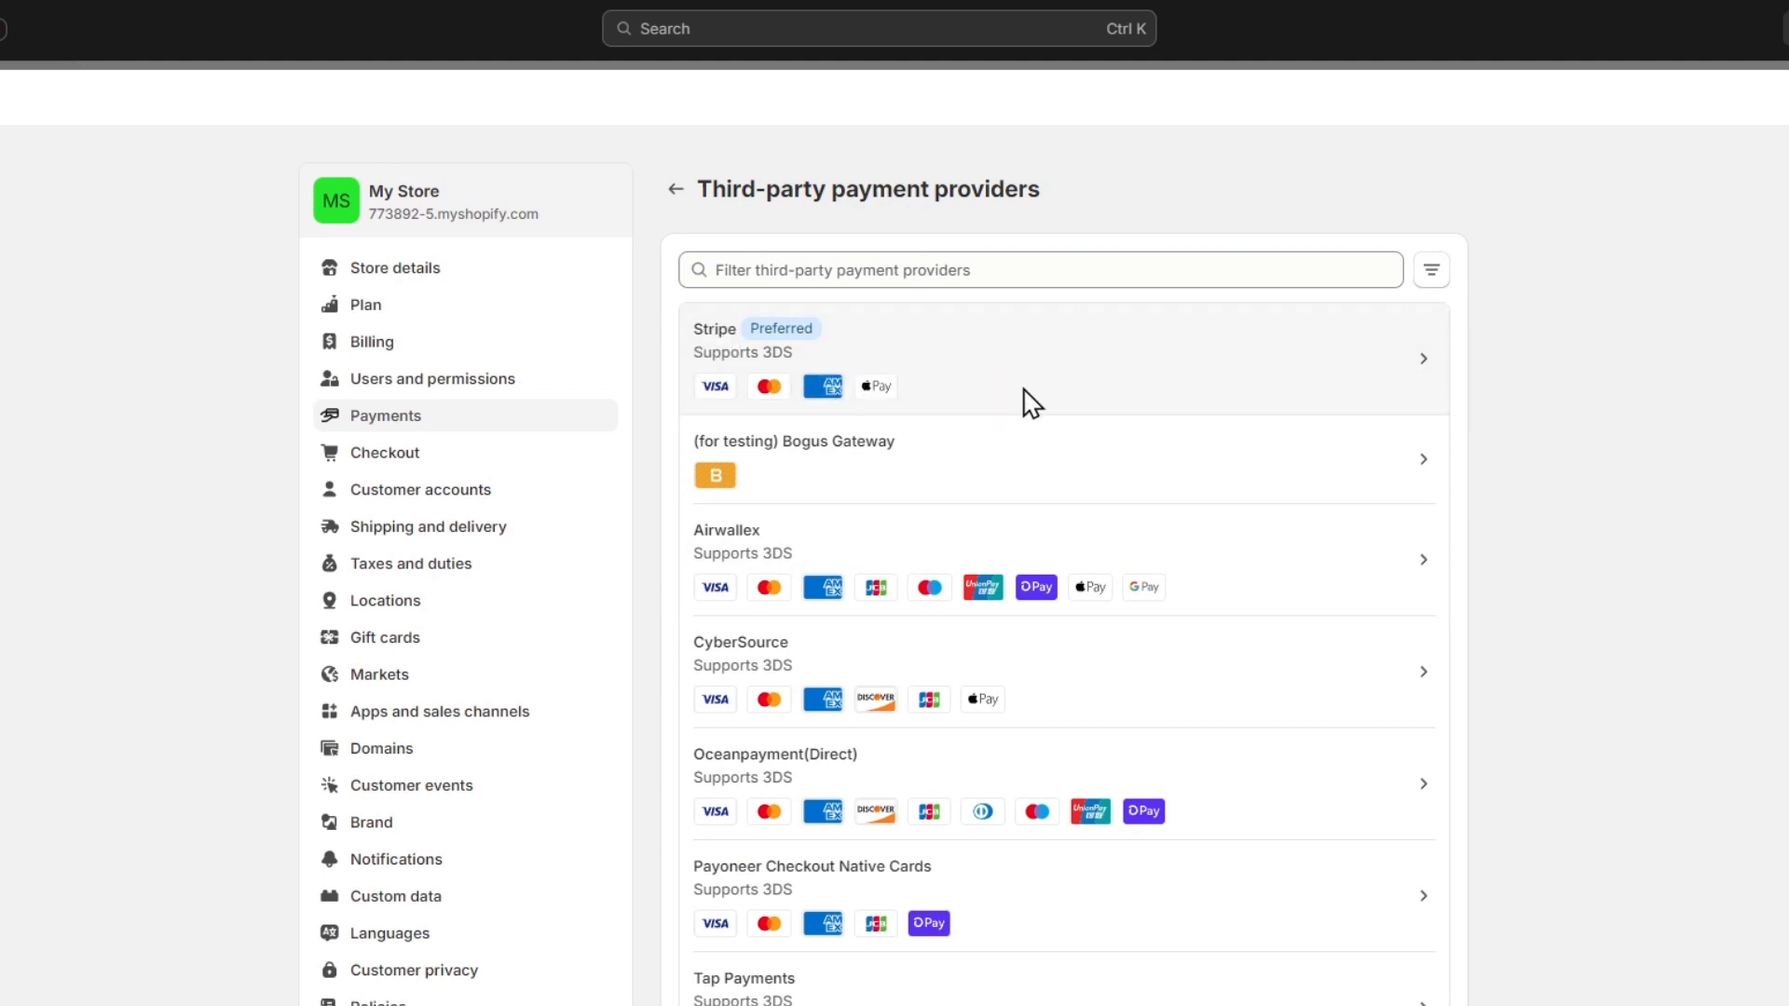
pyautogui.click(1027, 356)
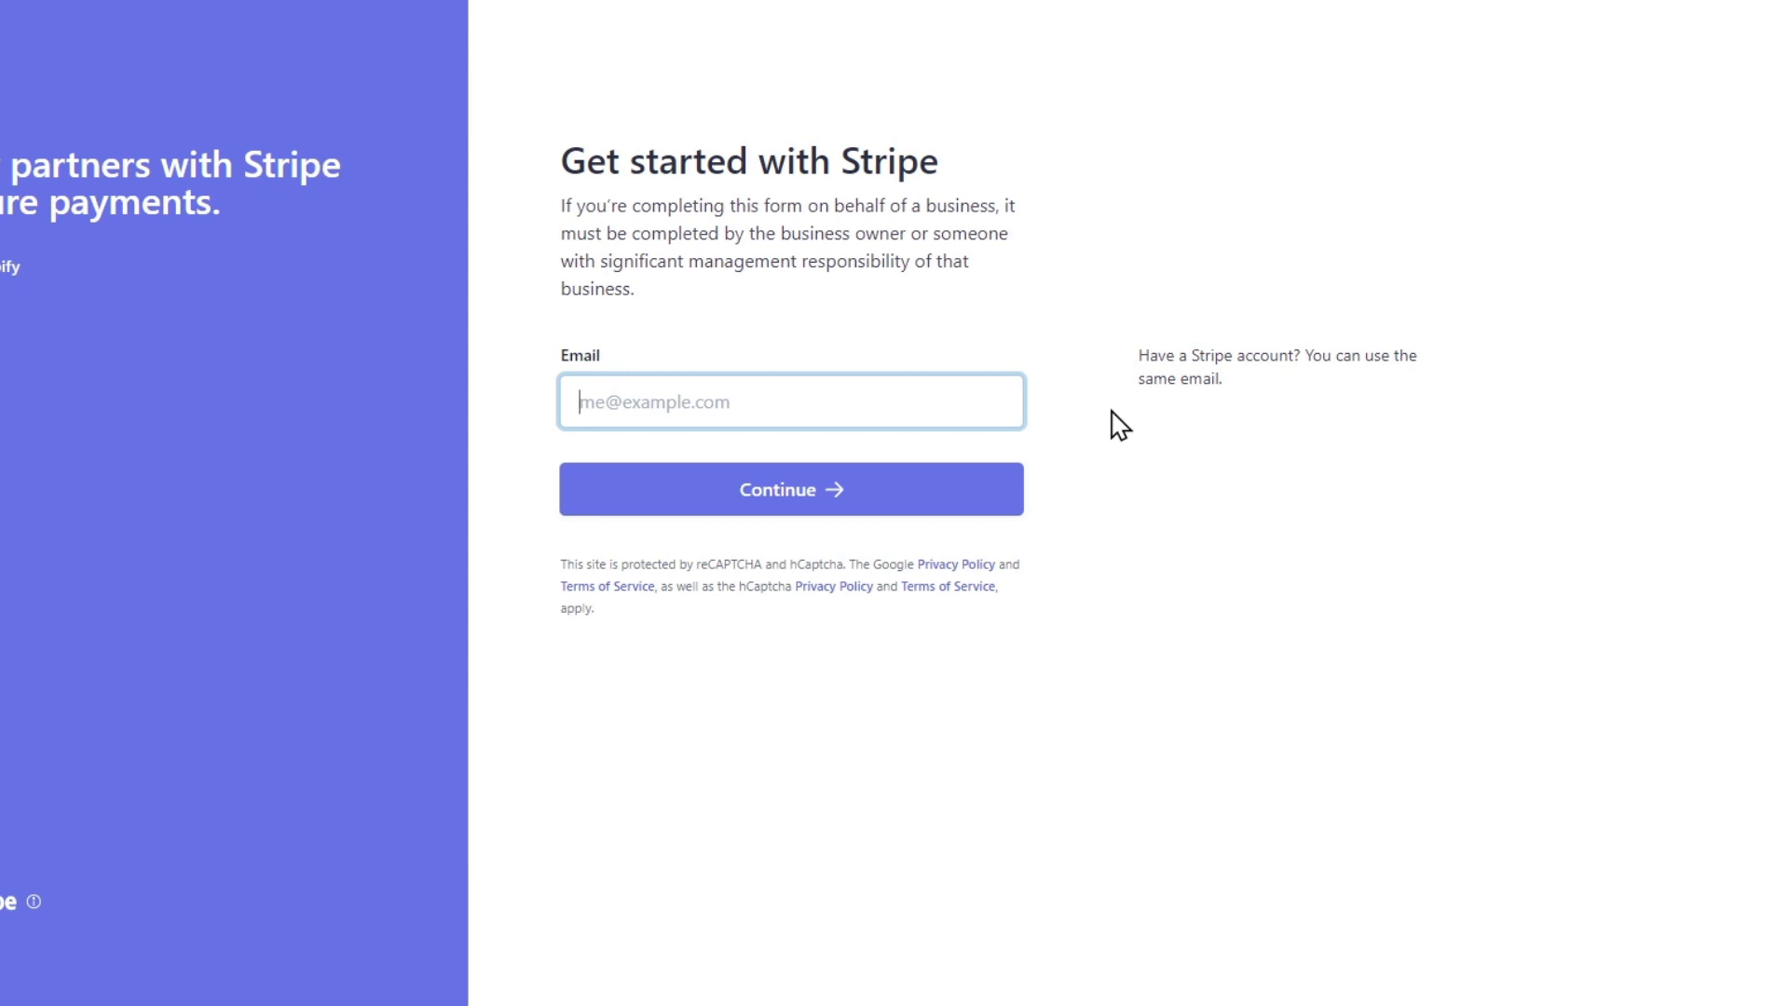
# - Sign in to Stripe with the saved email and connect the existing account to Shopify
pyautogui.click(790, 402)
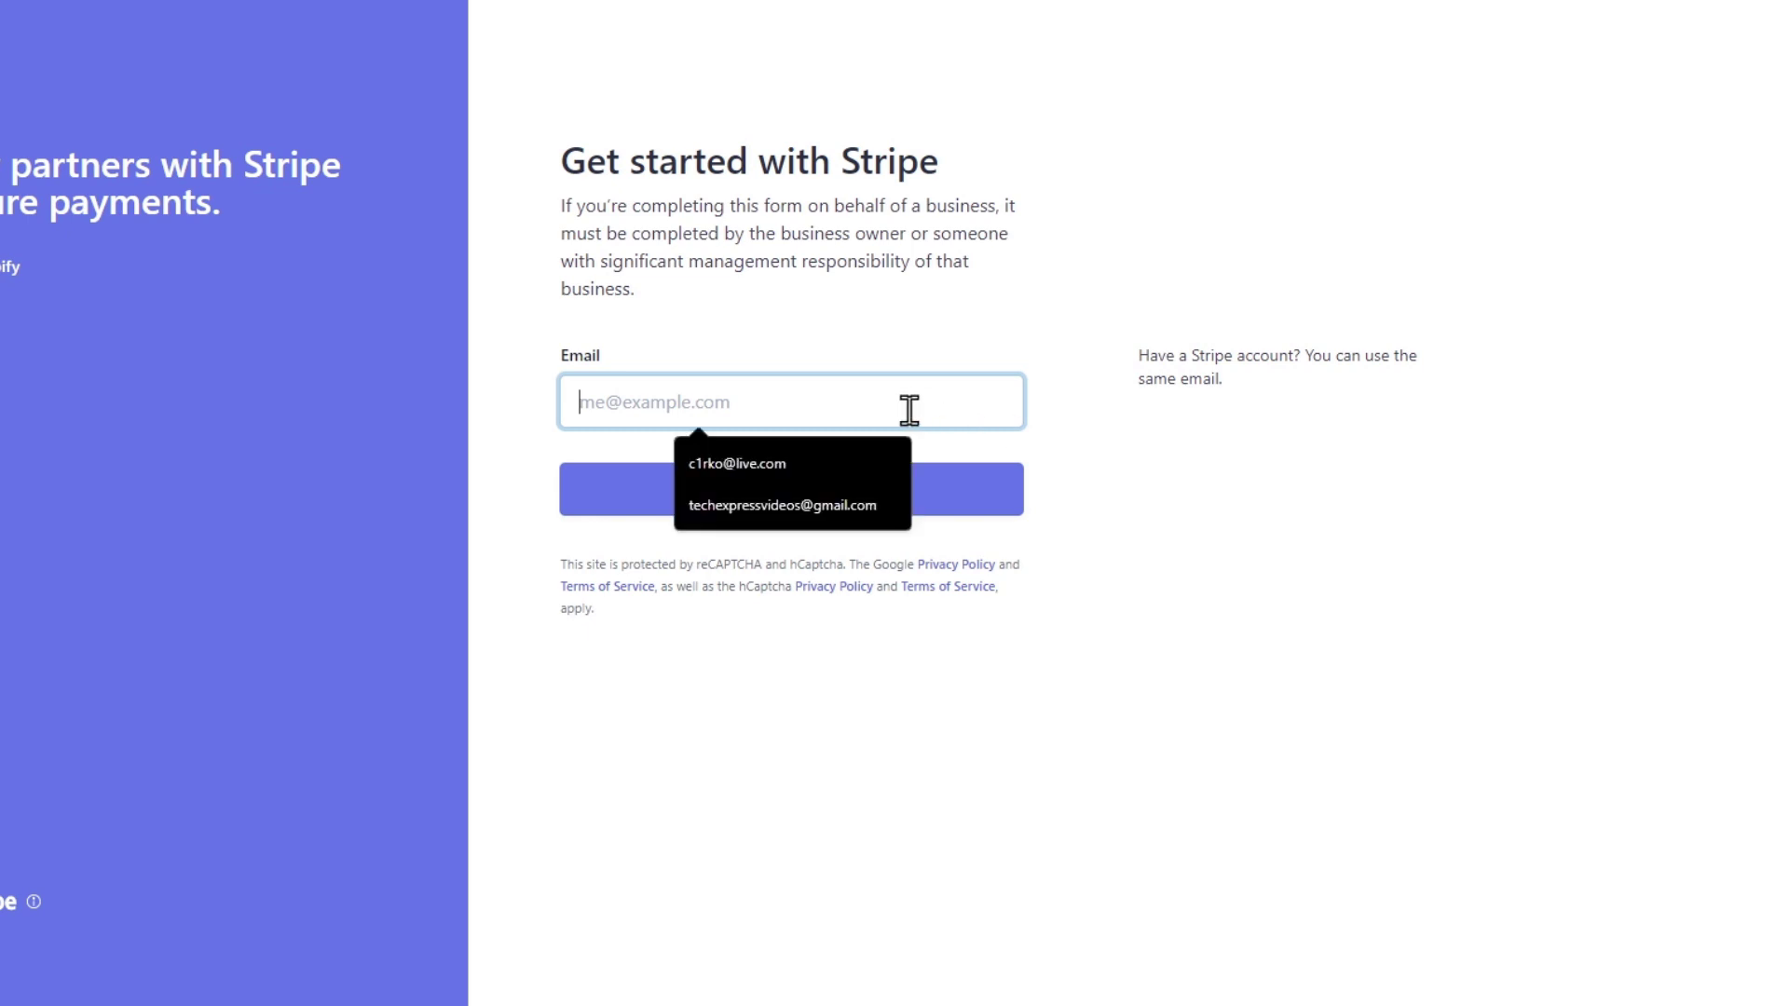
pyautogui.click(738, 462)
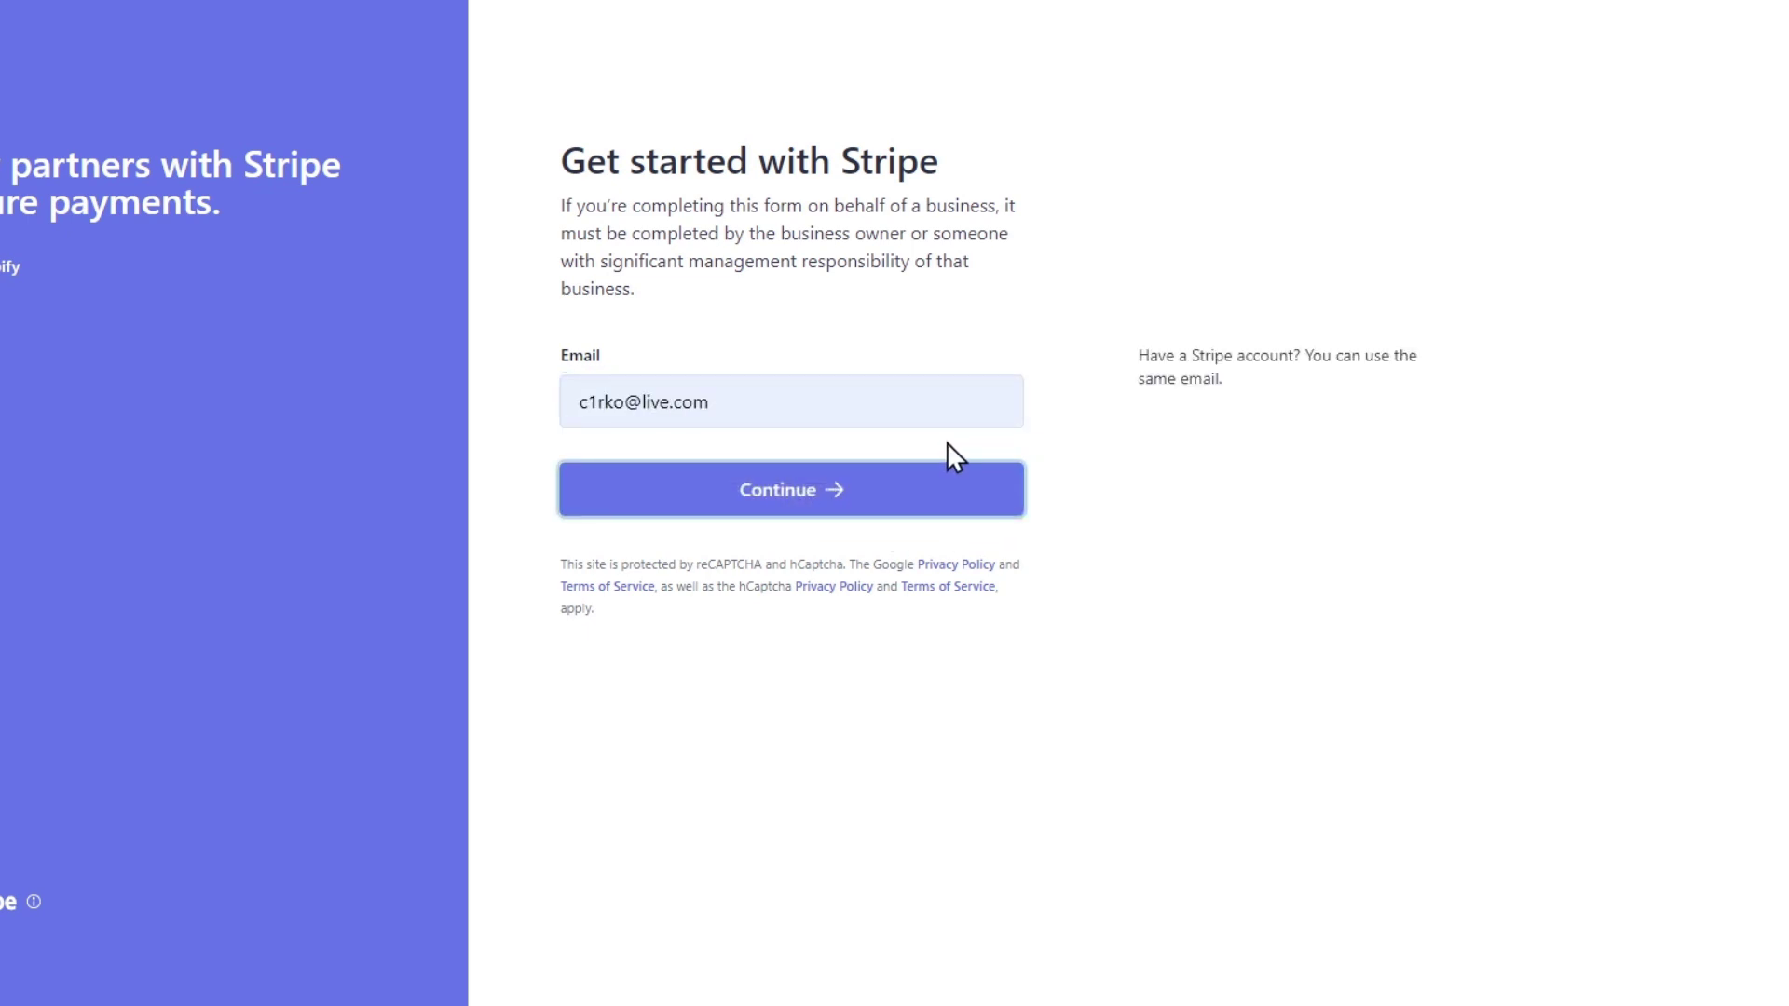
pyautogui.click(790, 488)
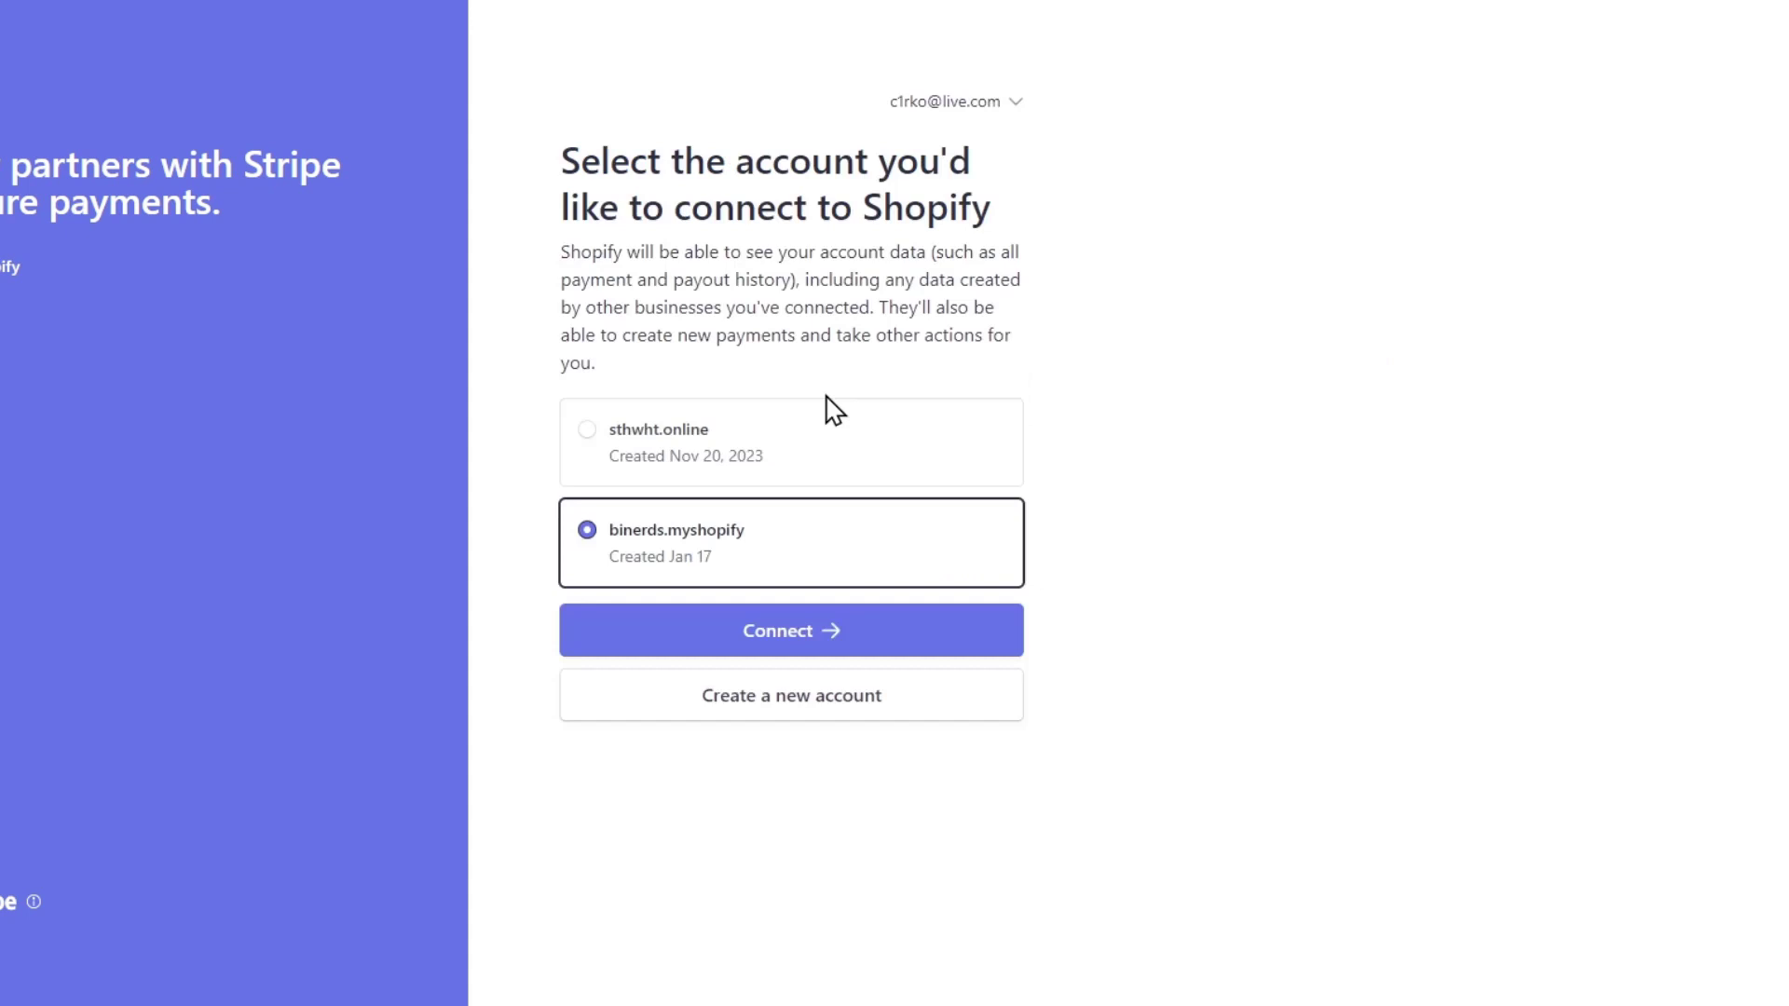
pyautogui.moveTo(786, 161); pyautogui.dragTo(918, 160)
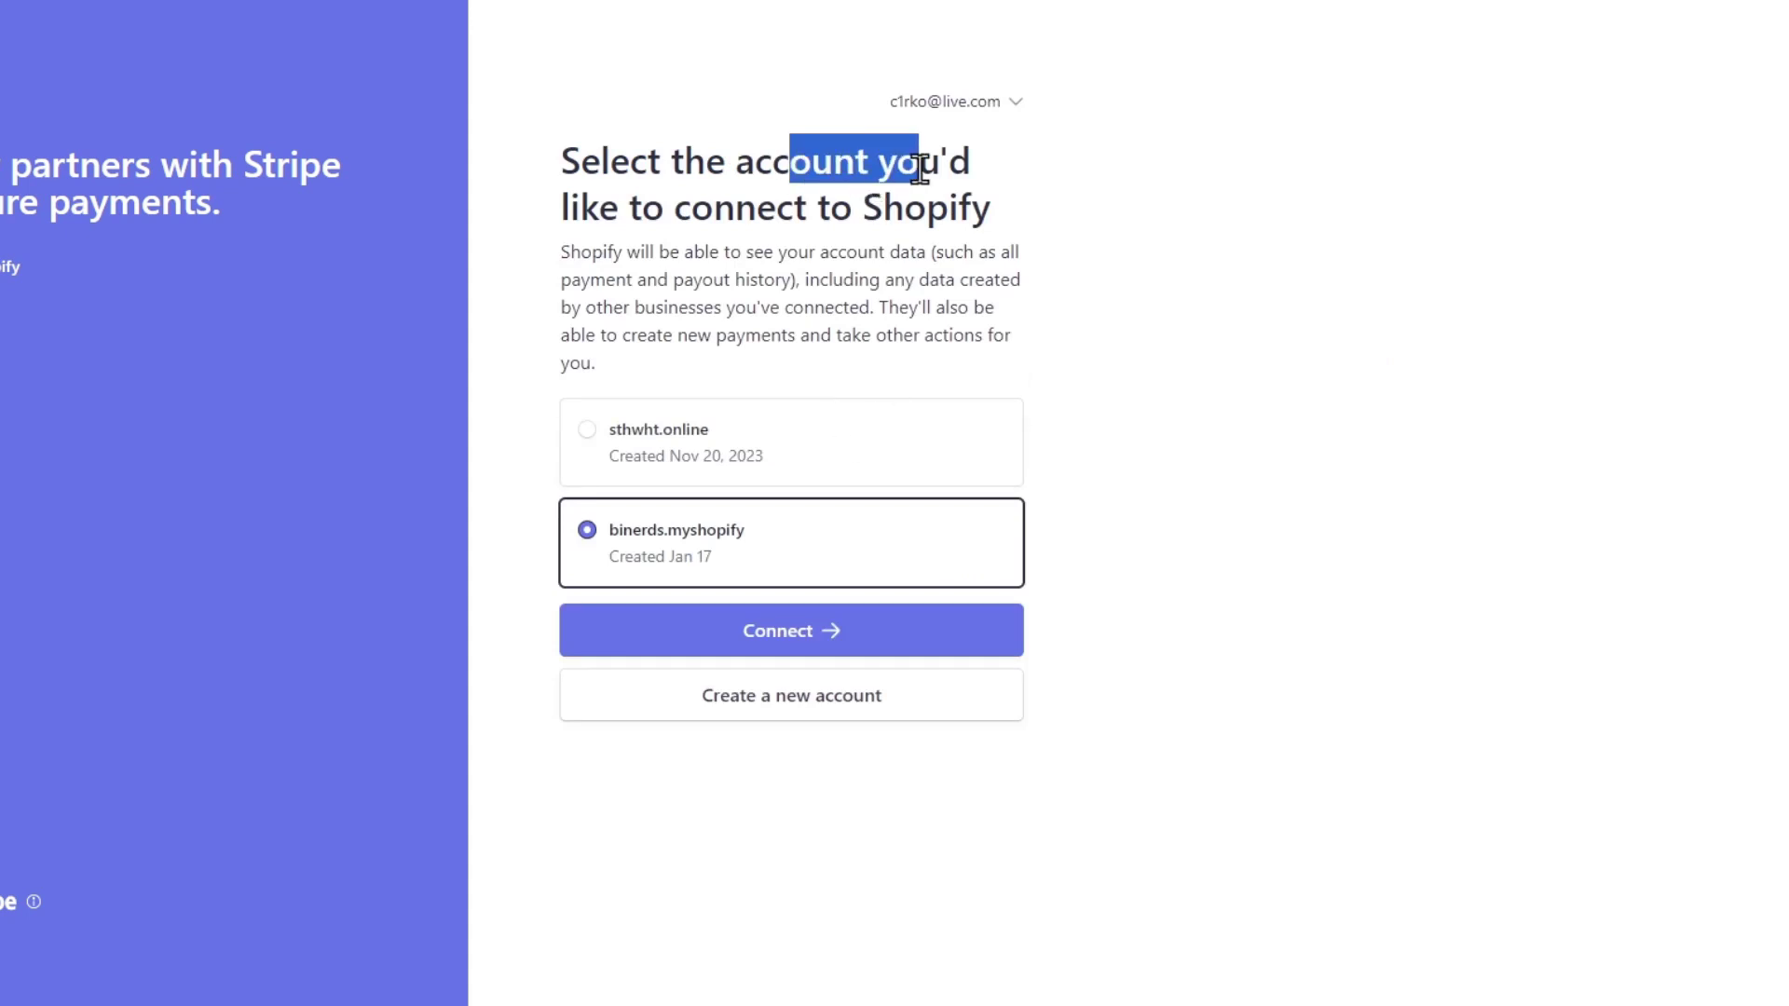
pyautogui.moveTo(918, 171); pyautogui.dragTo(993, 251)
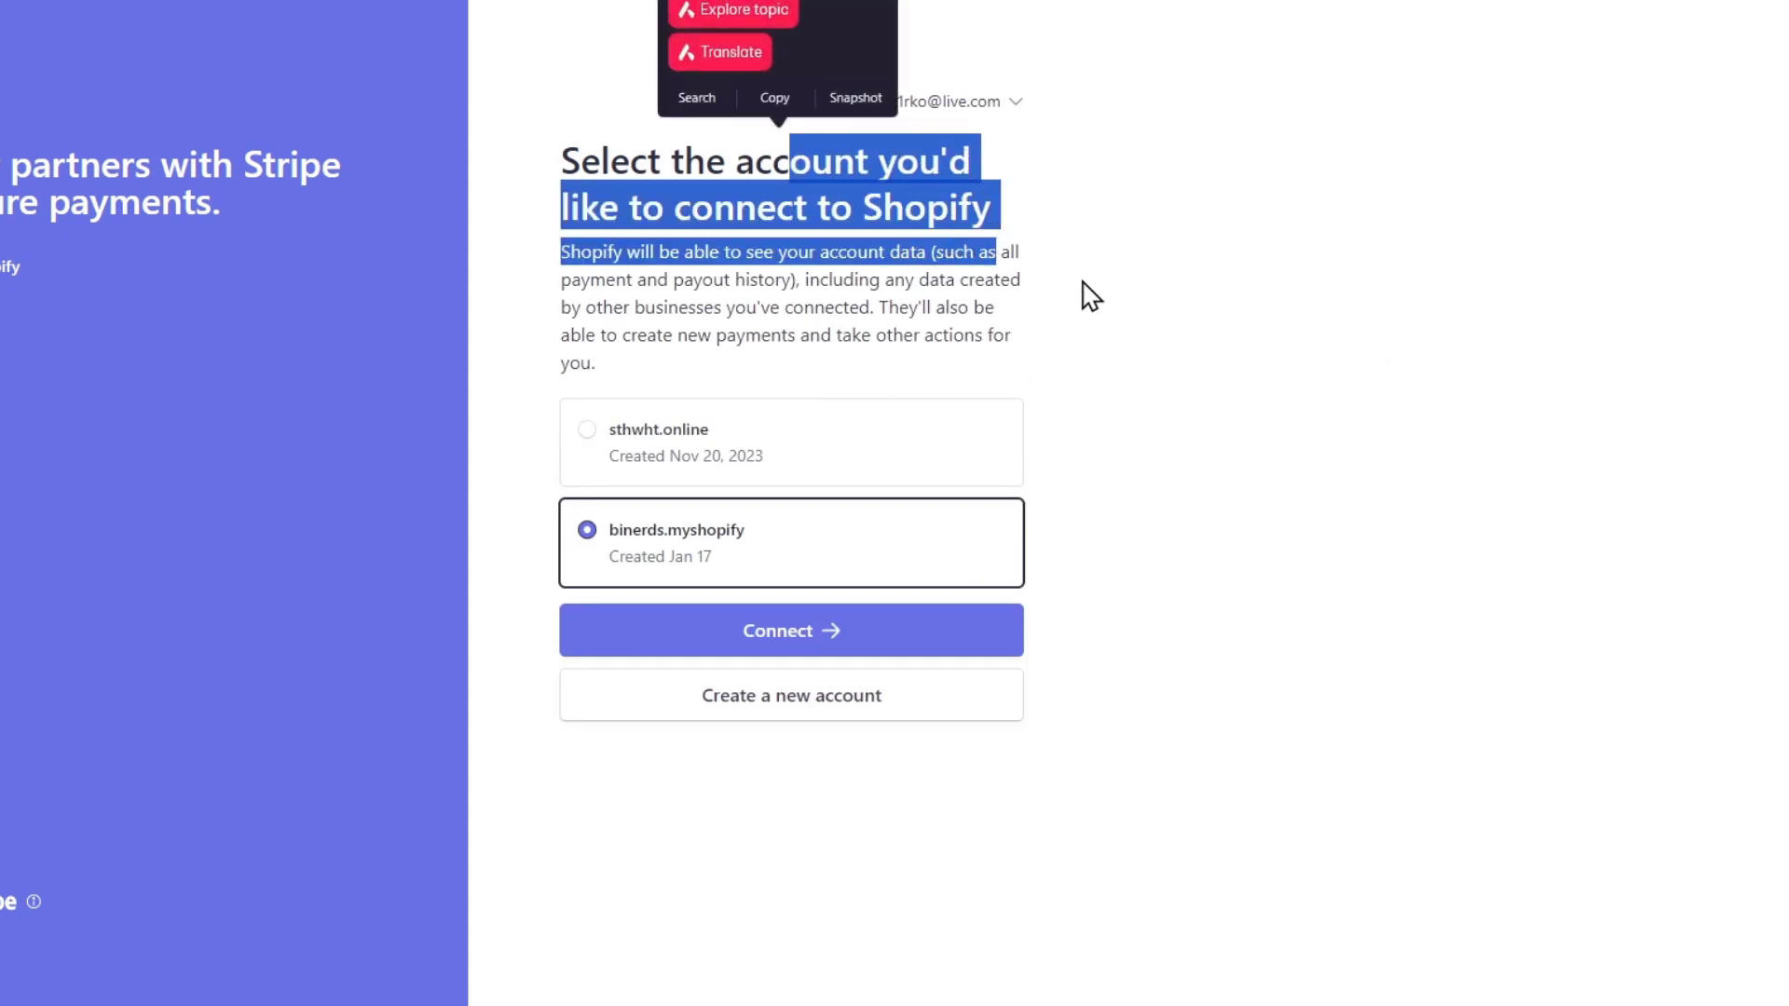
pyautogui.click(790, 630)
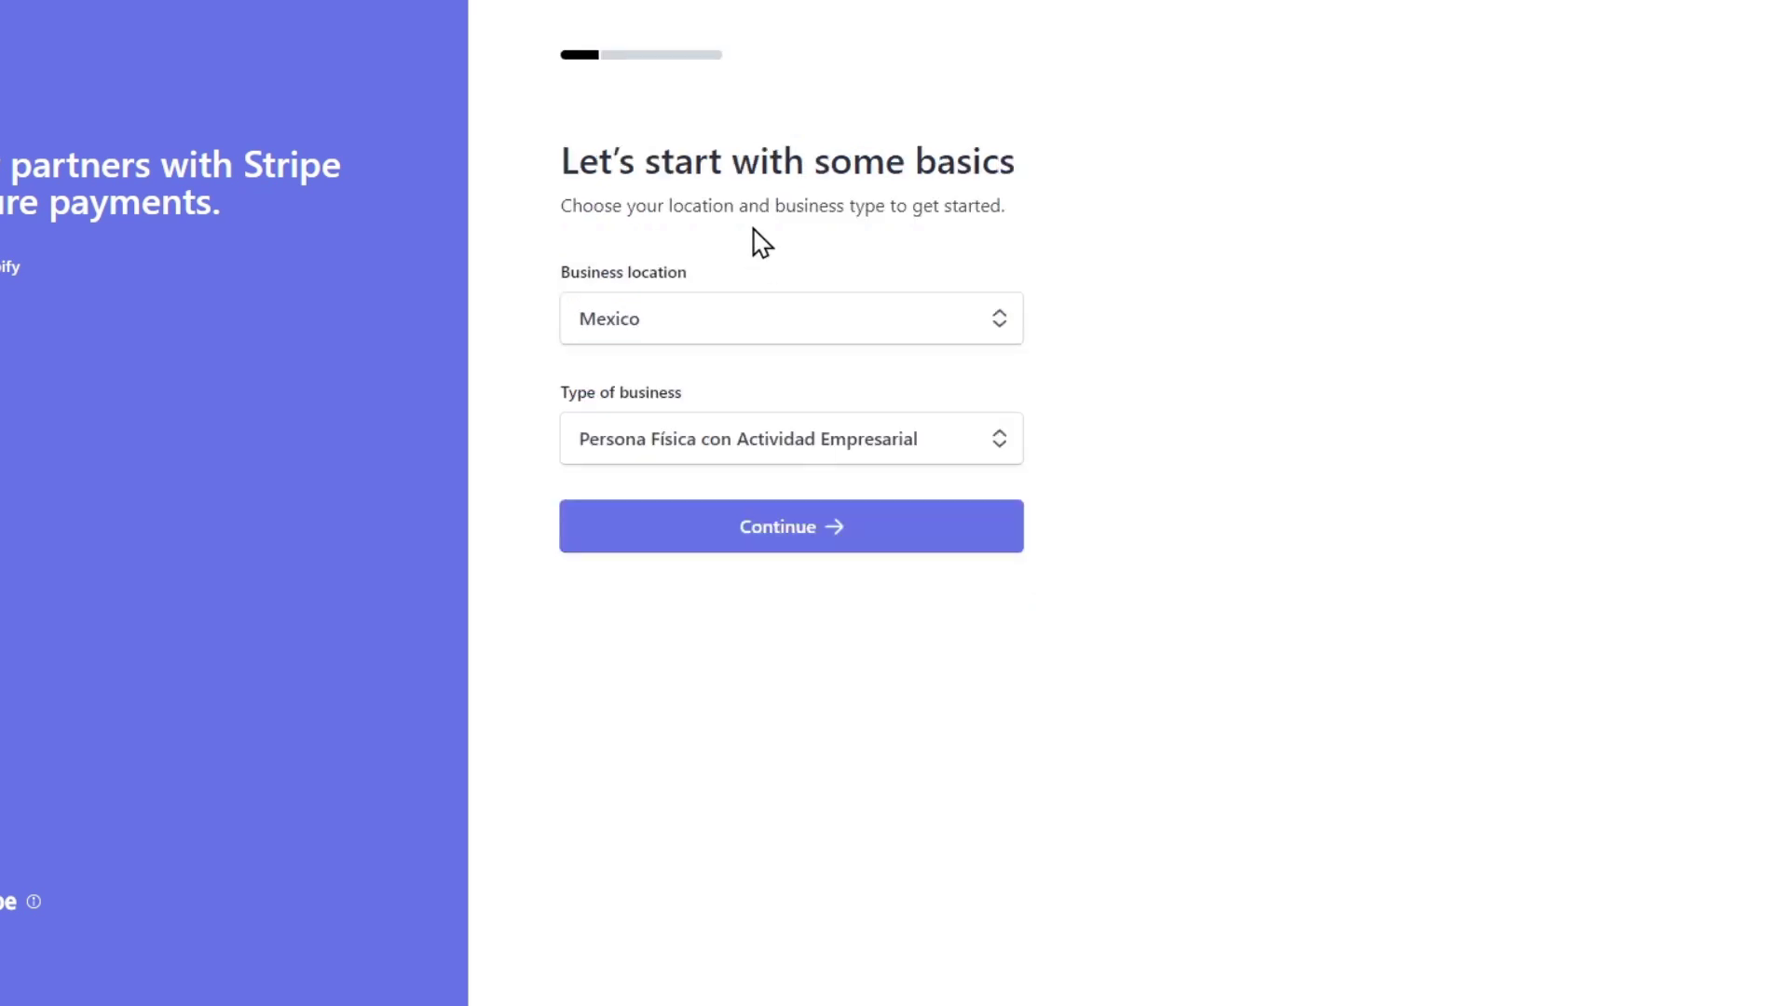
pyautogui.moveTo(714, 400)
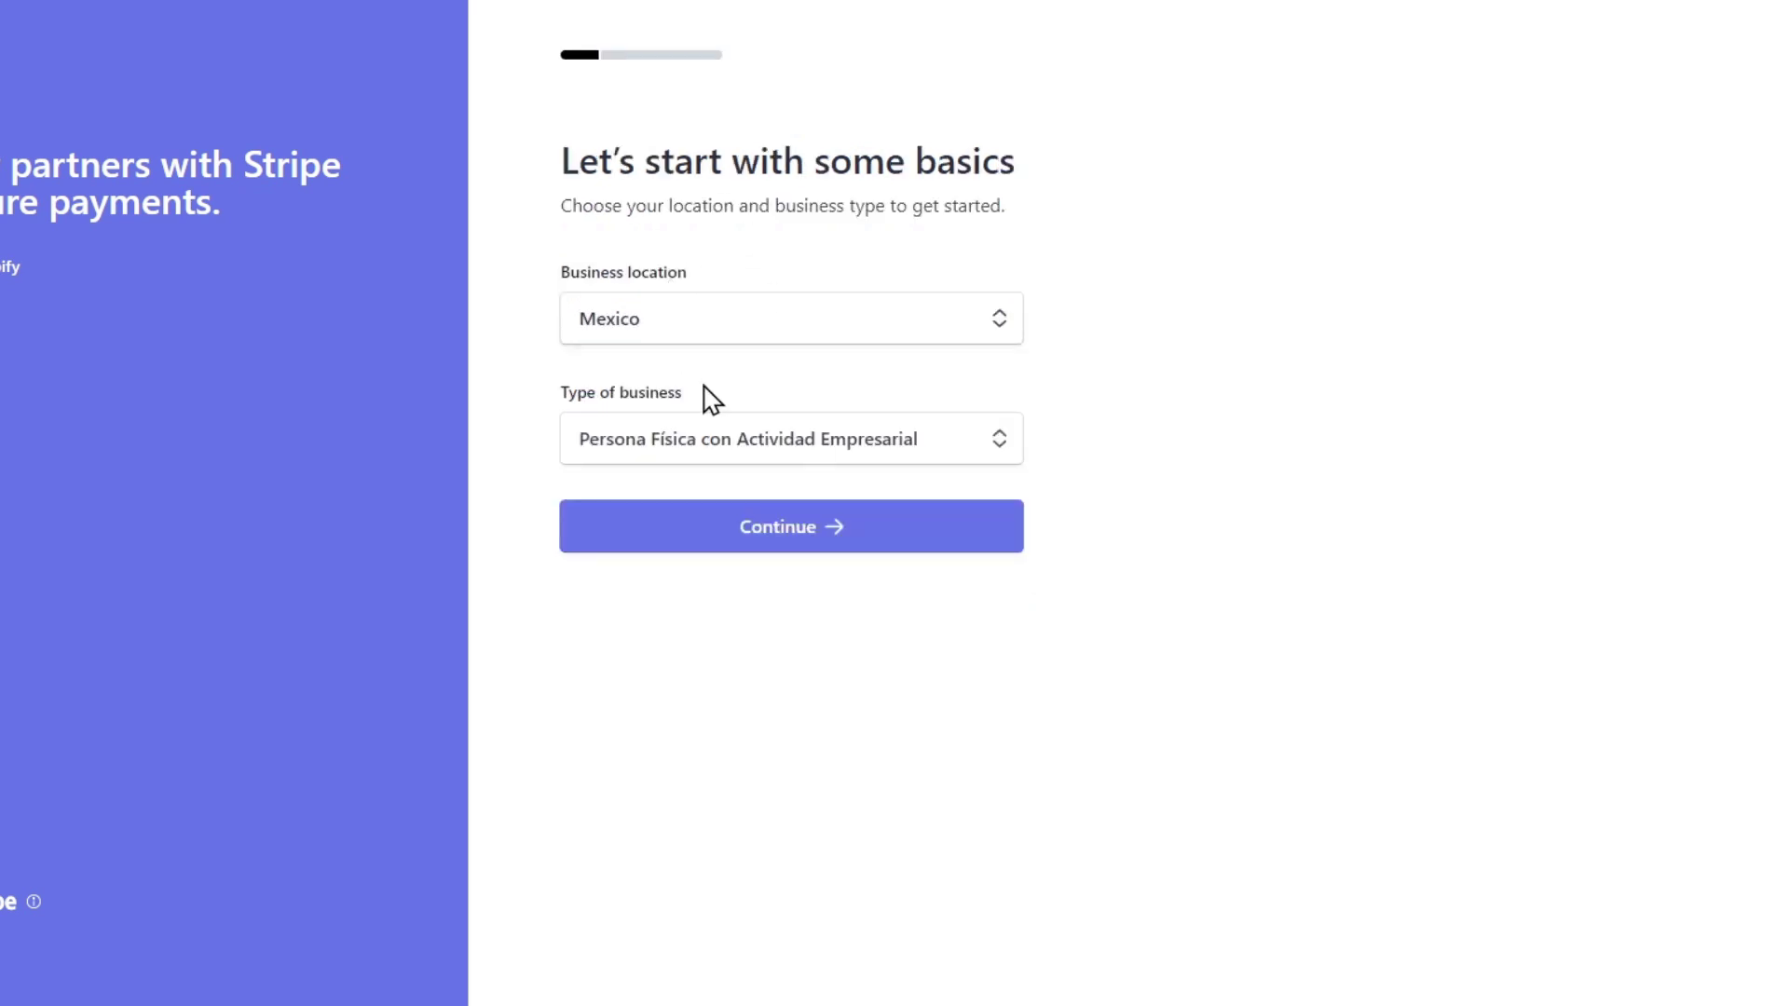
pyautogui.click(790, 438)
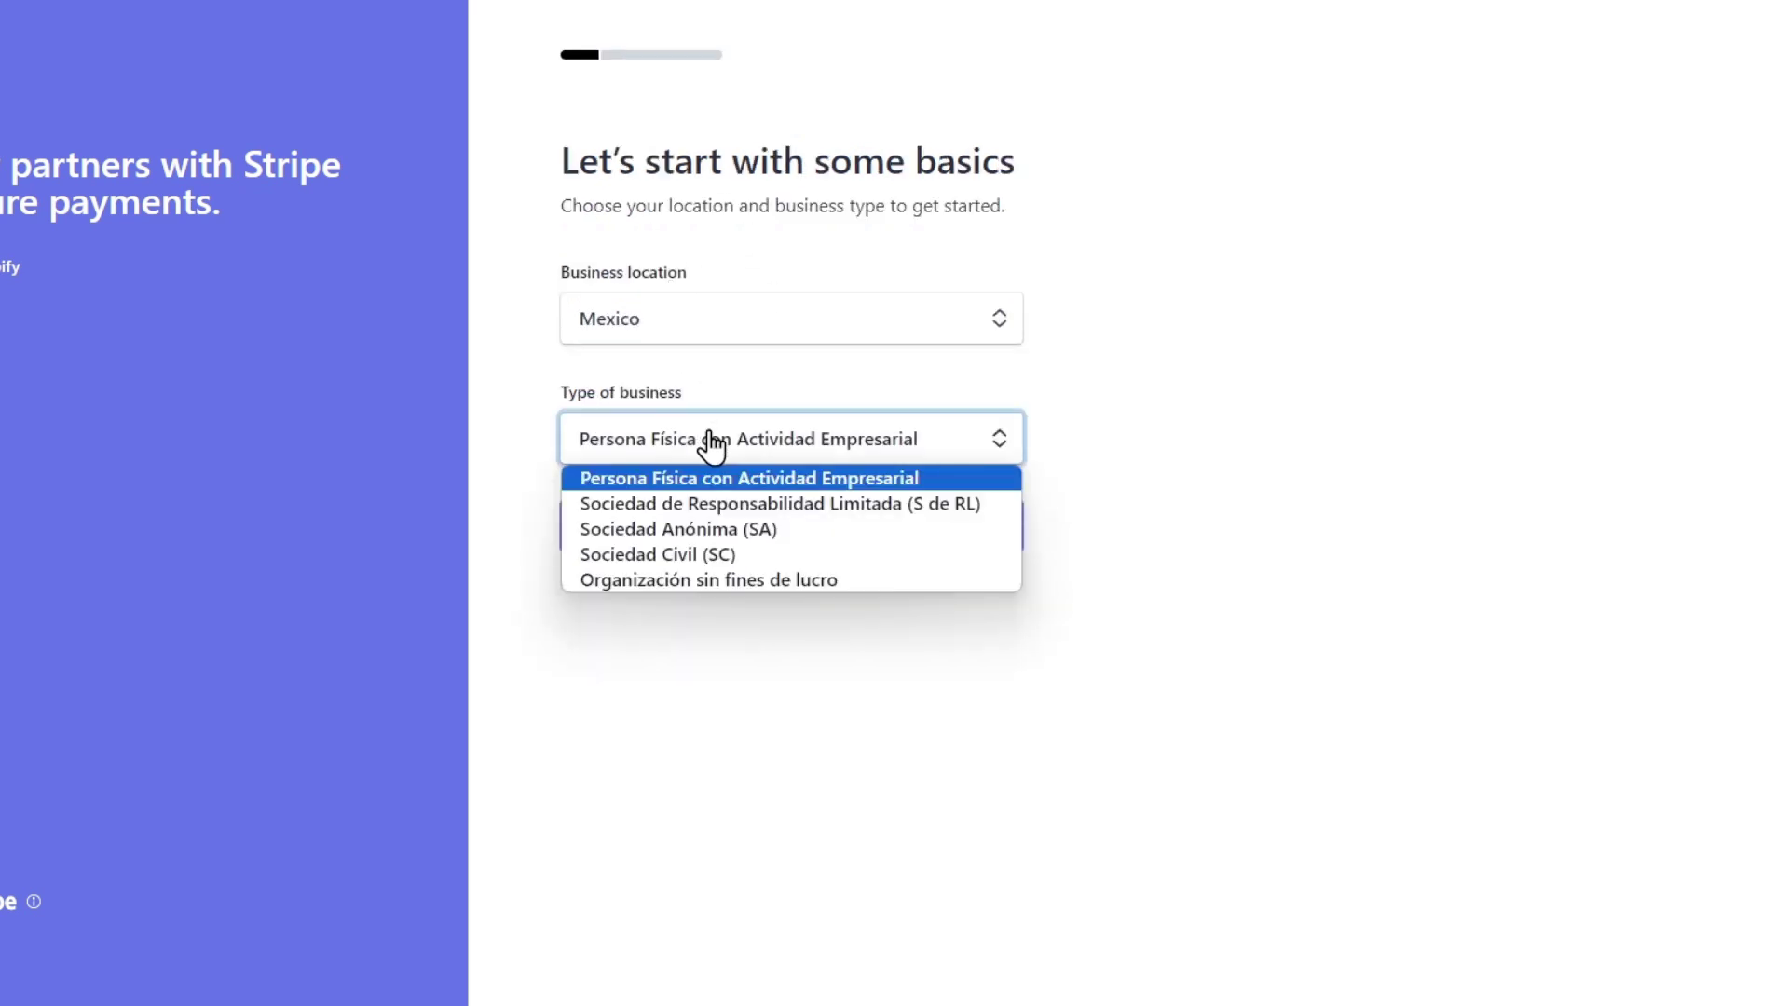
pyautogui.click(758, 479)
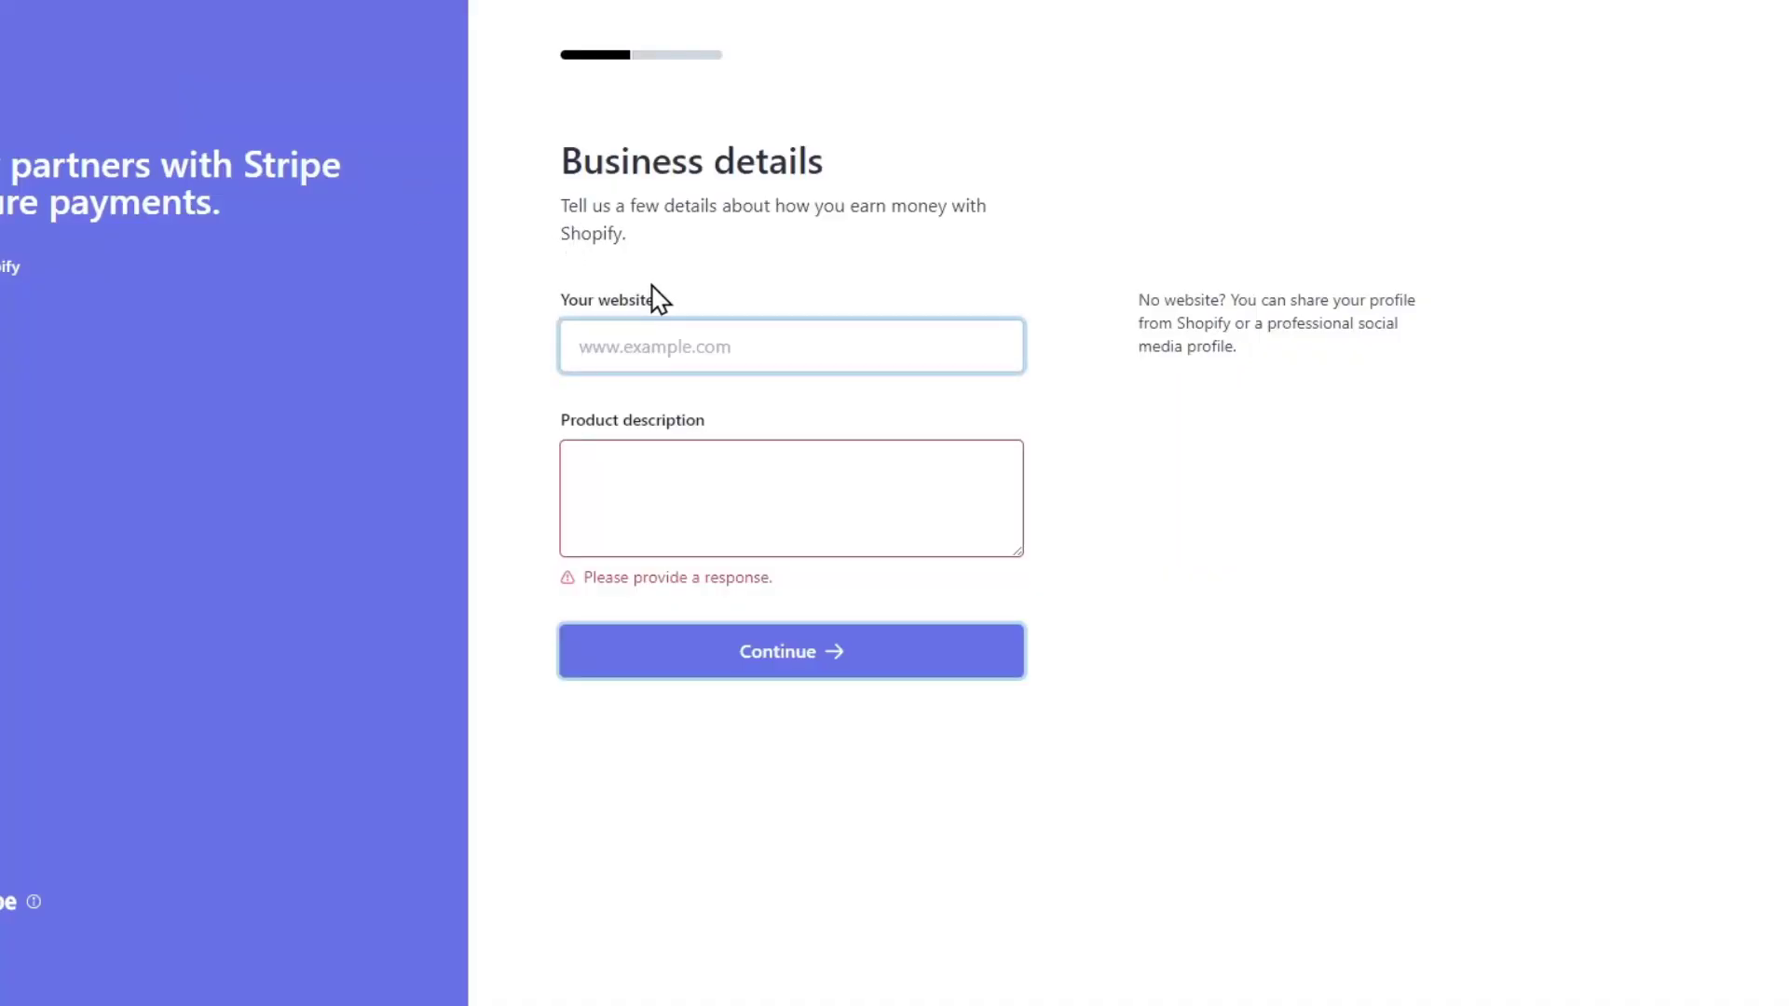
pyautogui.write('https://773892-5.myshopify.com')
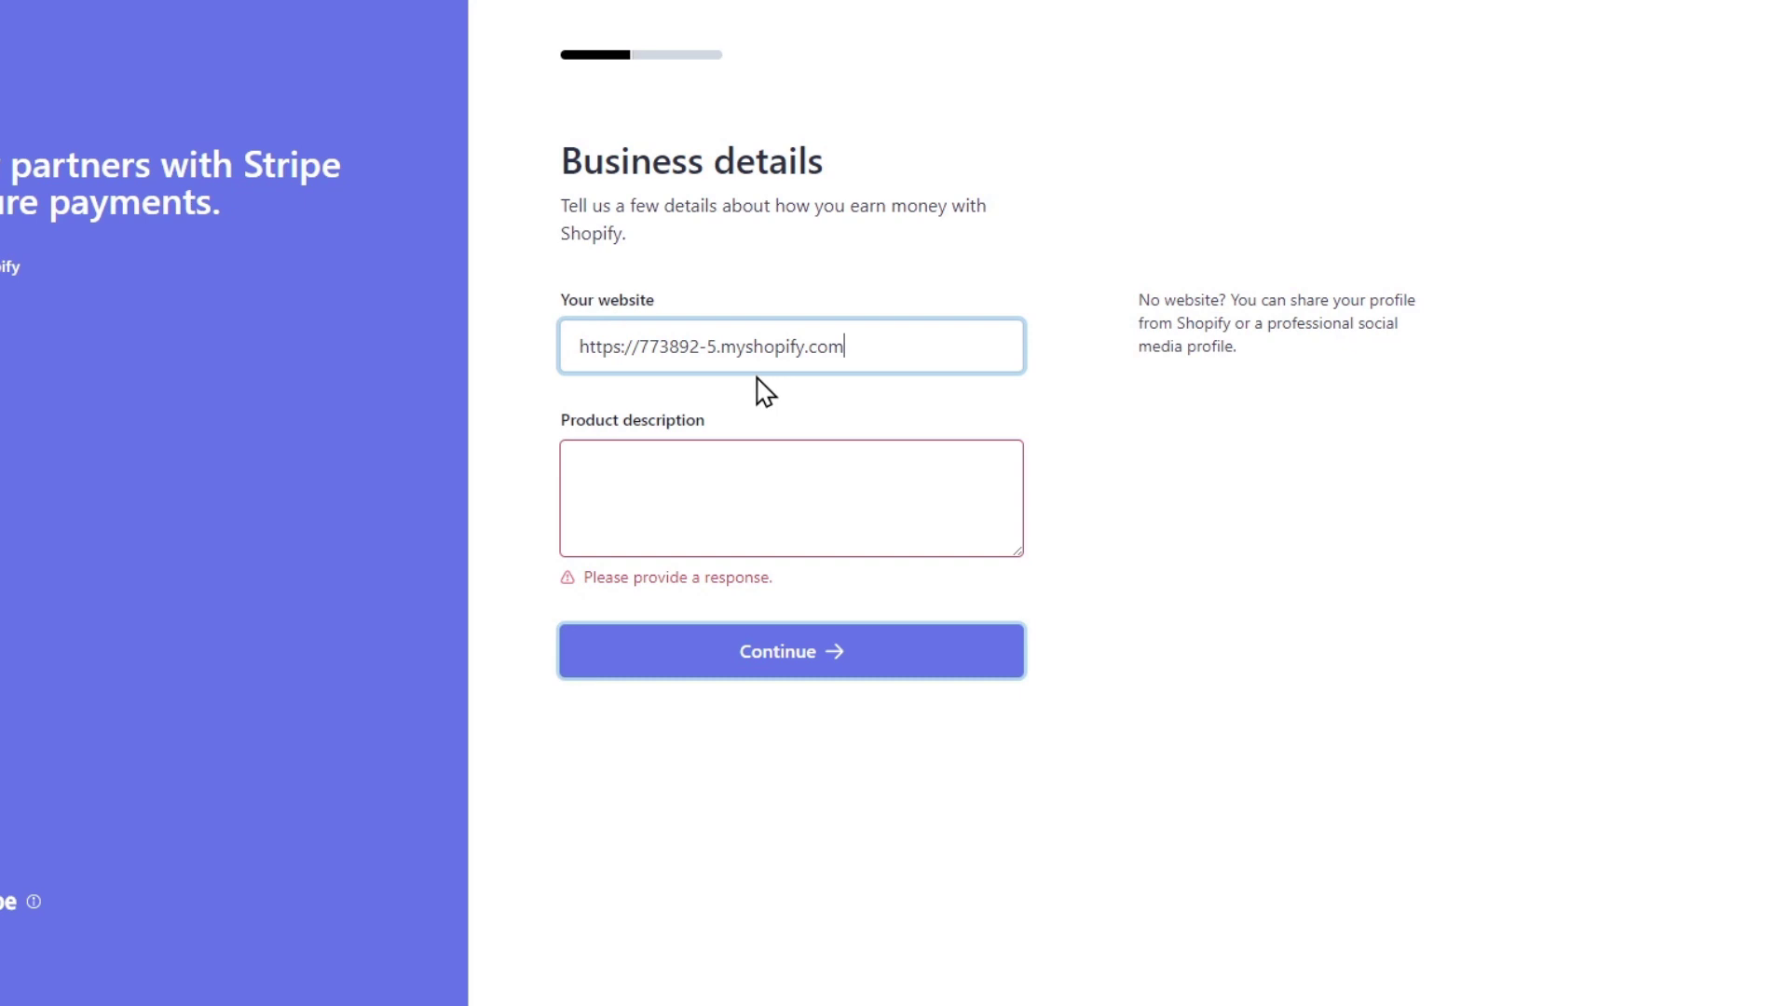
pyautogui.click(790, 496)
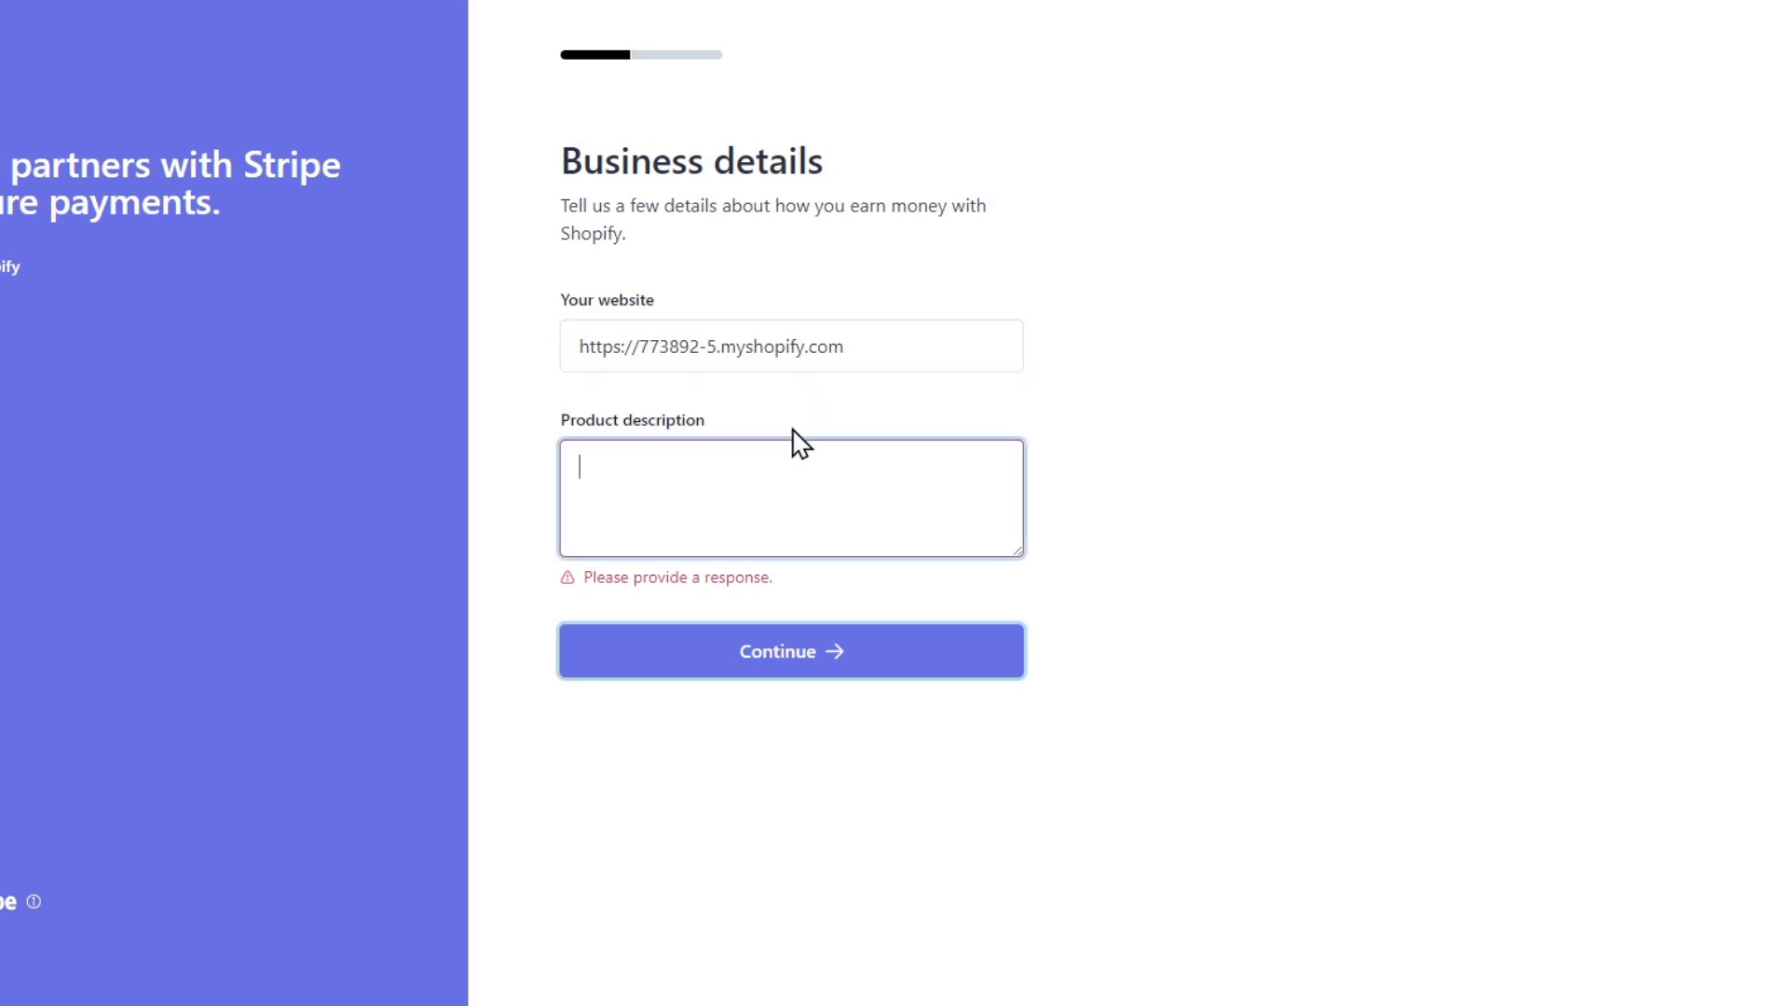
pyautogui.moveTo(721, 547)
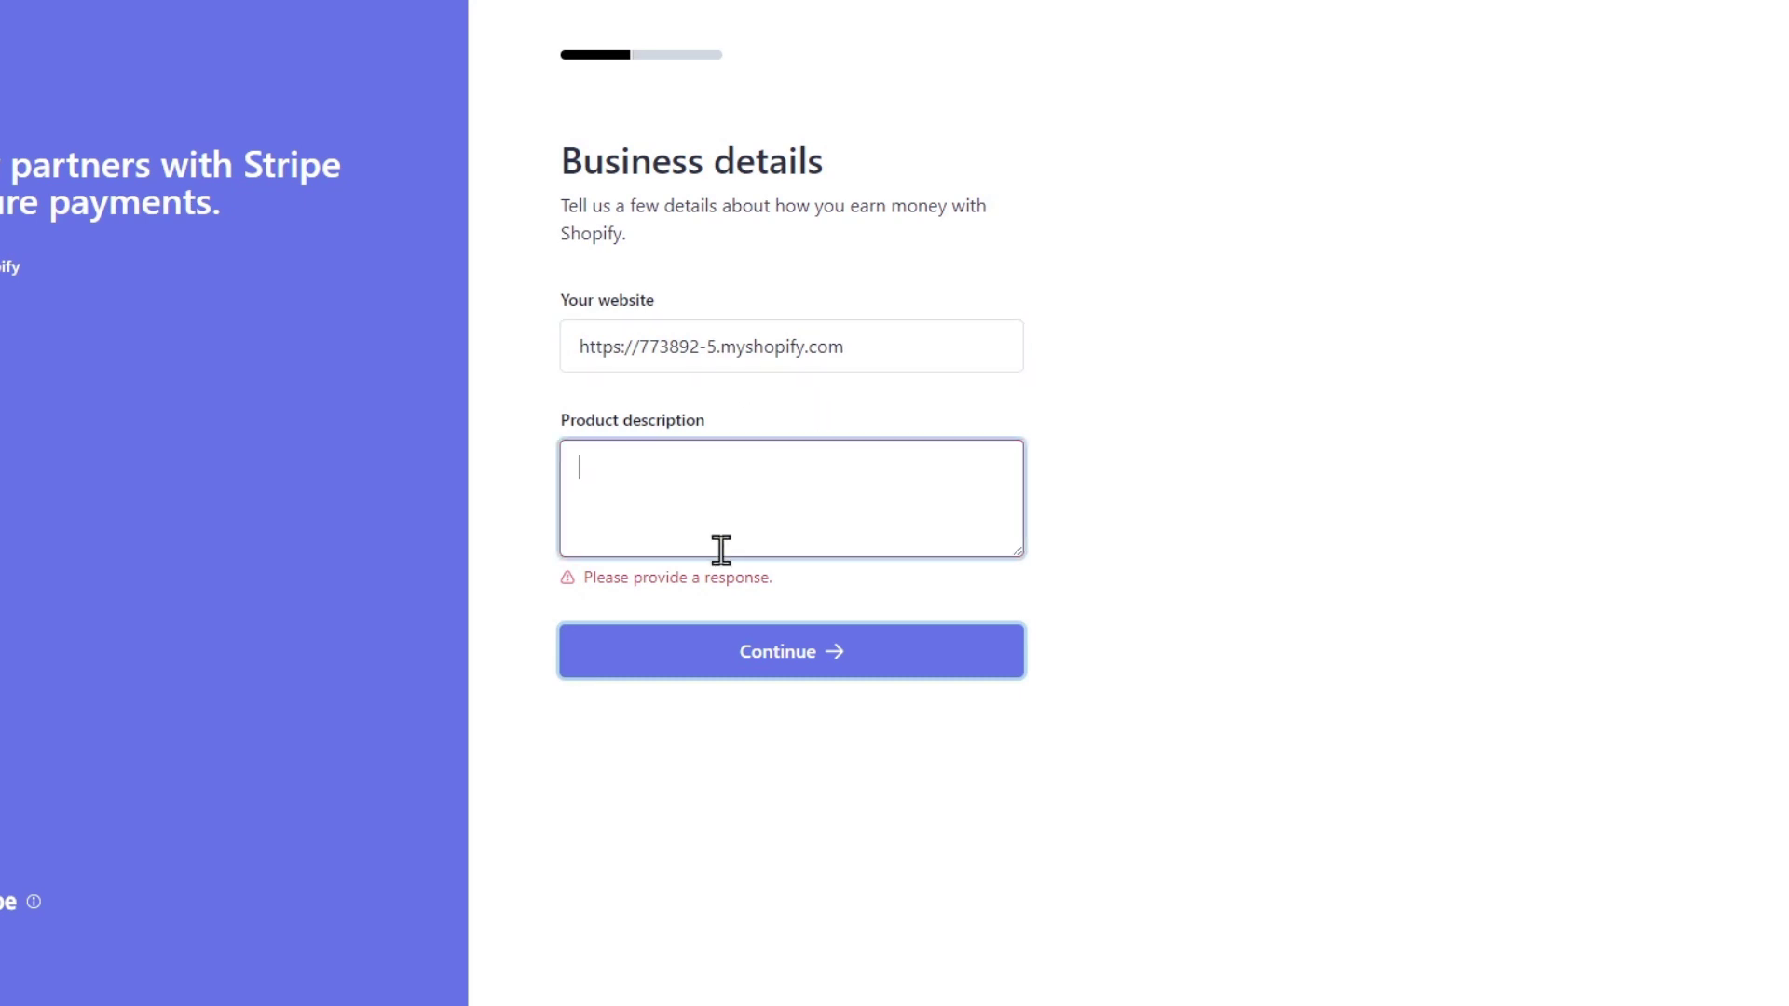
# - Set the statement and shortened descriptors to 'bulgare' and submit the public details
pyautogui.click(790, 652)
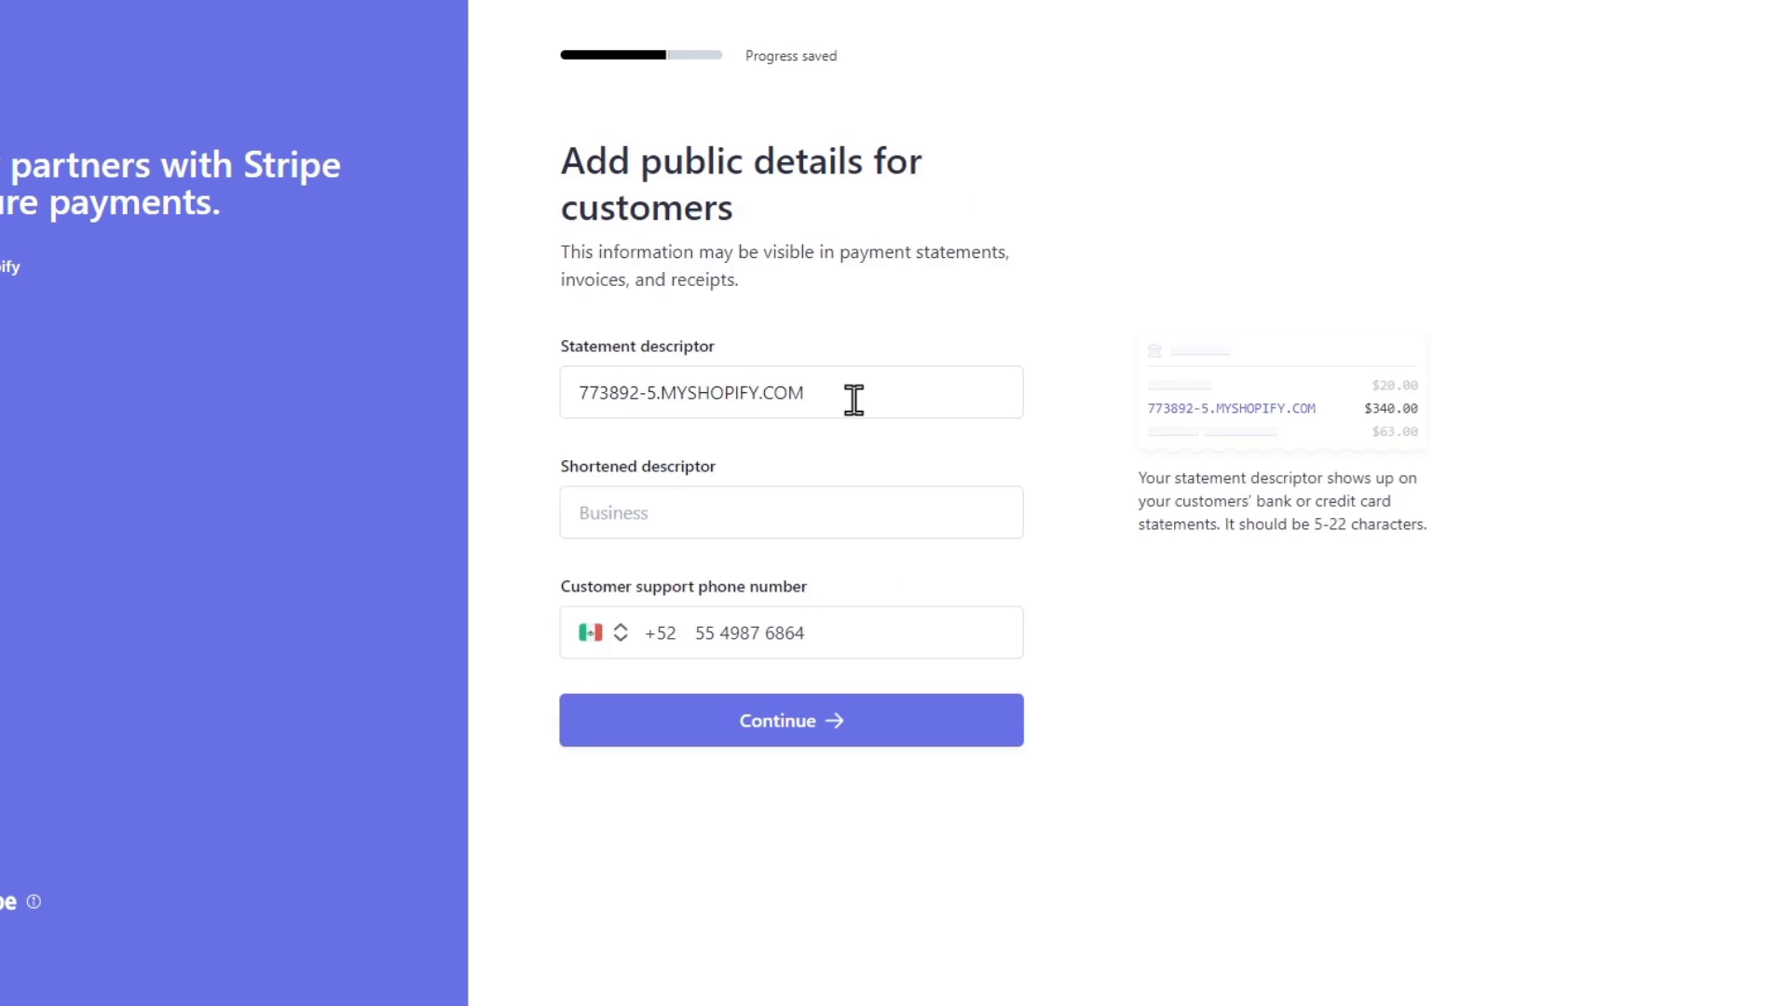
pyautogui.tripleClick(691, 391)
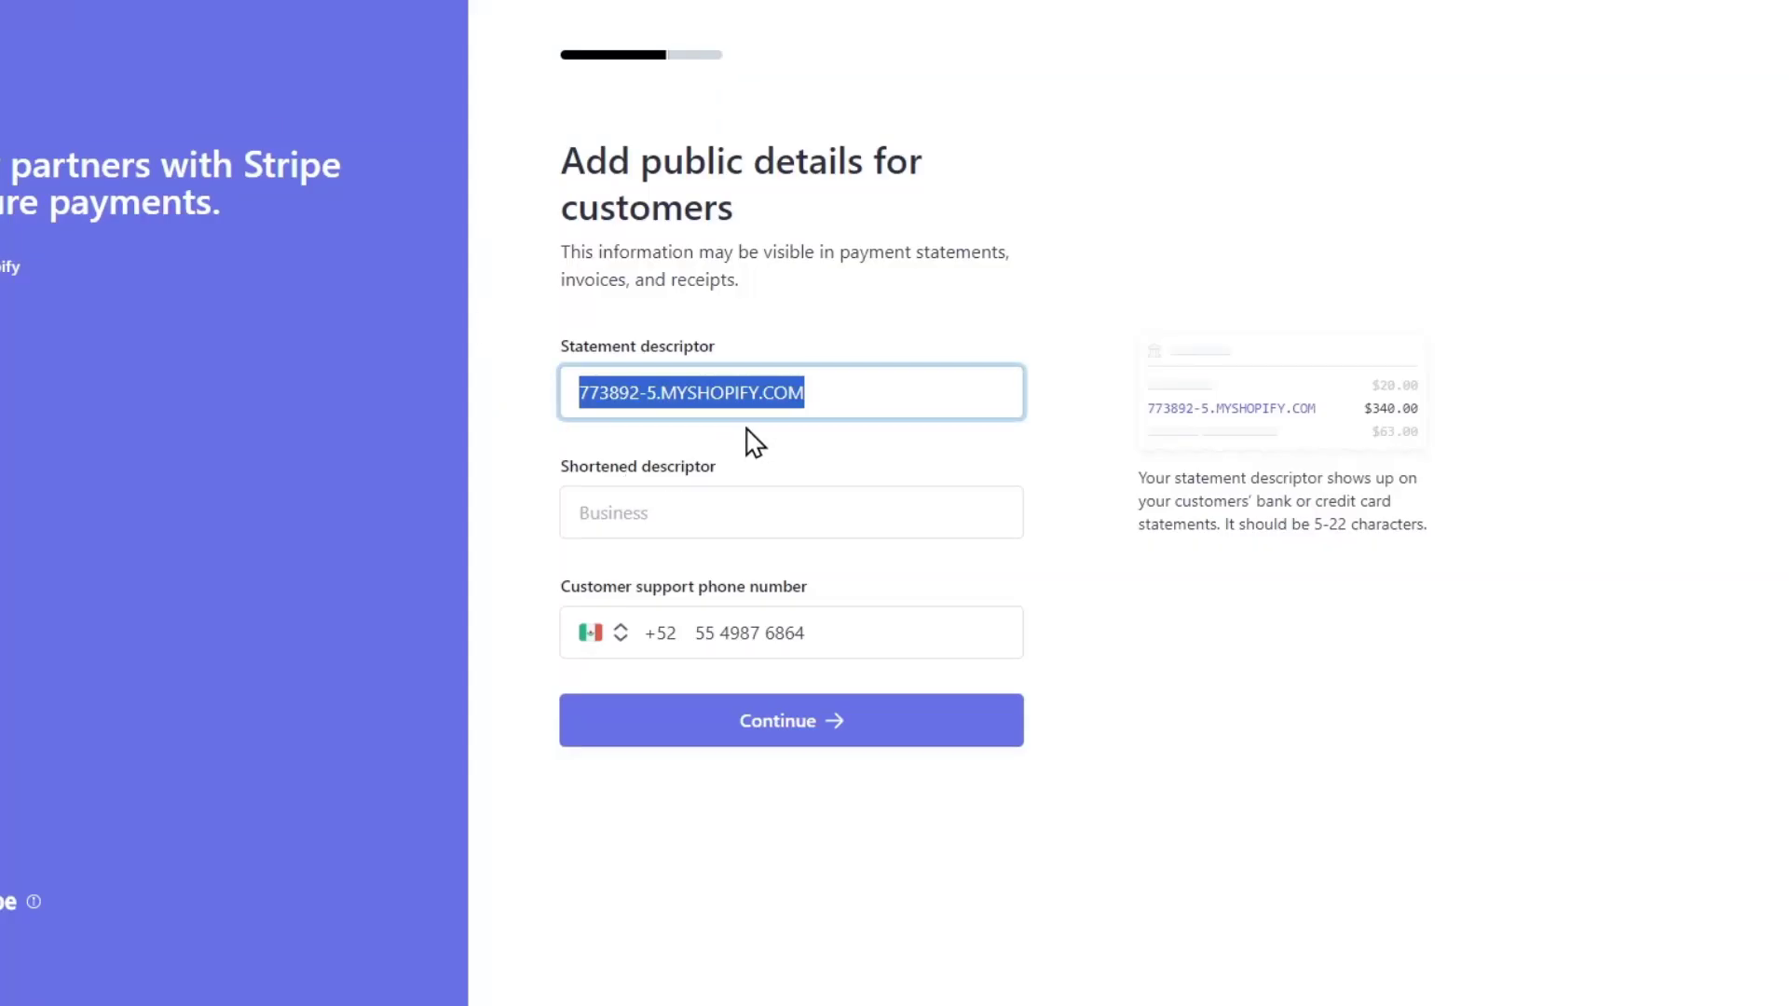
pyautogui.write('bulagre')
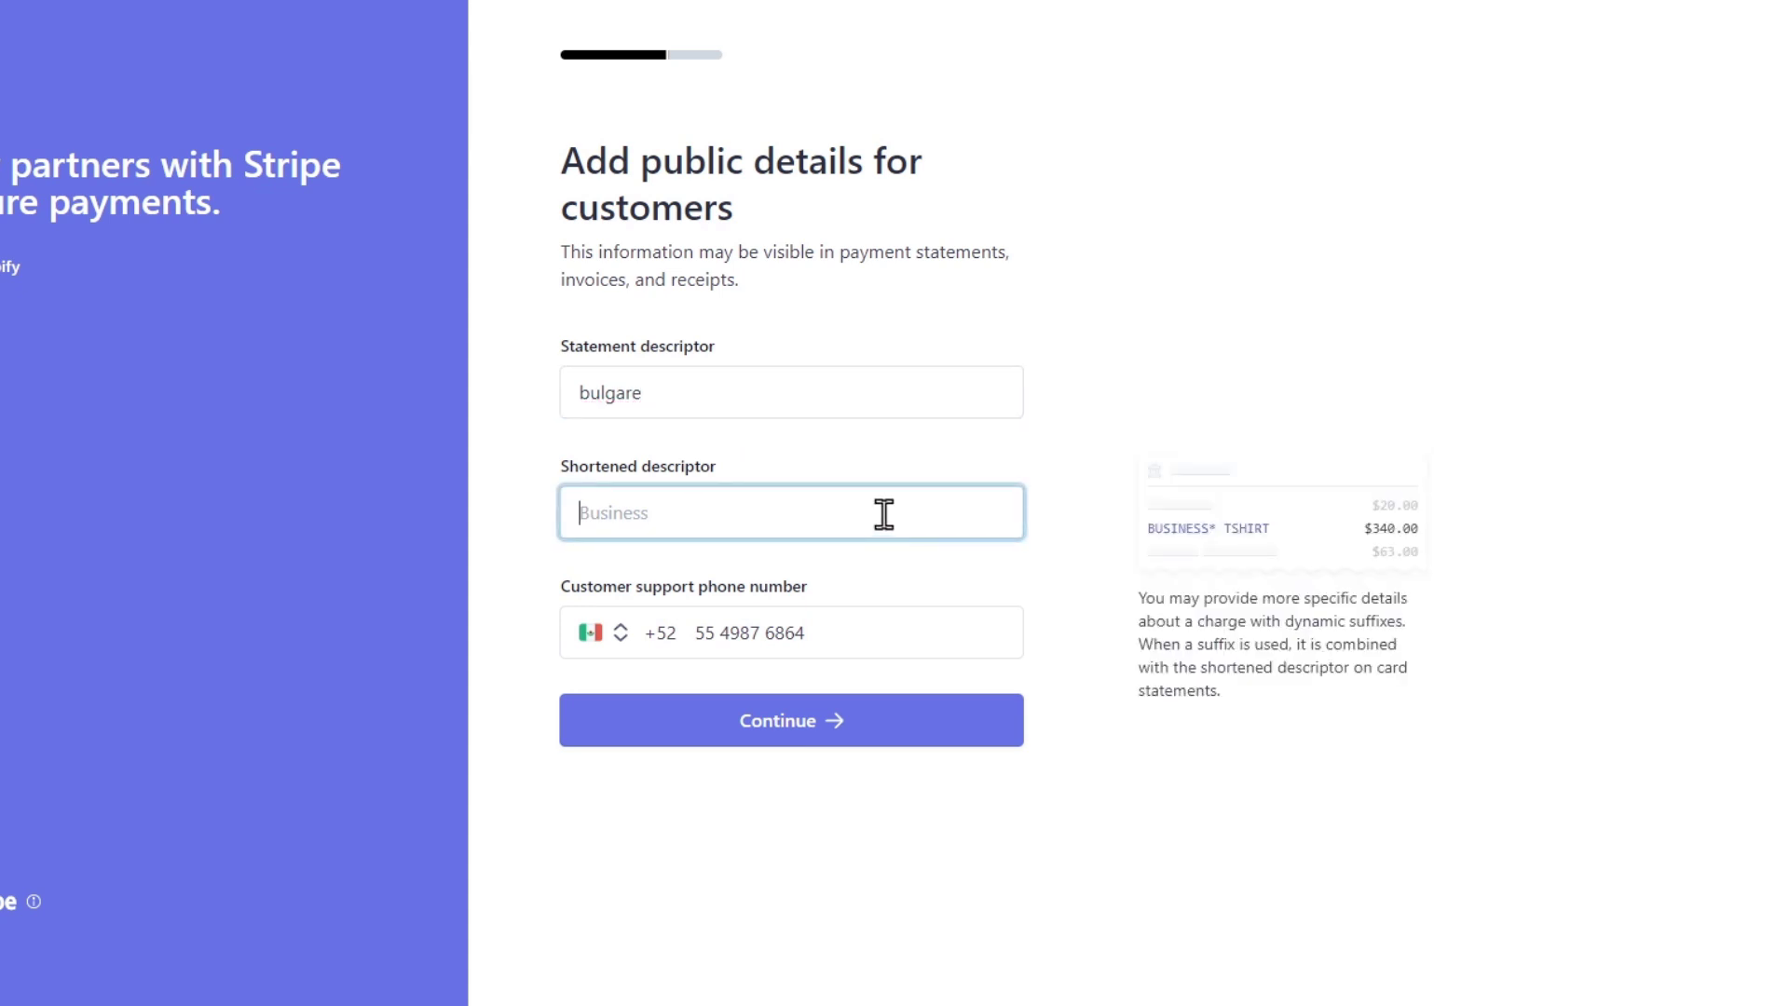
pyautogui.write('bulgare')
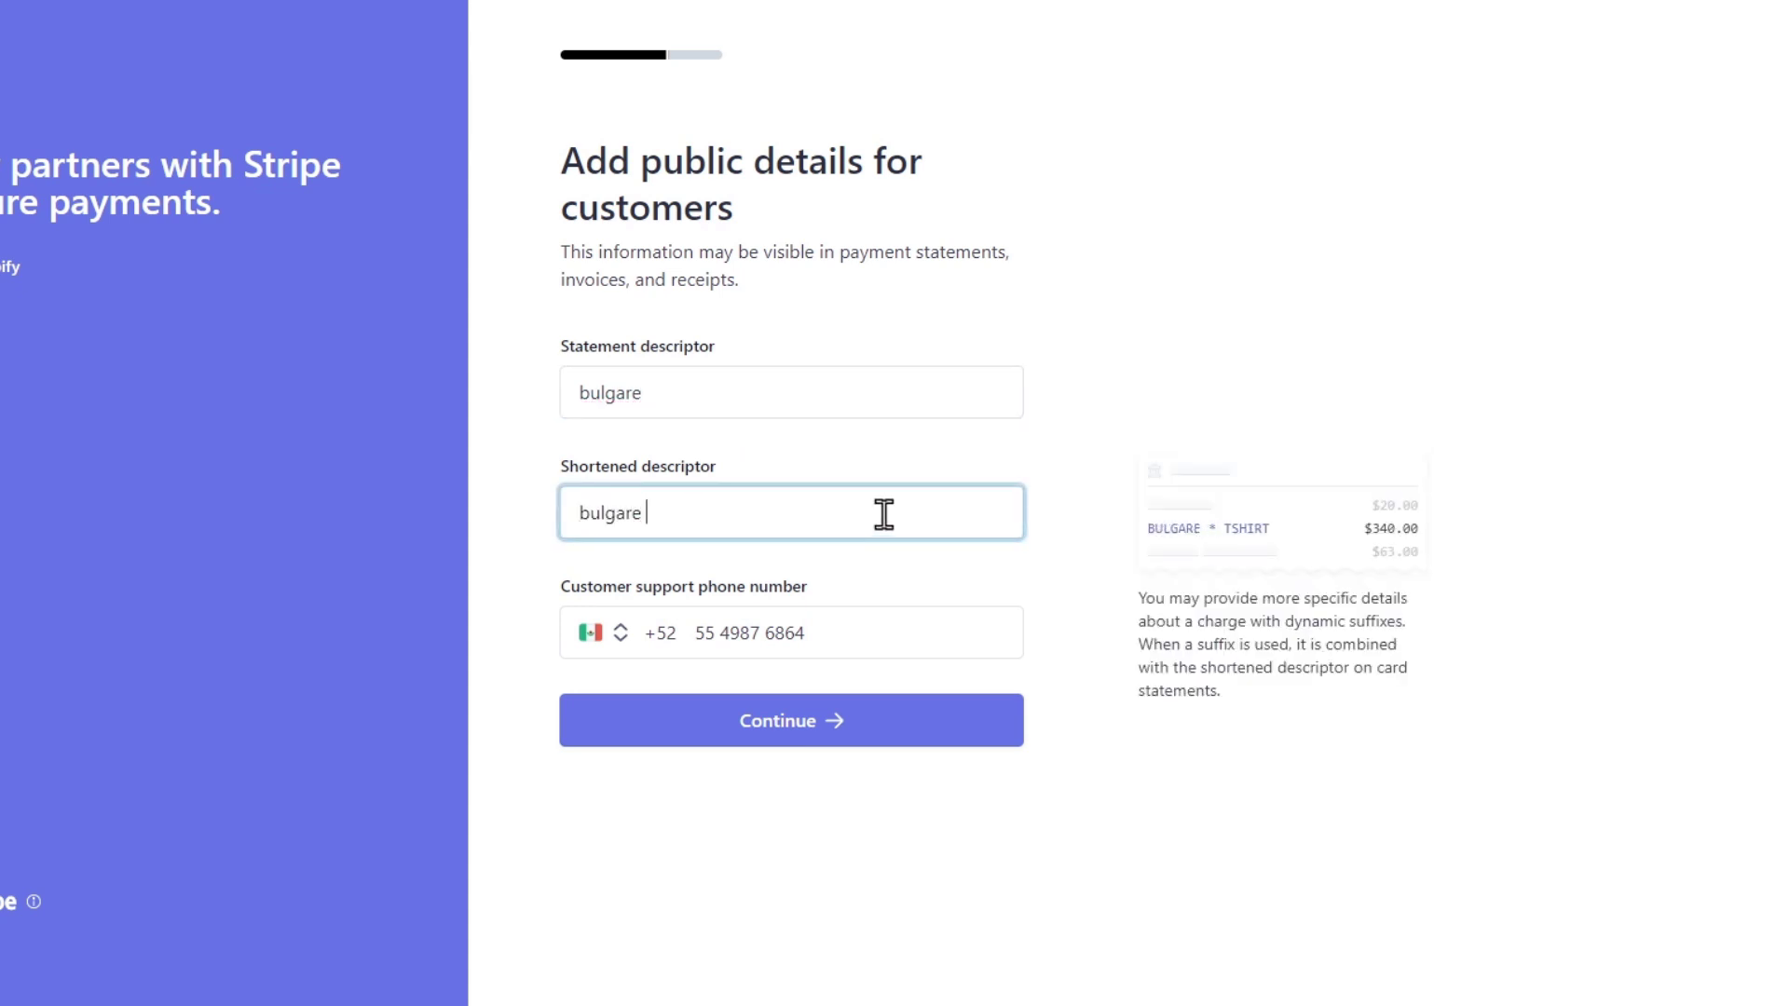
pyautogui.click(790, 719)
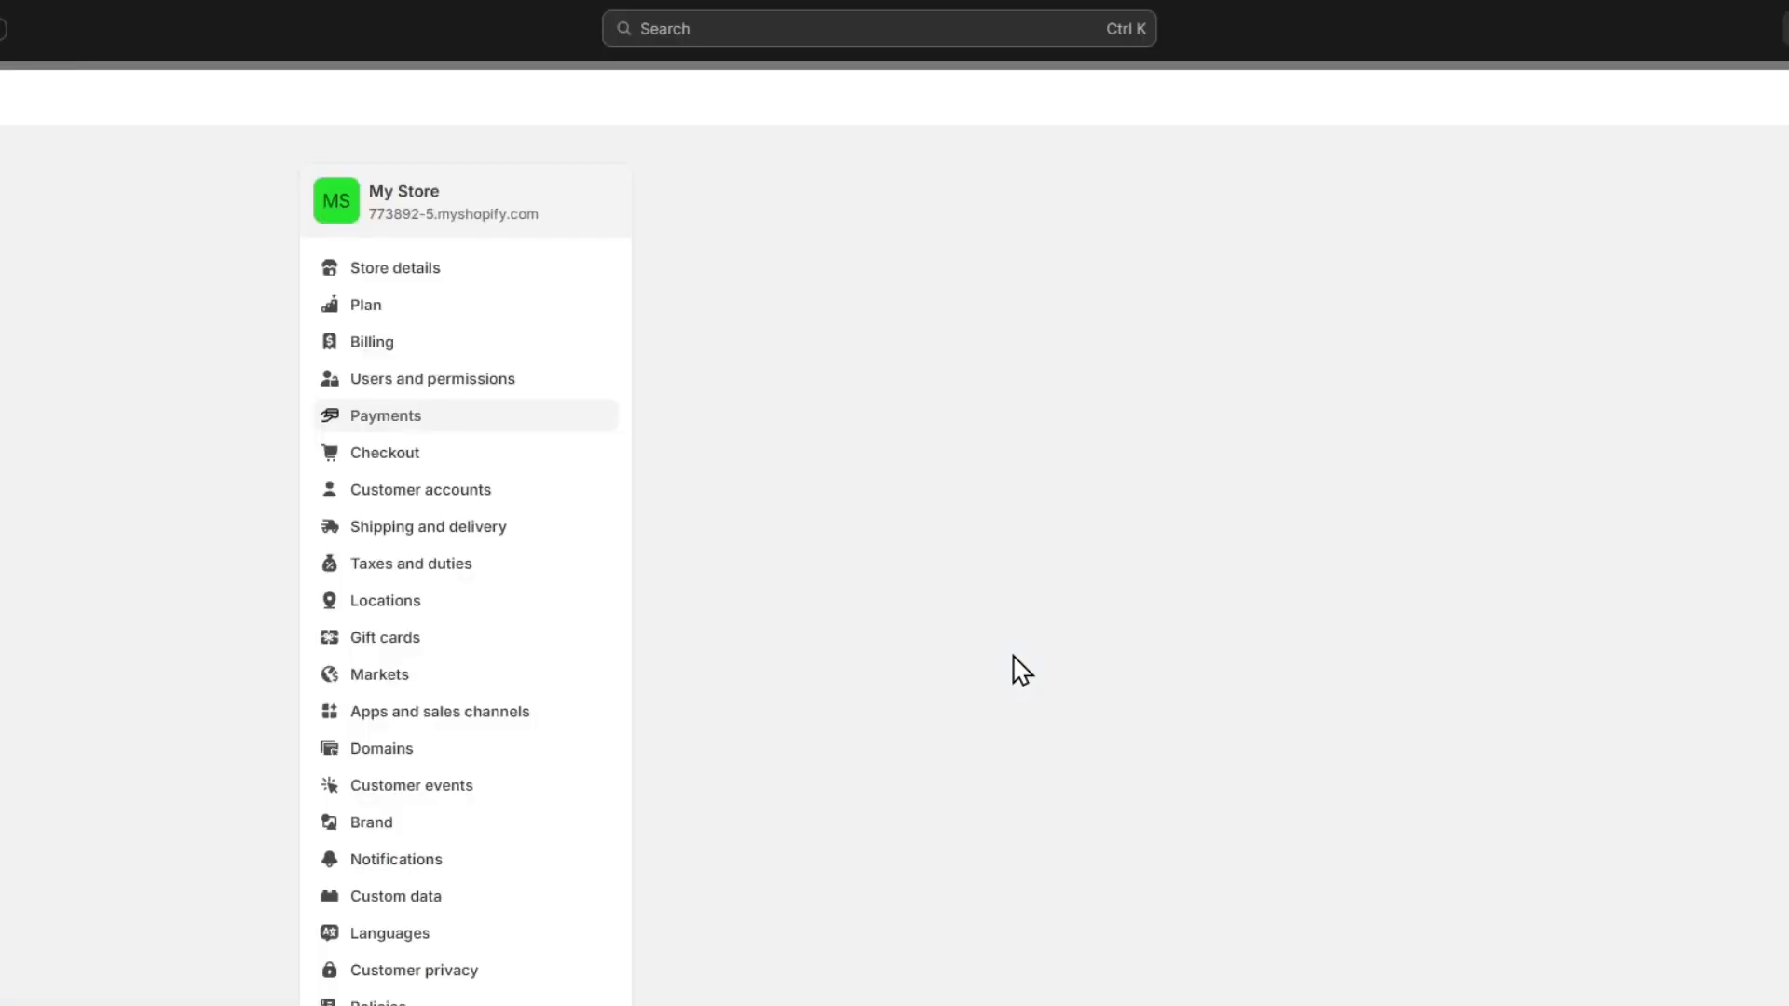
# - Go to Payments and manage the now-active Stripe provider
pyautogui.click(384, 415)
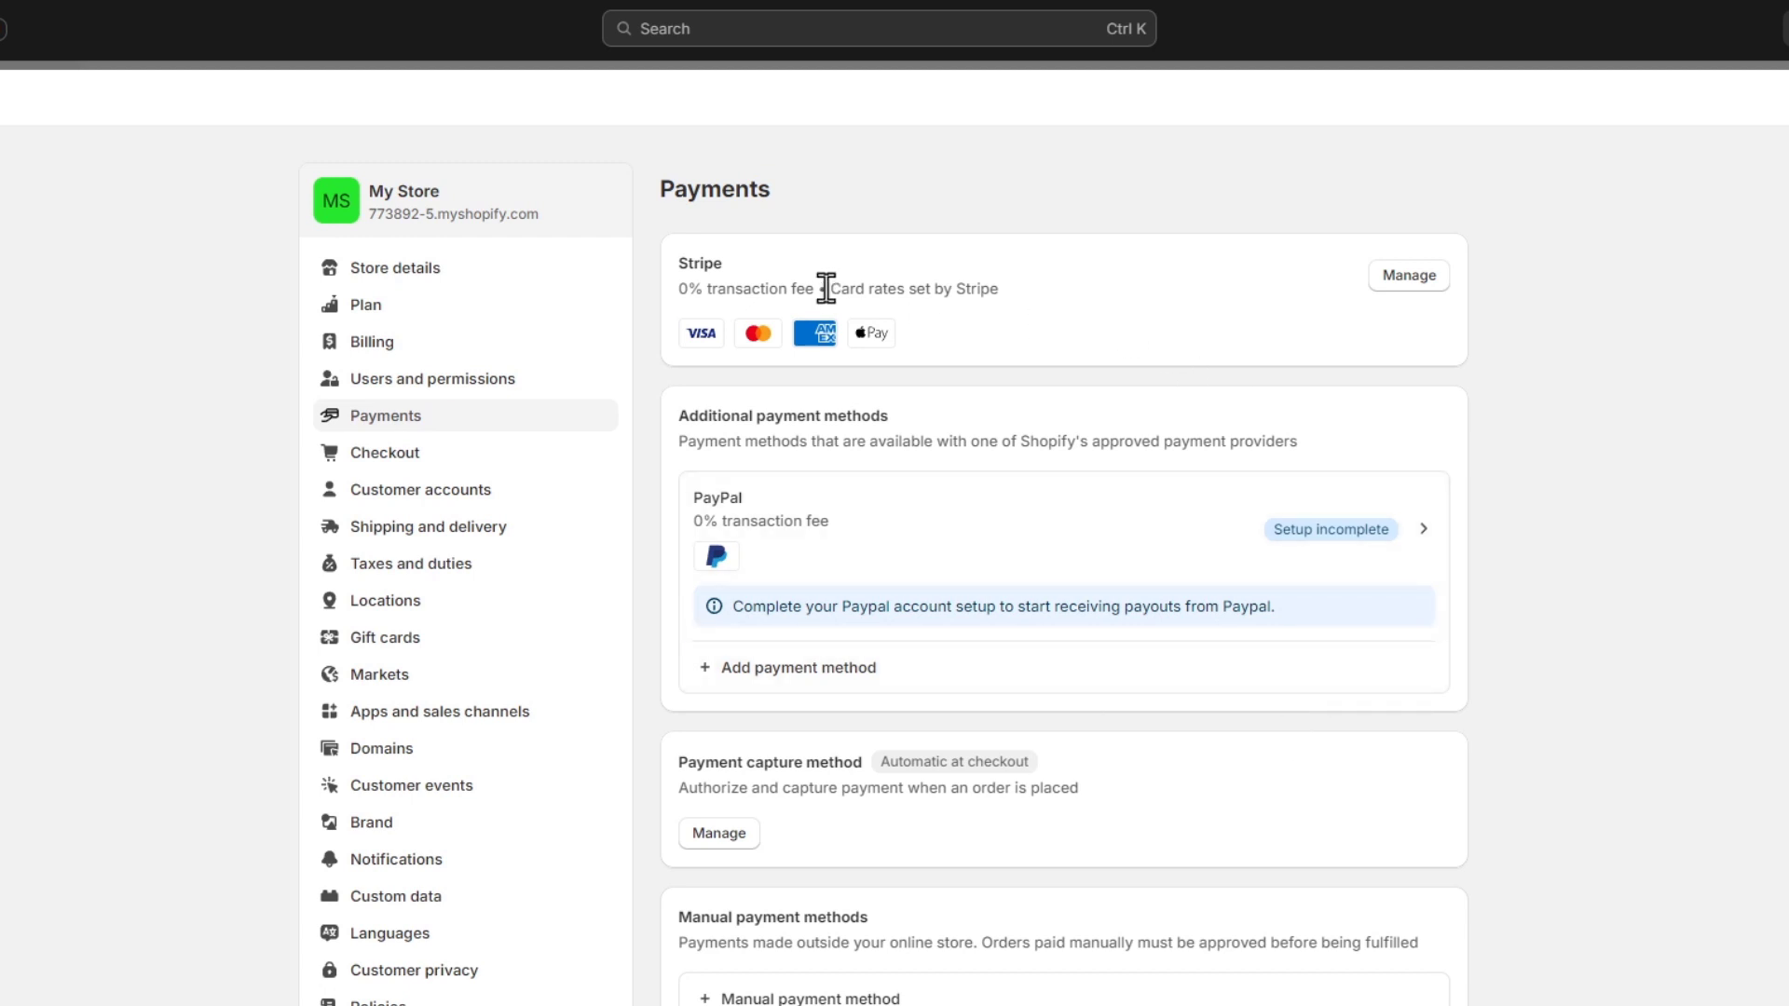
pyautogui.click(1410, 275)
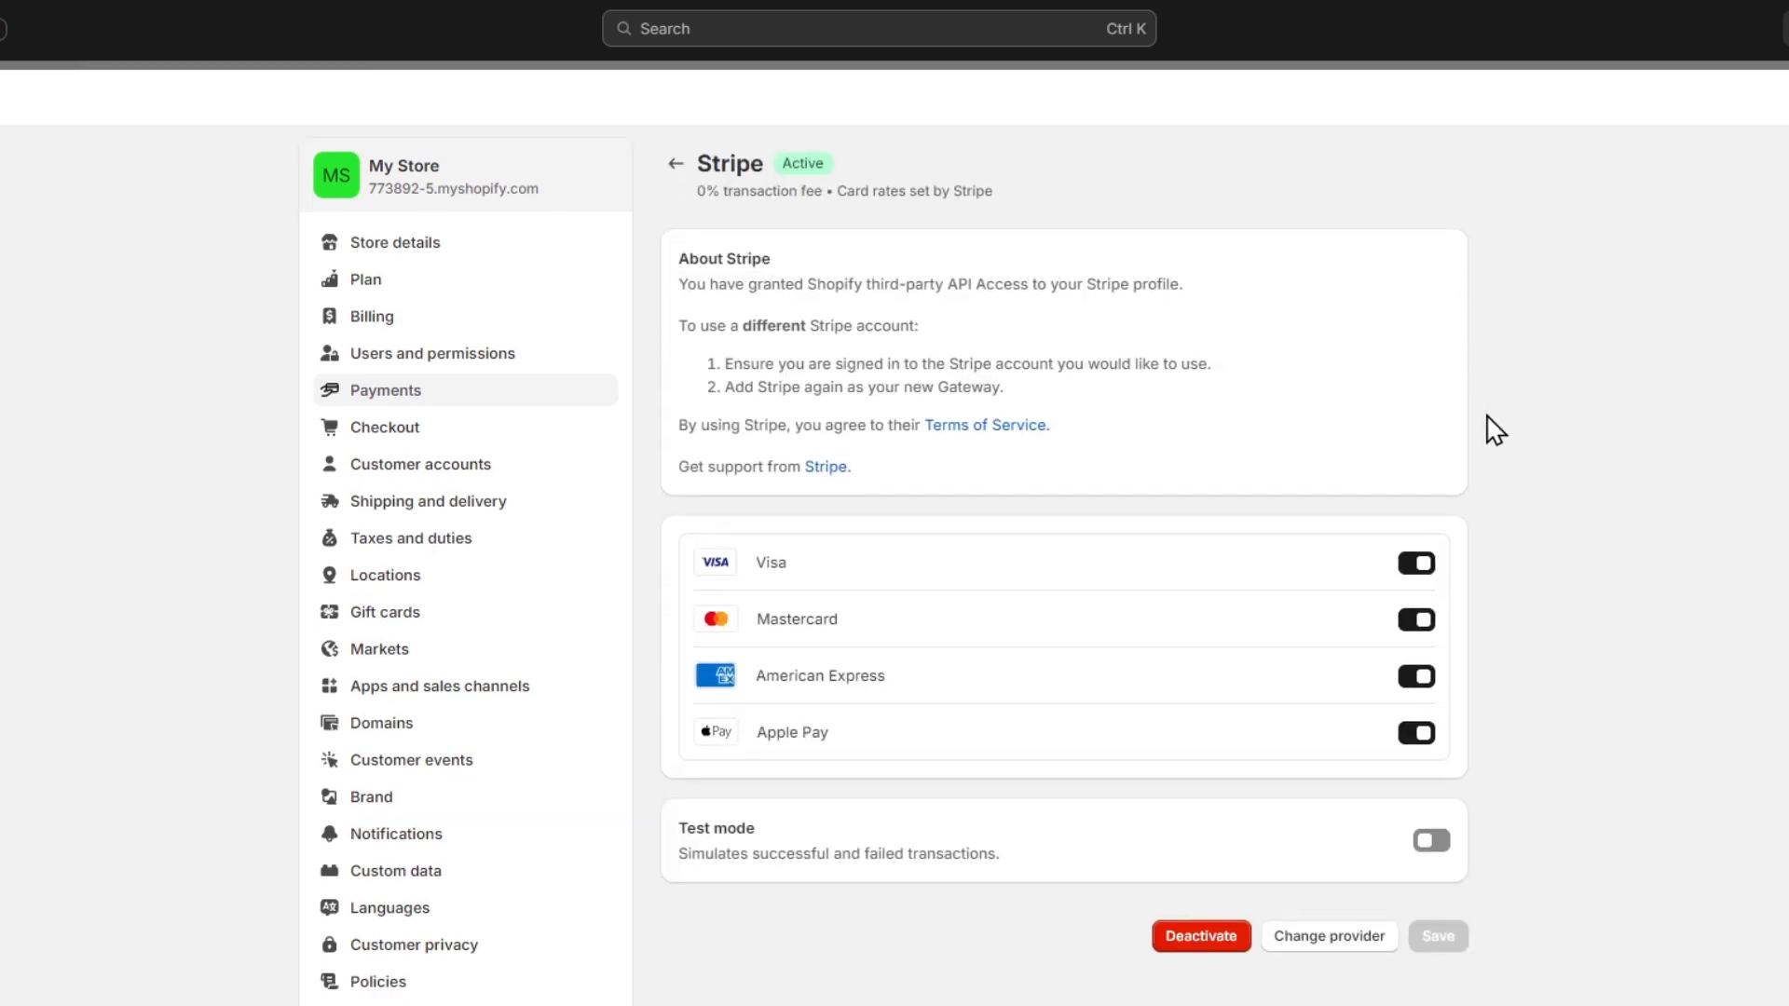
pyautogui.scroll(-3)
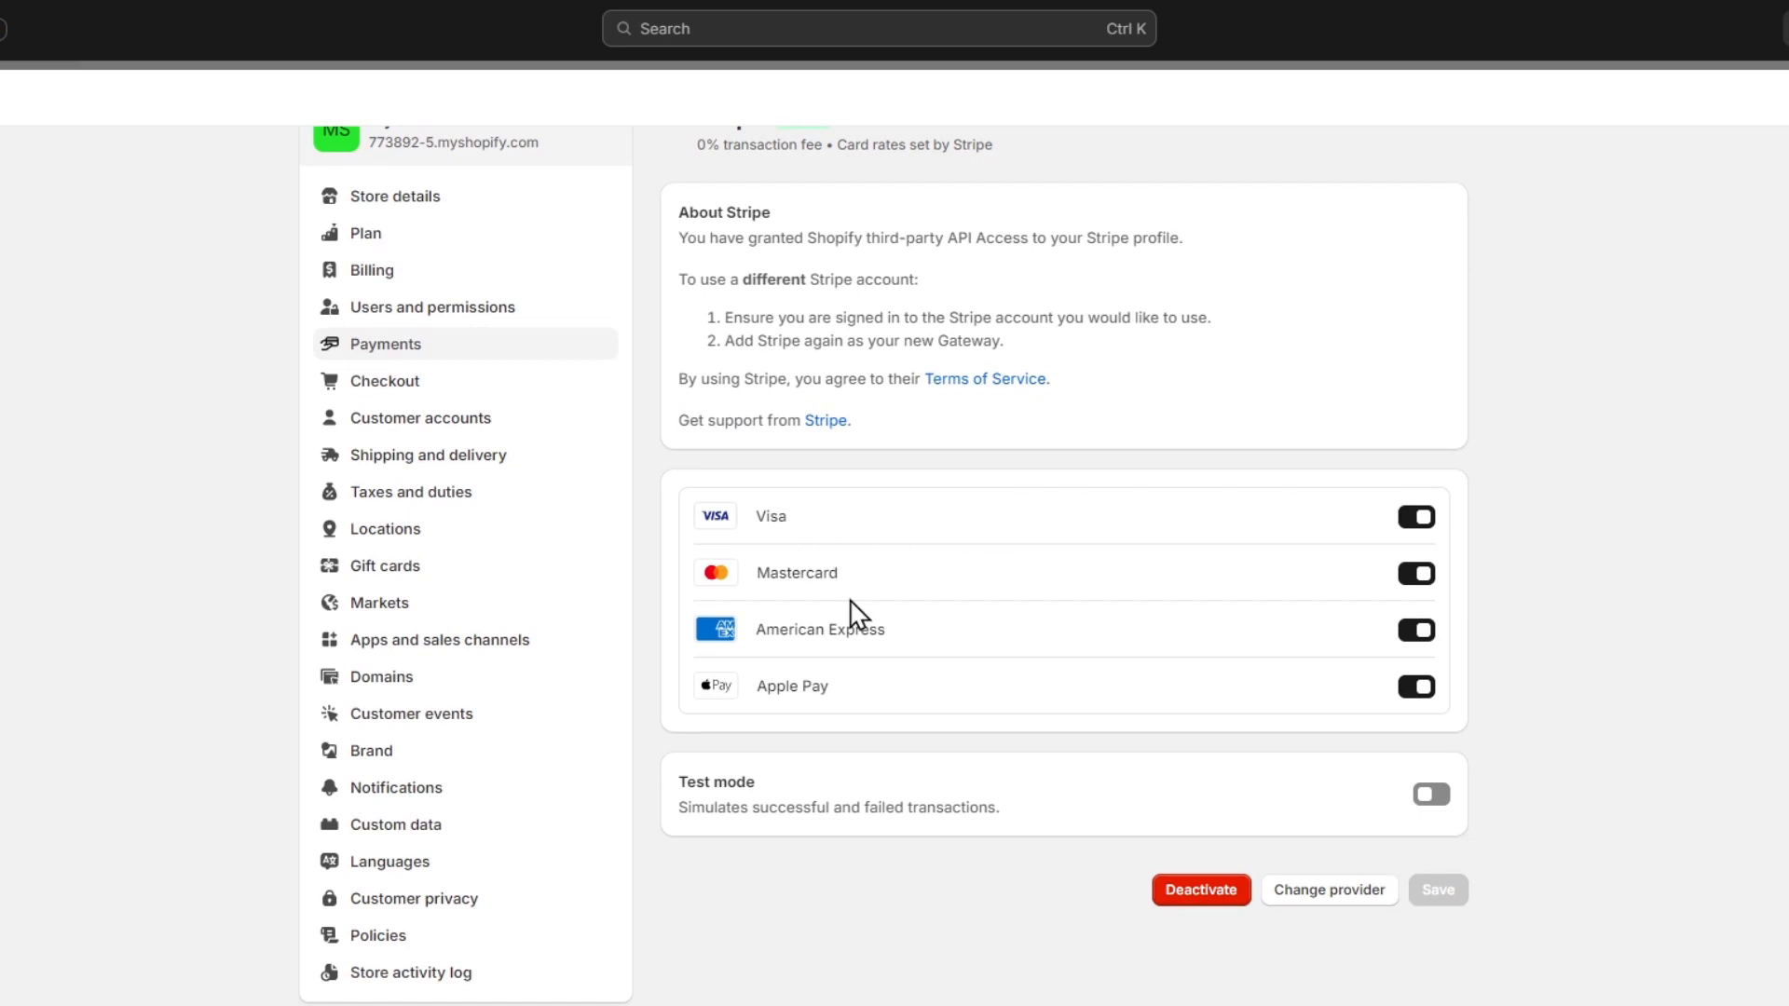
pyautogui.moveTo(869, 716)
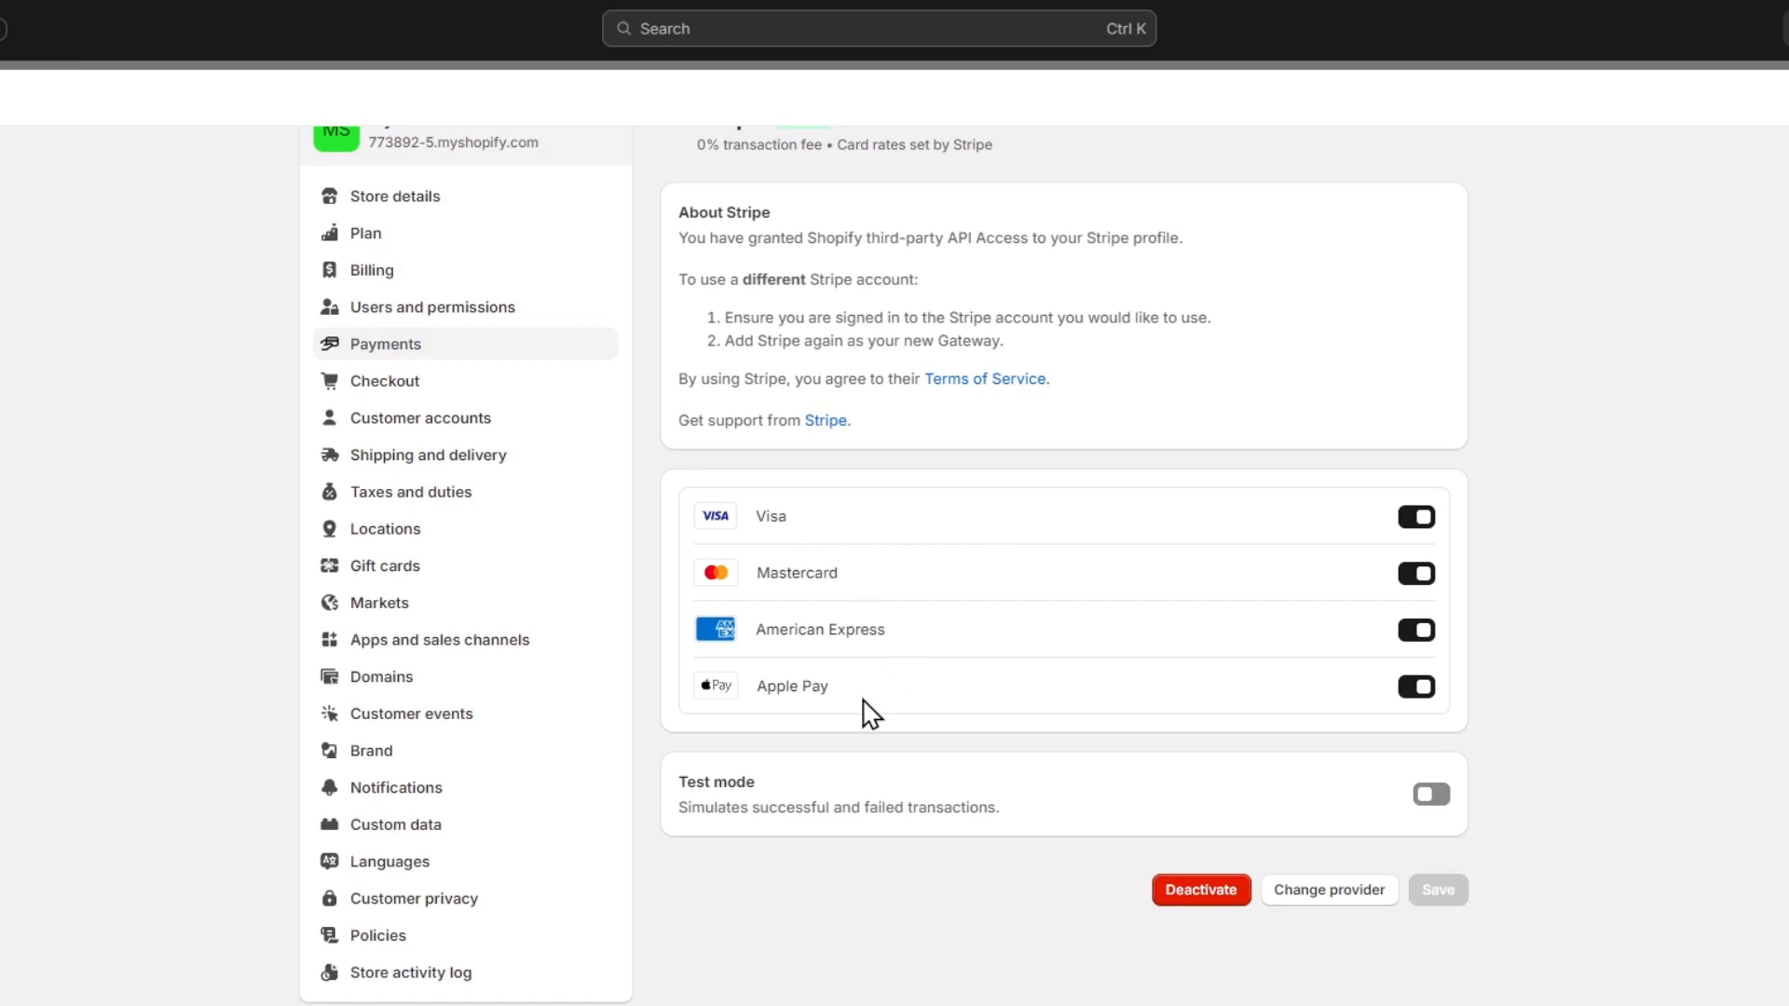
pyautogui.moveTo(869, 697)
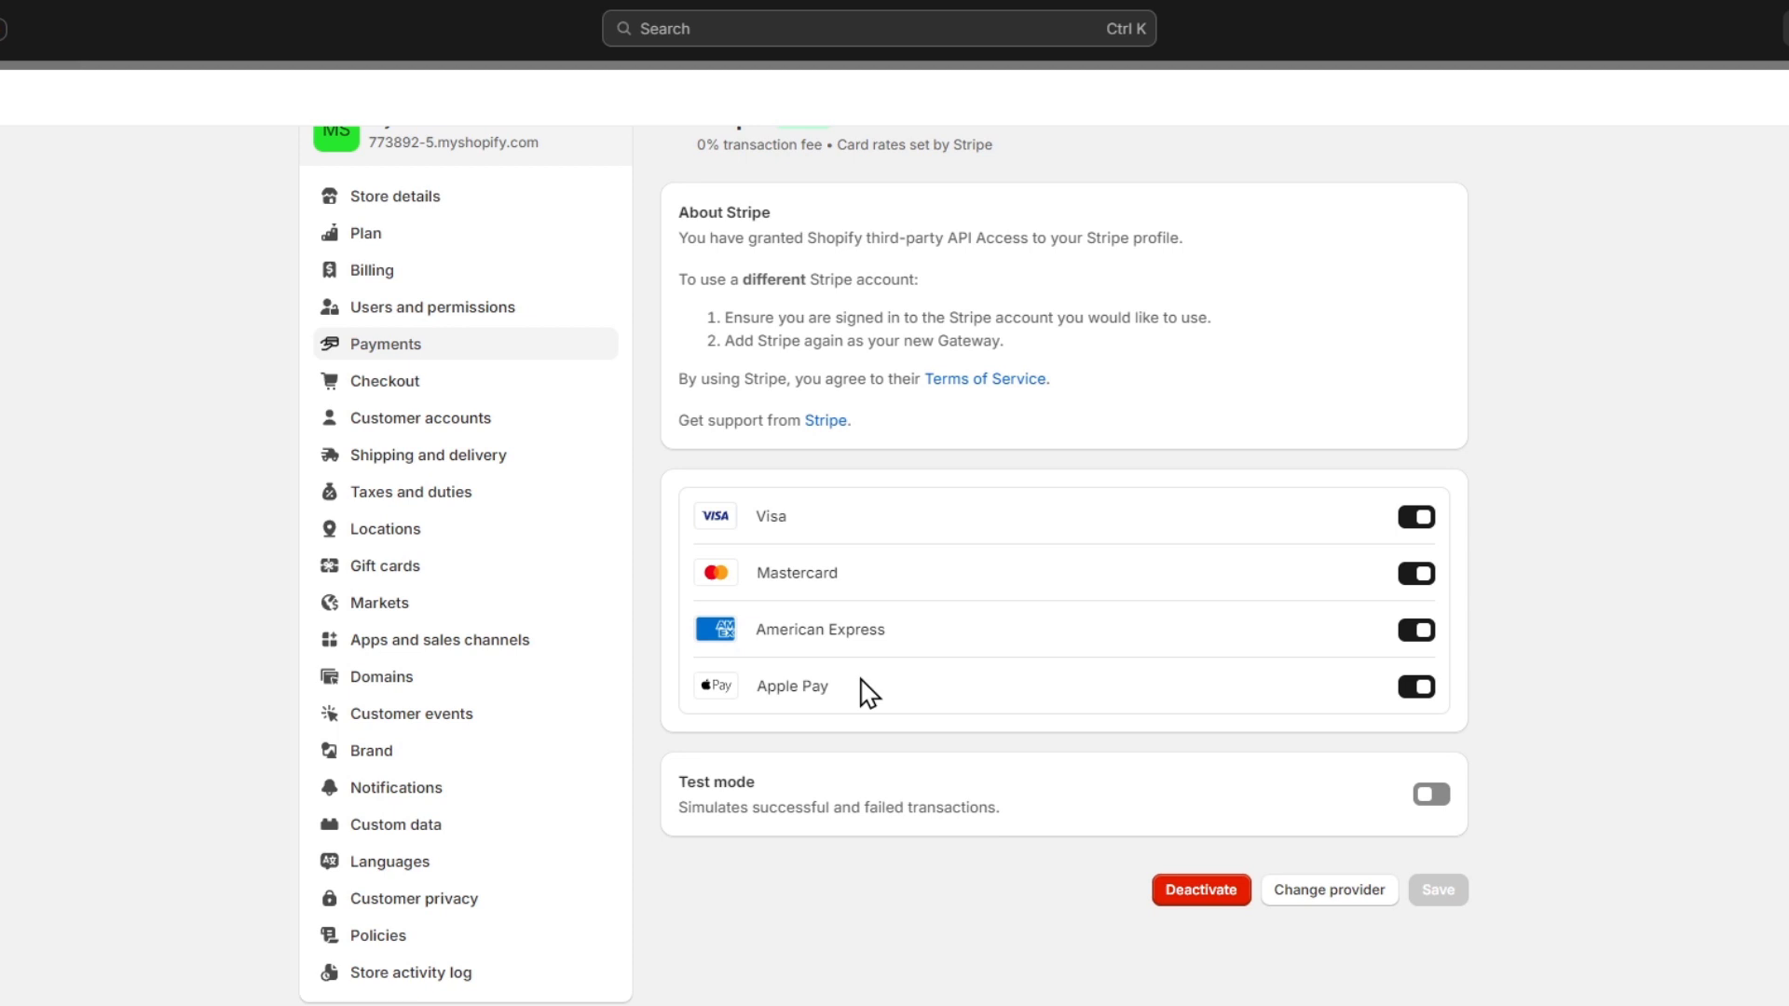
# - Turn on Stripe's test mode and save the setting
pyautogui.moveTo(786, 807); pyautogui.dragTo(1002, 806)
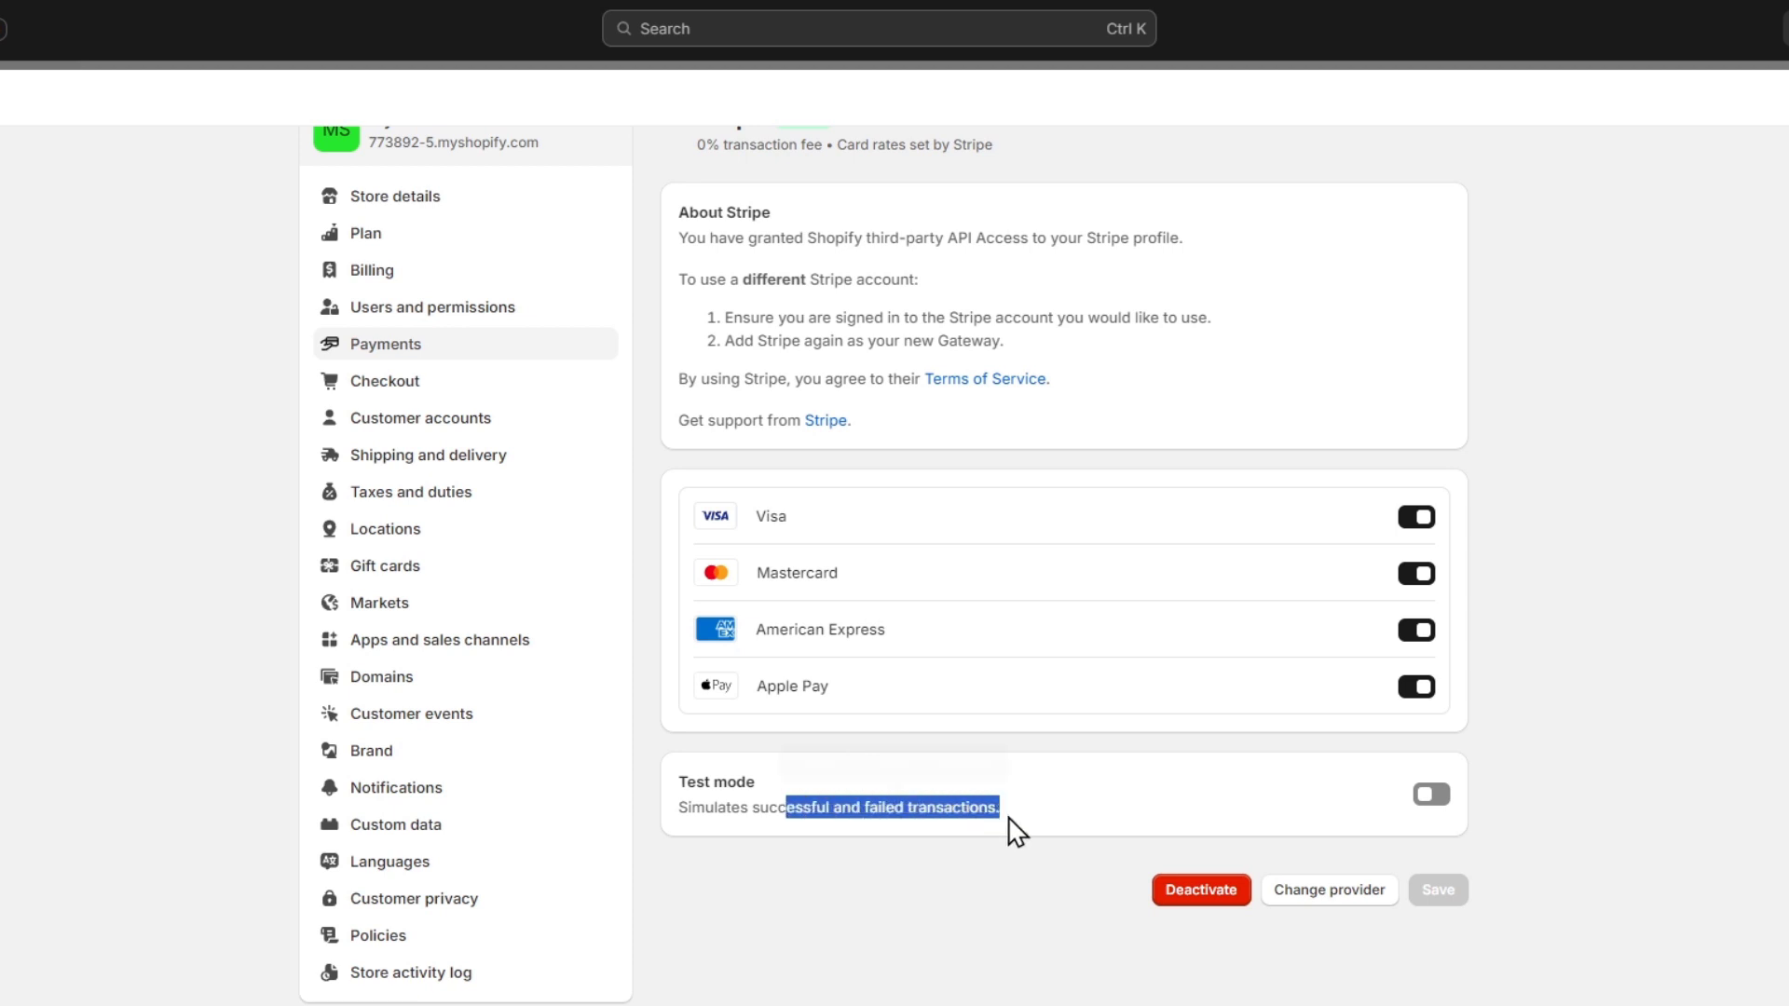
pyautogui.click(1431, 794)
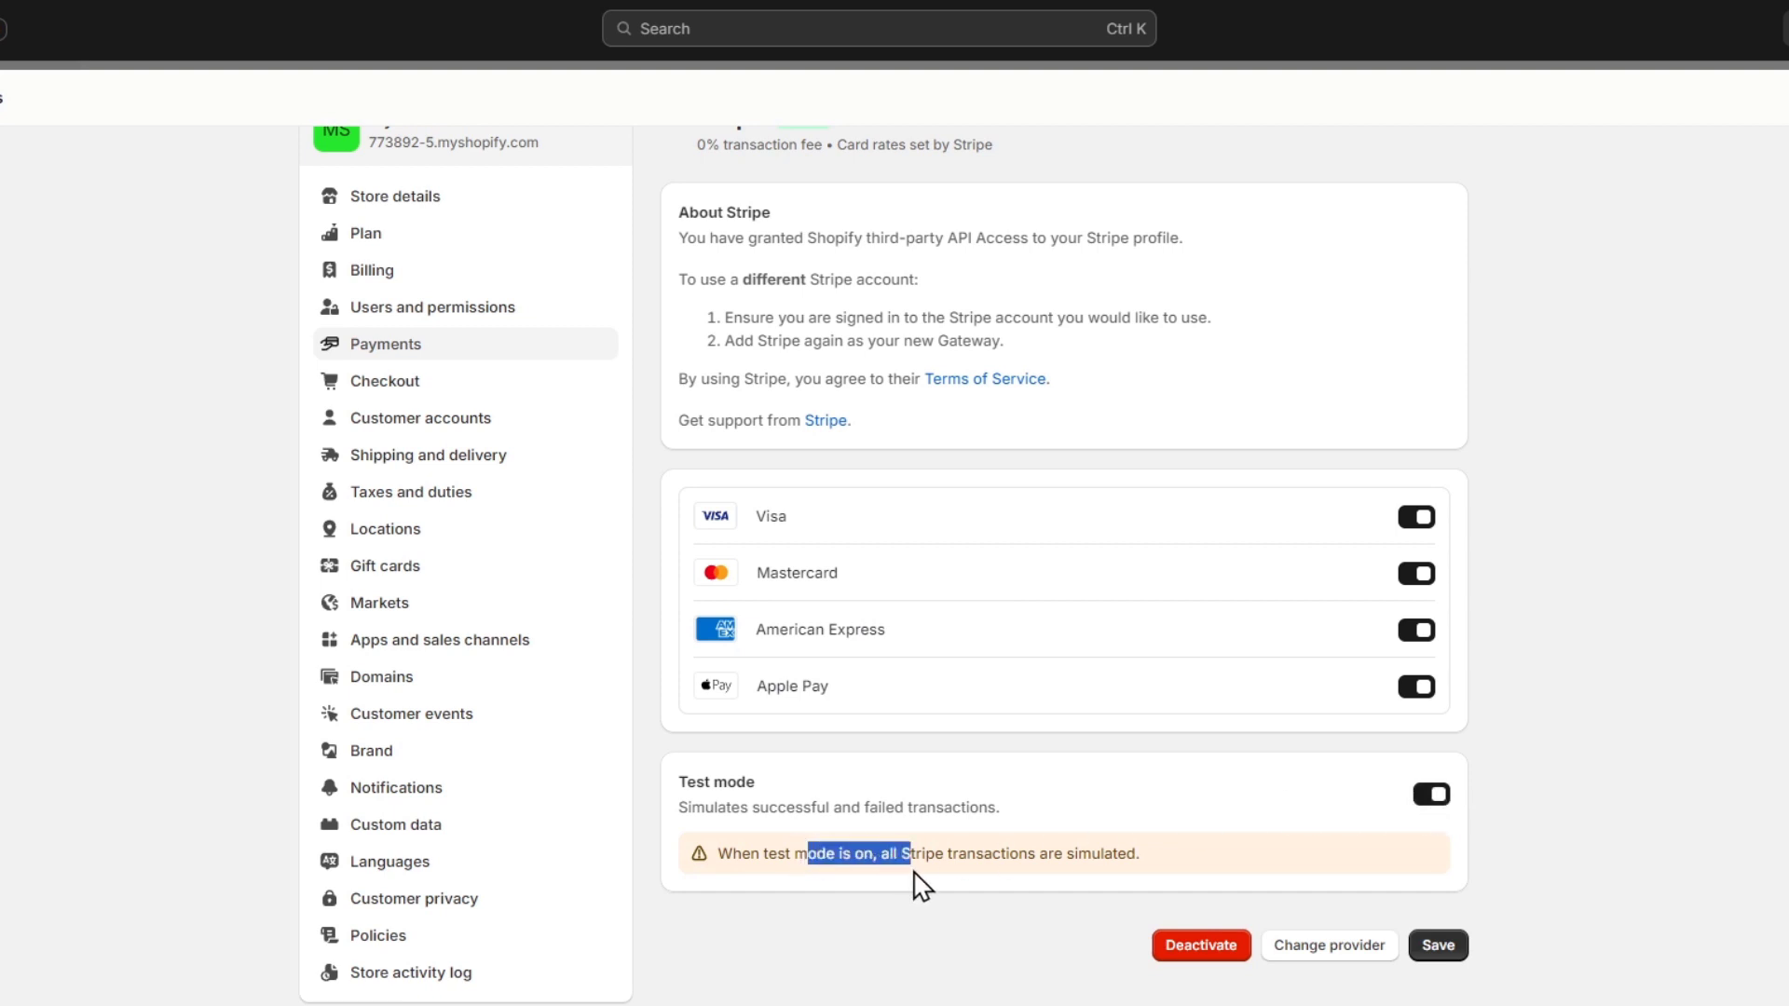
pyautogui.click(1165, 883)
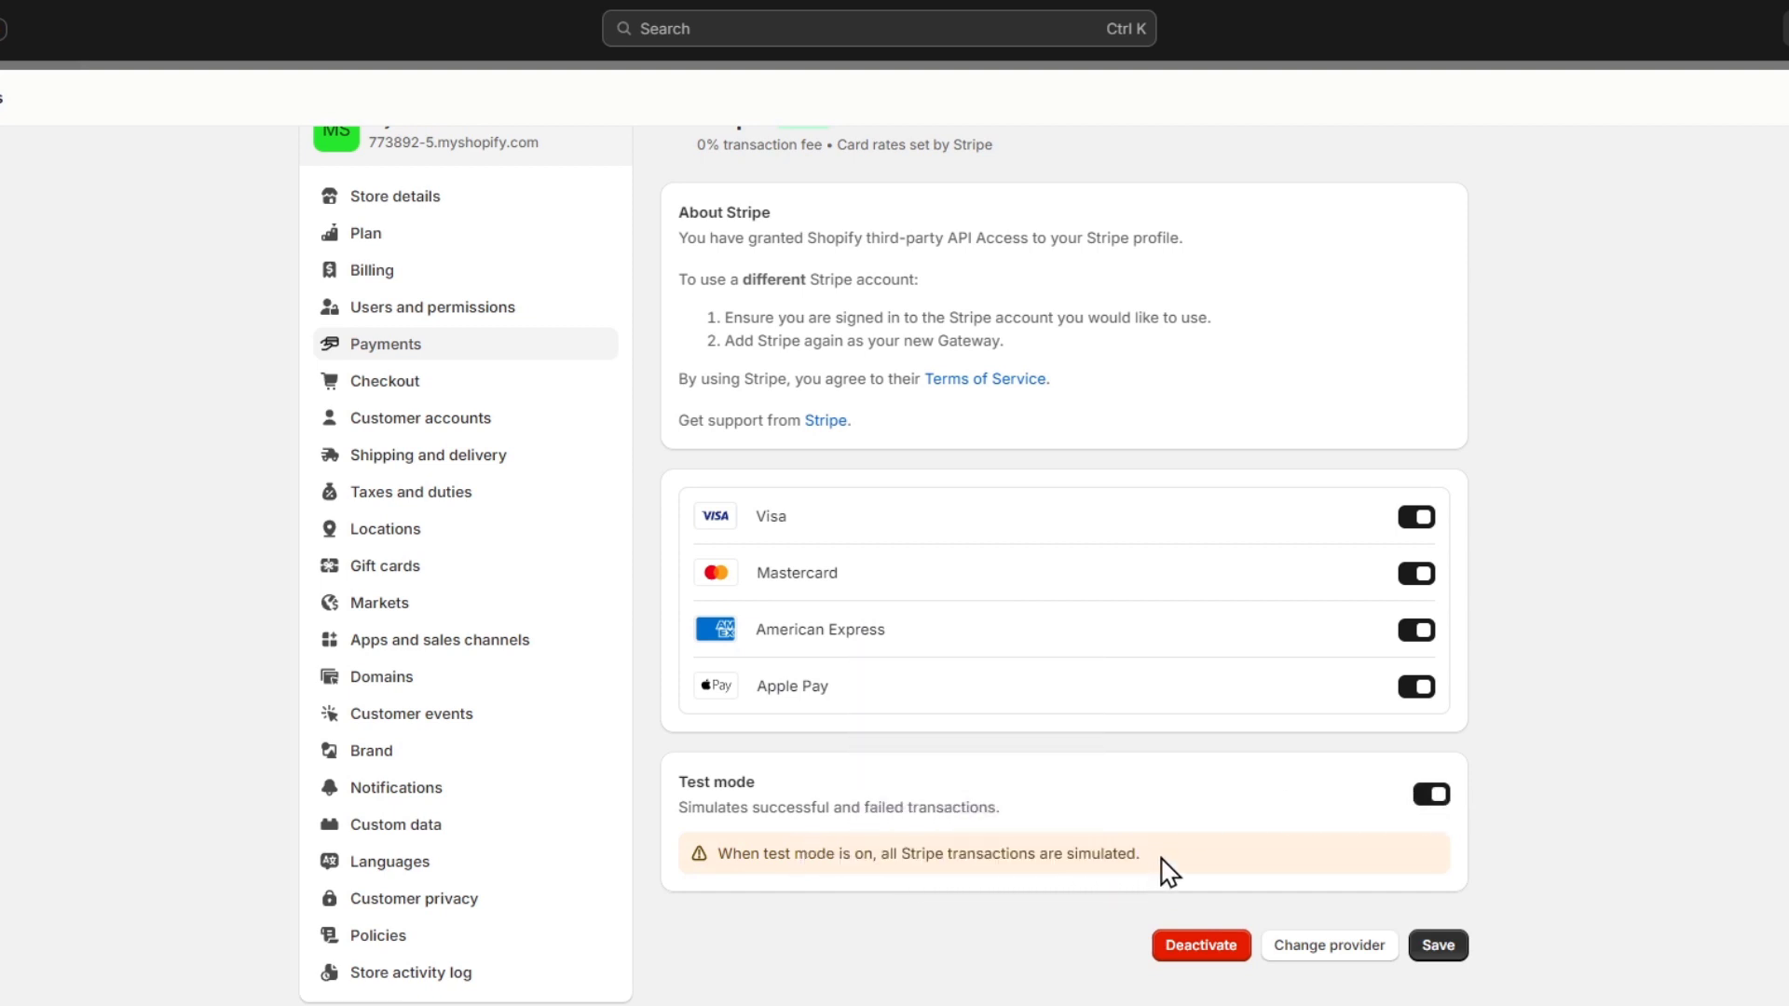
pyautogui.click(1438, 944)
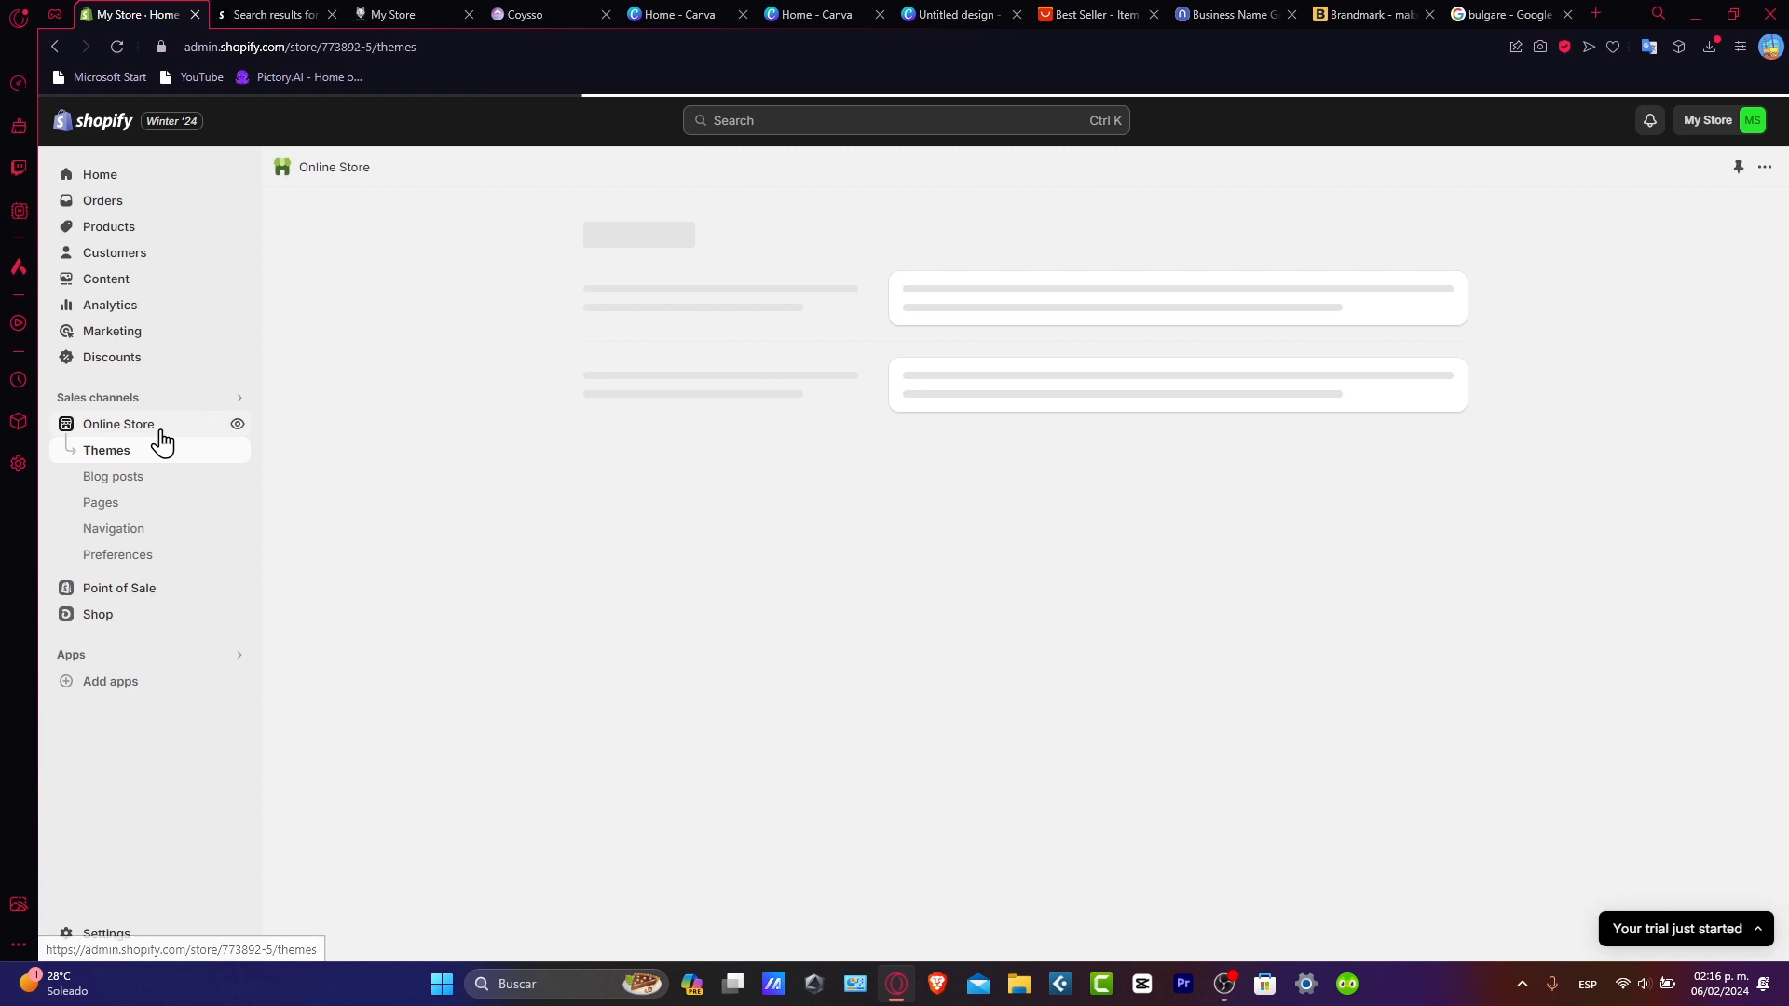
# - Go to Online Store themes and customize the current Taste theme
pyautogui.click(106, 449)
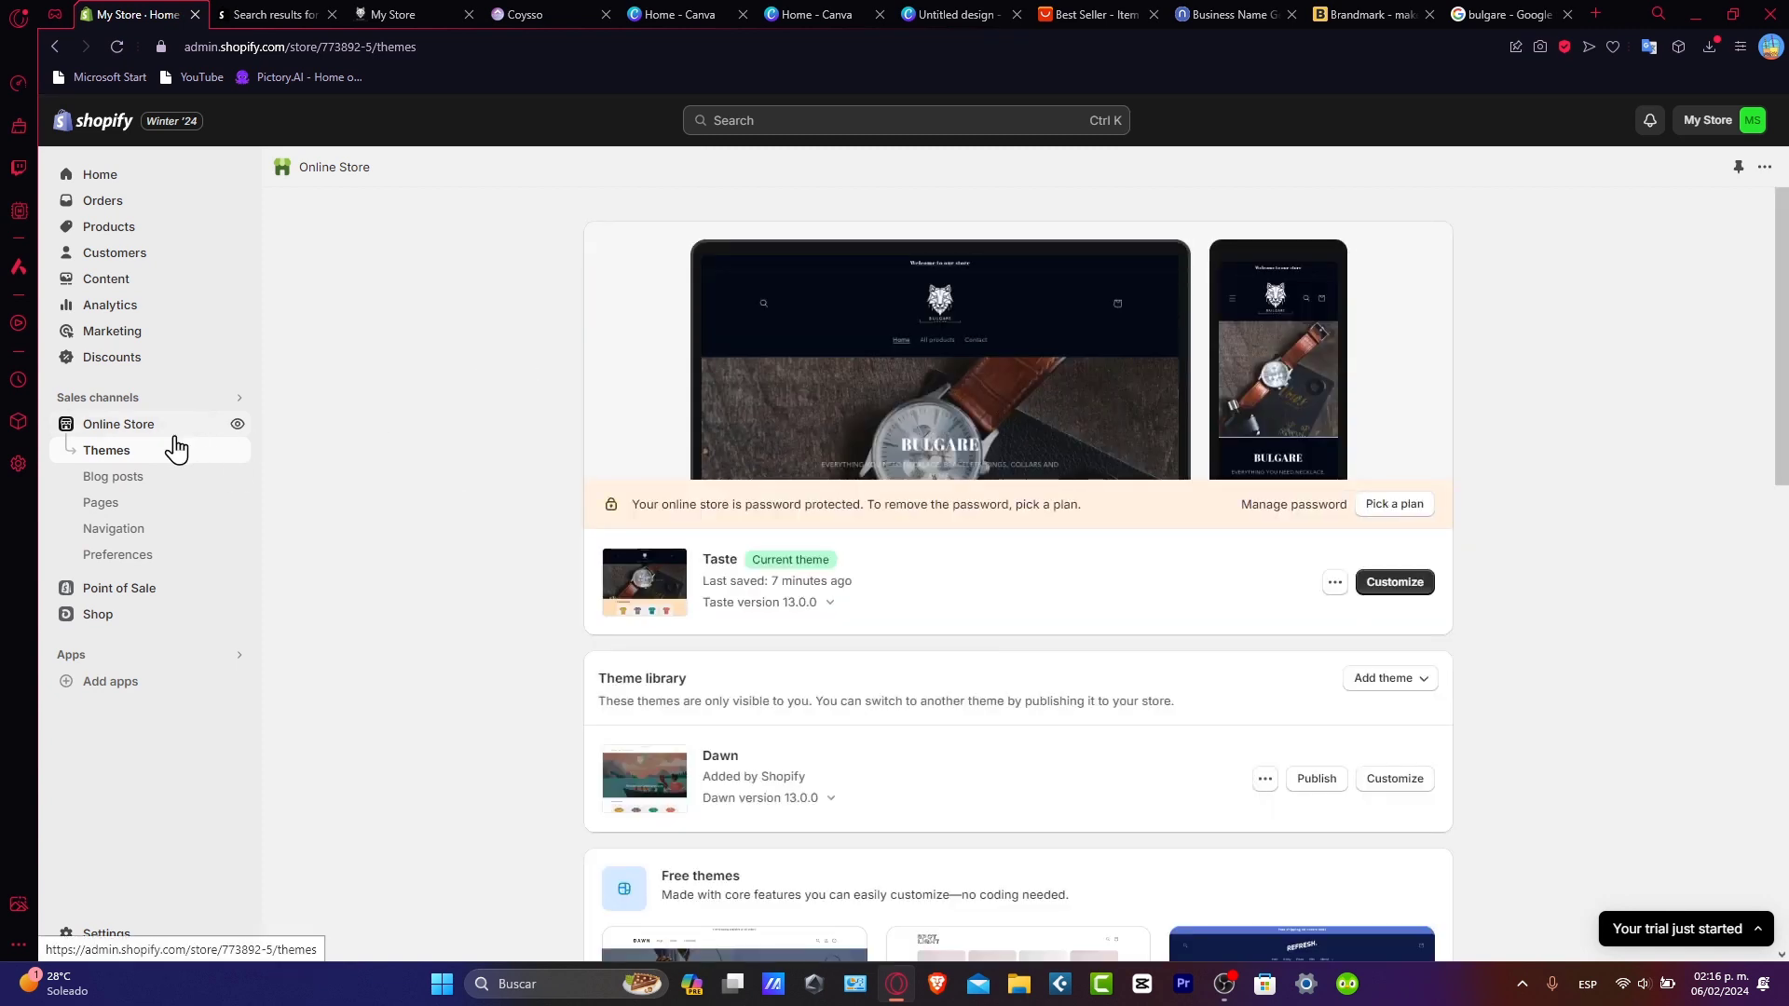
pyautogui.click(1393, 581)
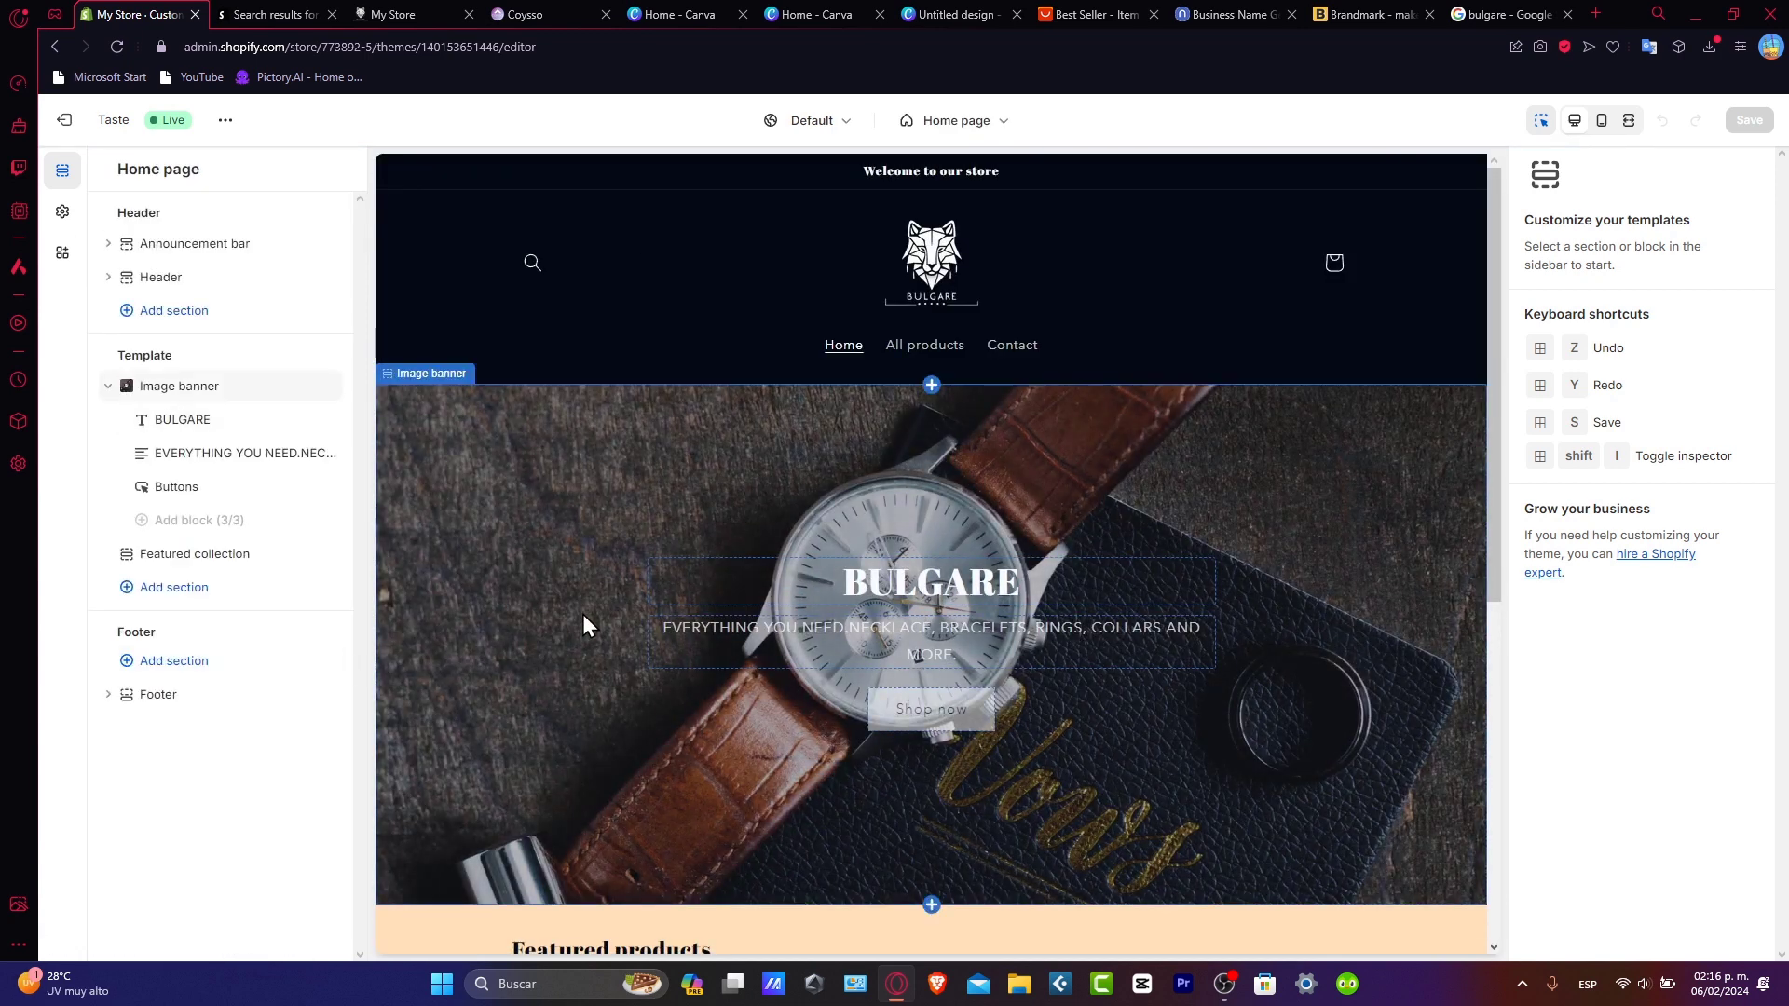
# - Set the footer to Scheme 4 with payment icons shown, save, and exit the editor
pyautogui.scroll(-3)
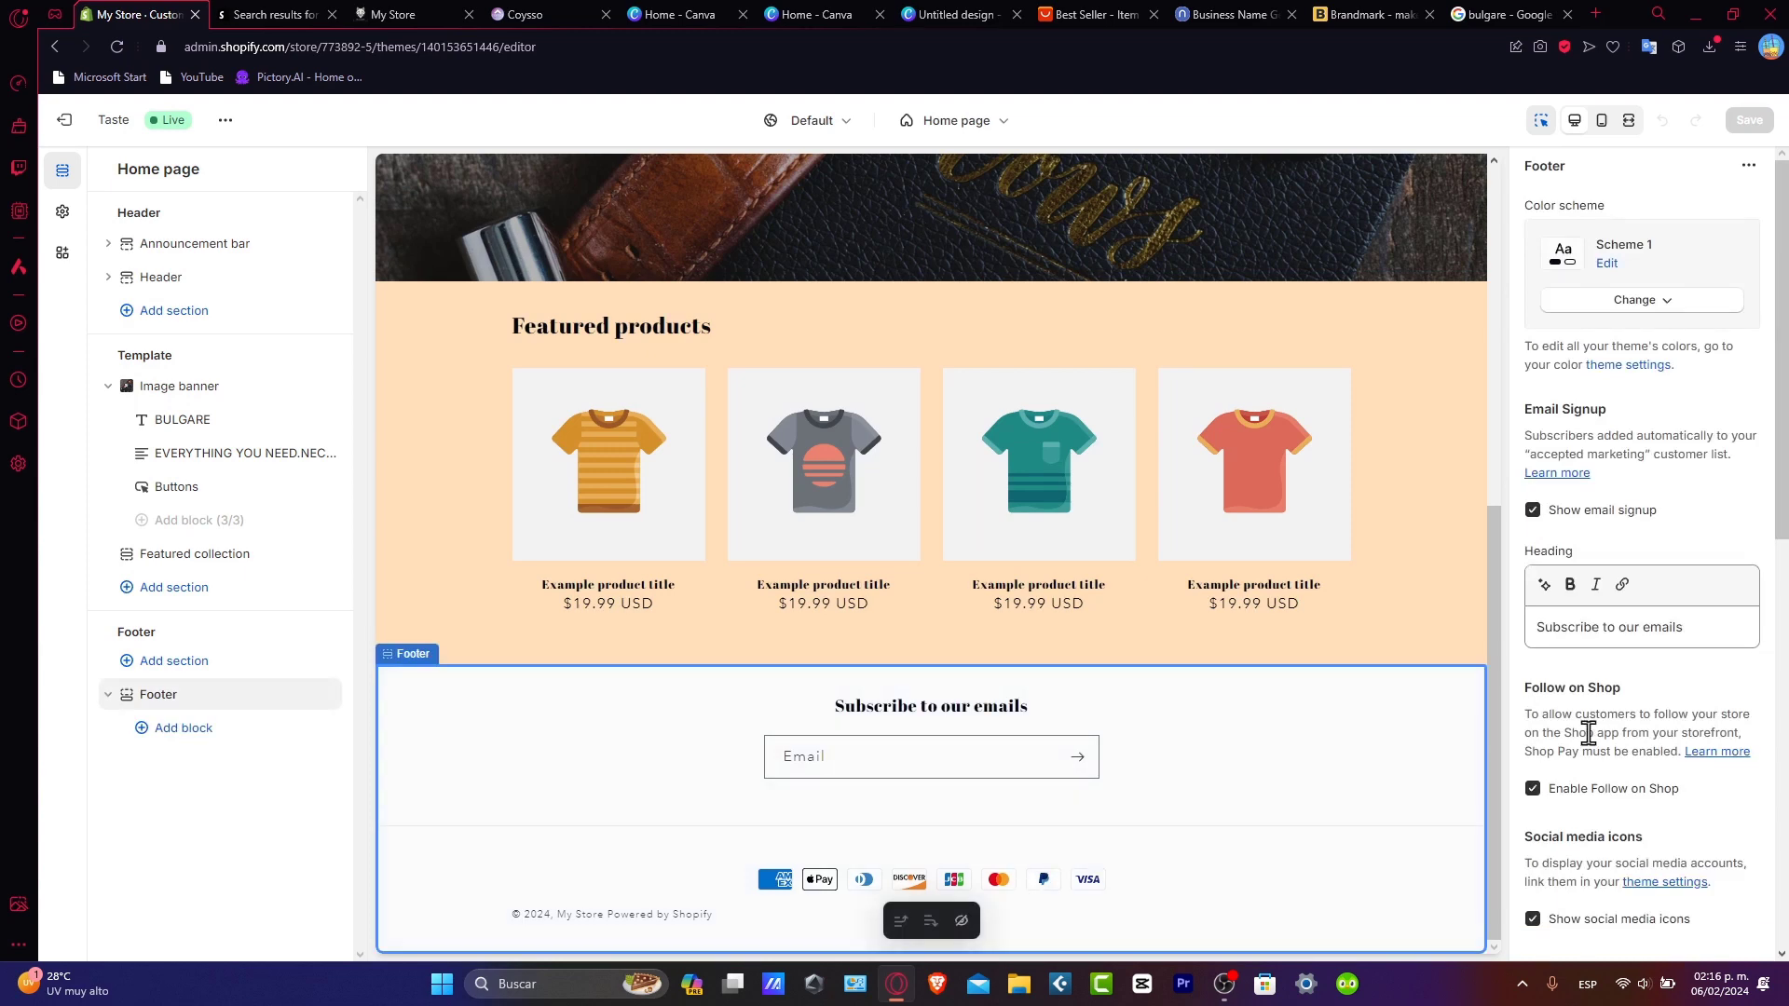
pyautogui.scroll(-3)
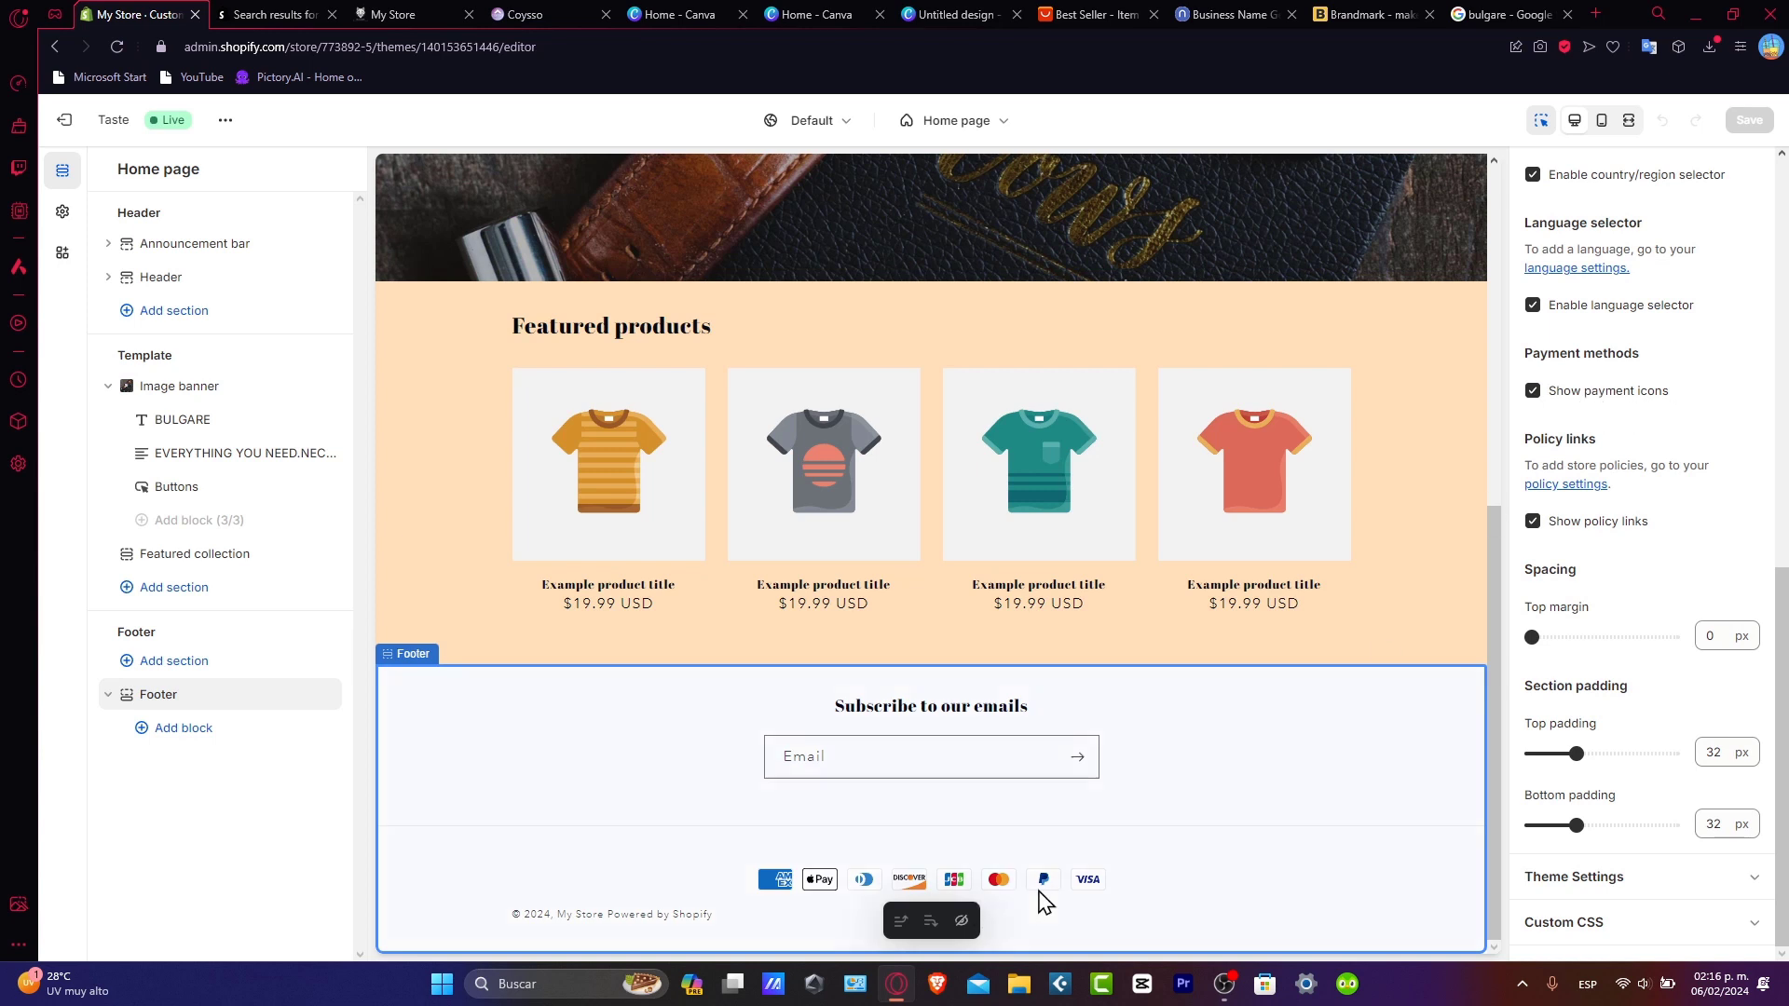
pyautogui.moveTo(819, 879)
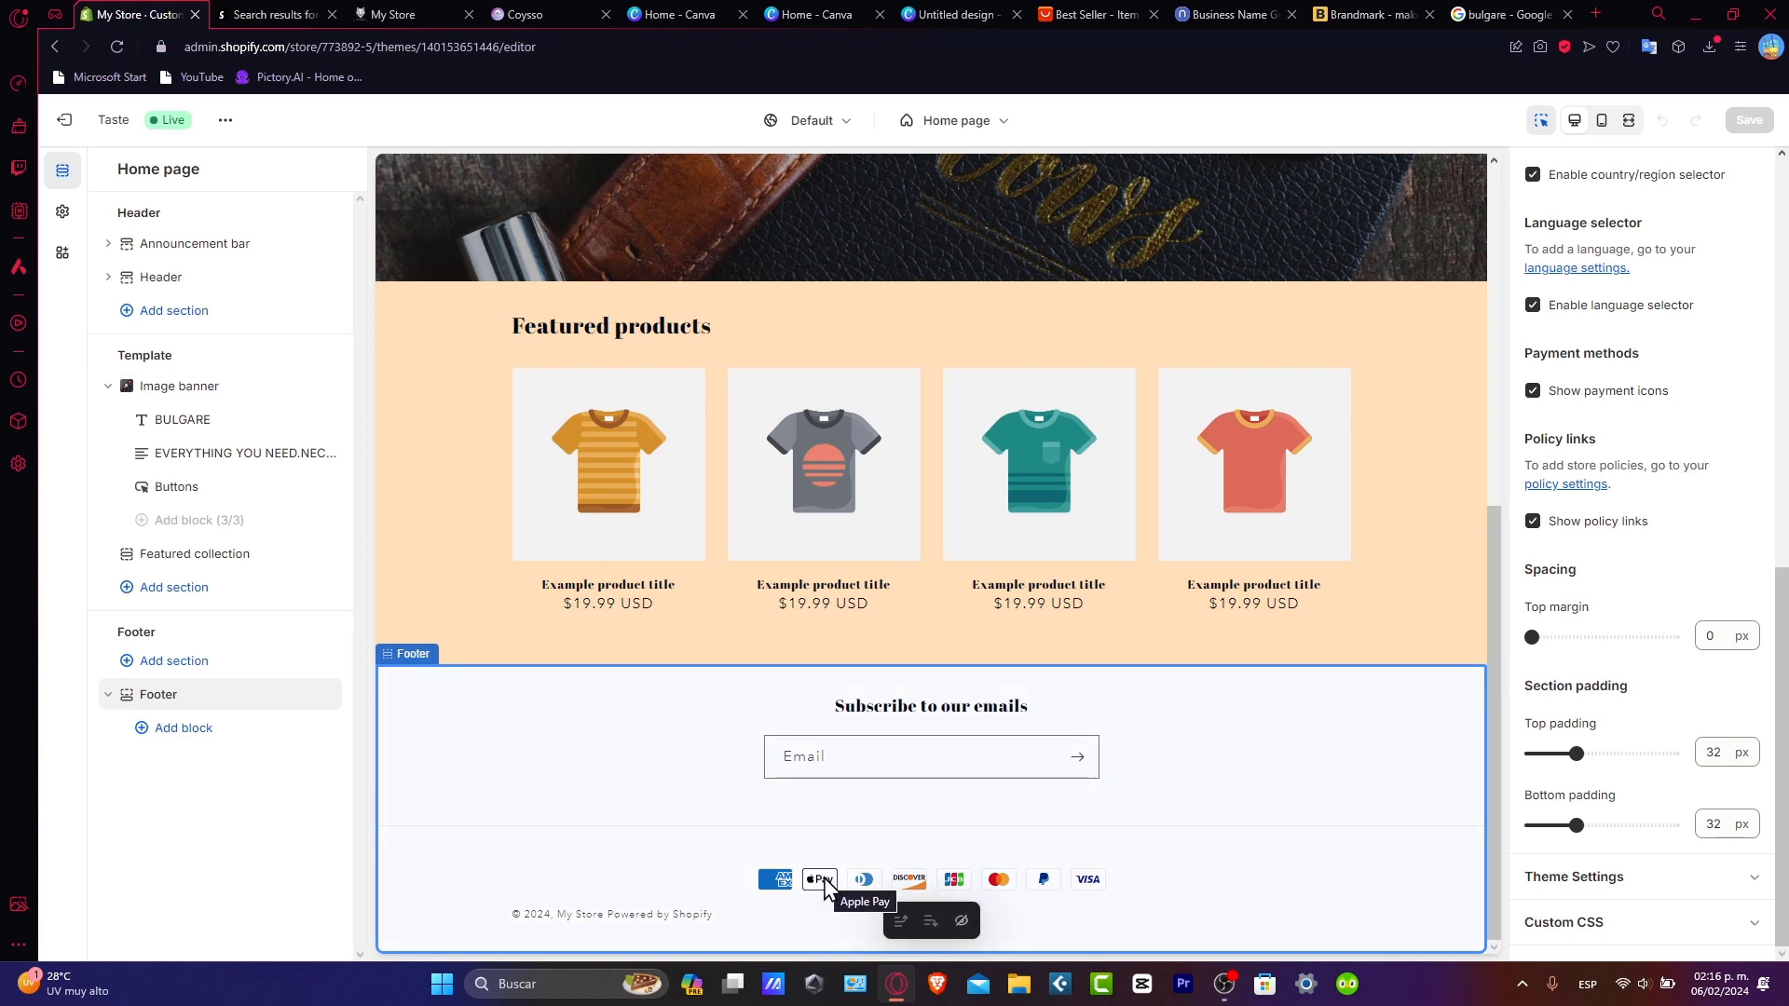
pyautogui.moveTo(1226, 871)
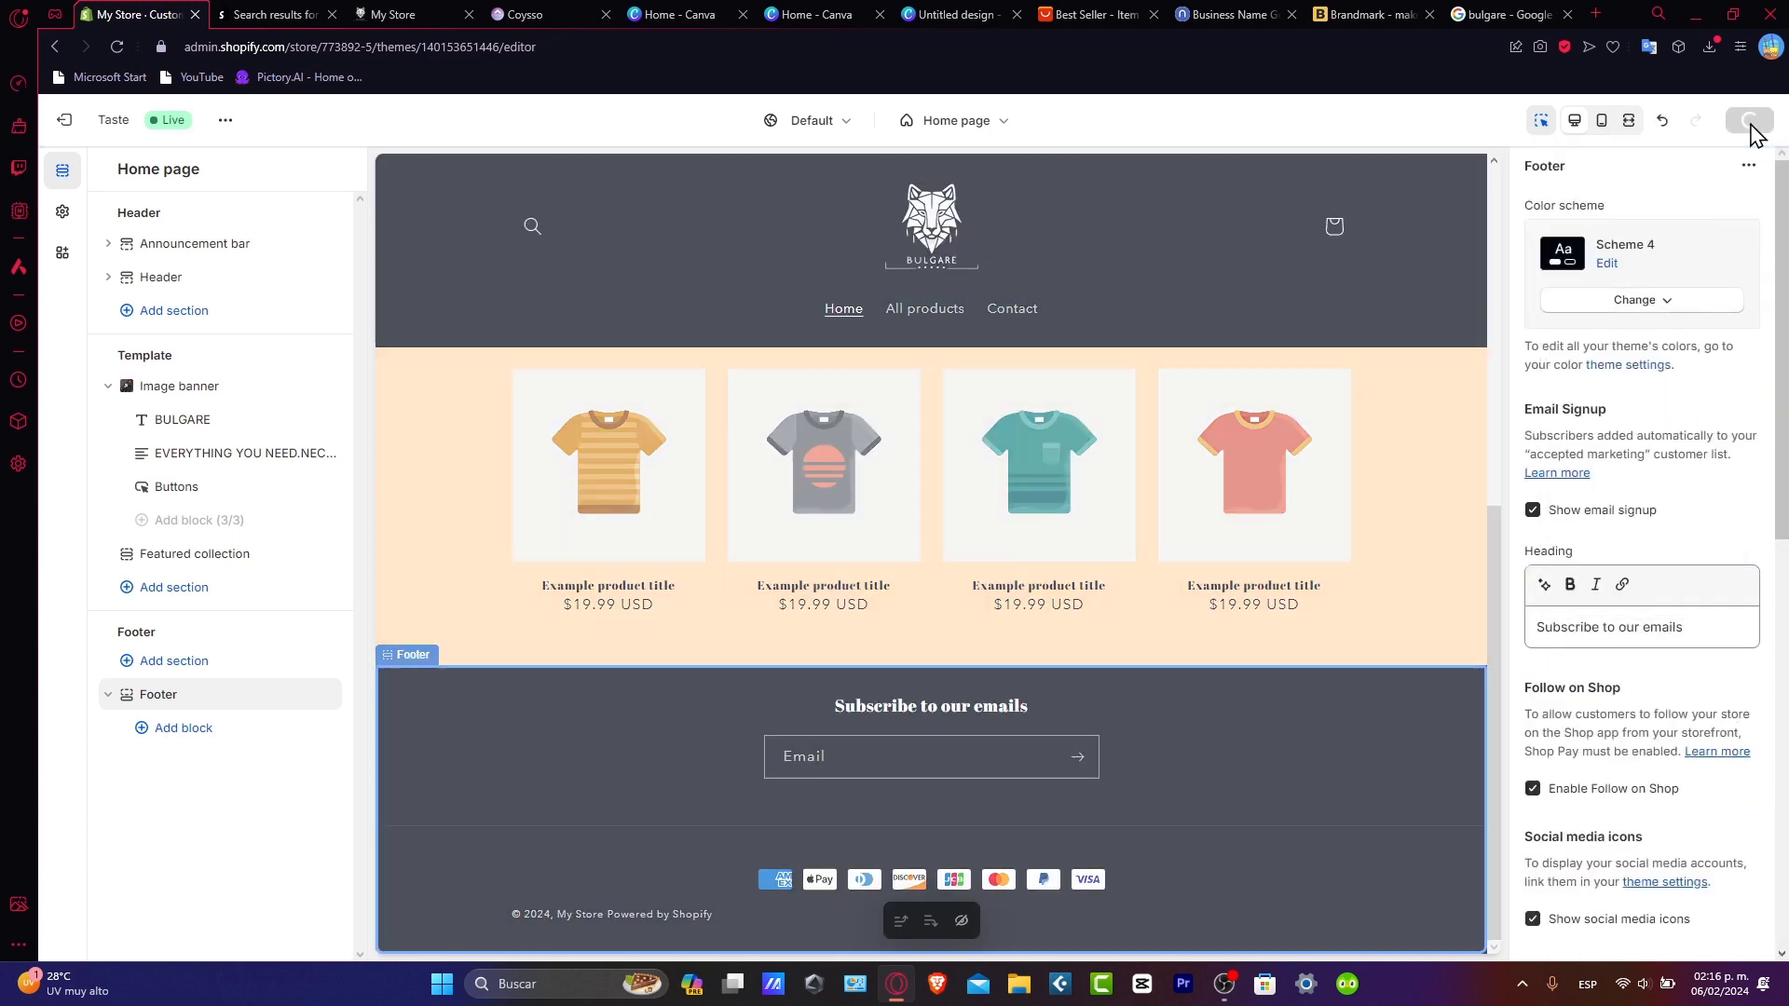
pyautogui.click(1748, 119)
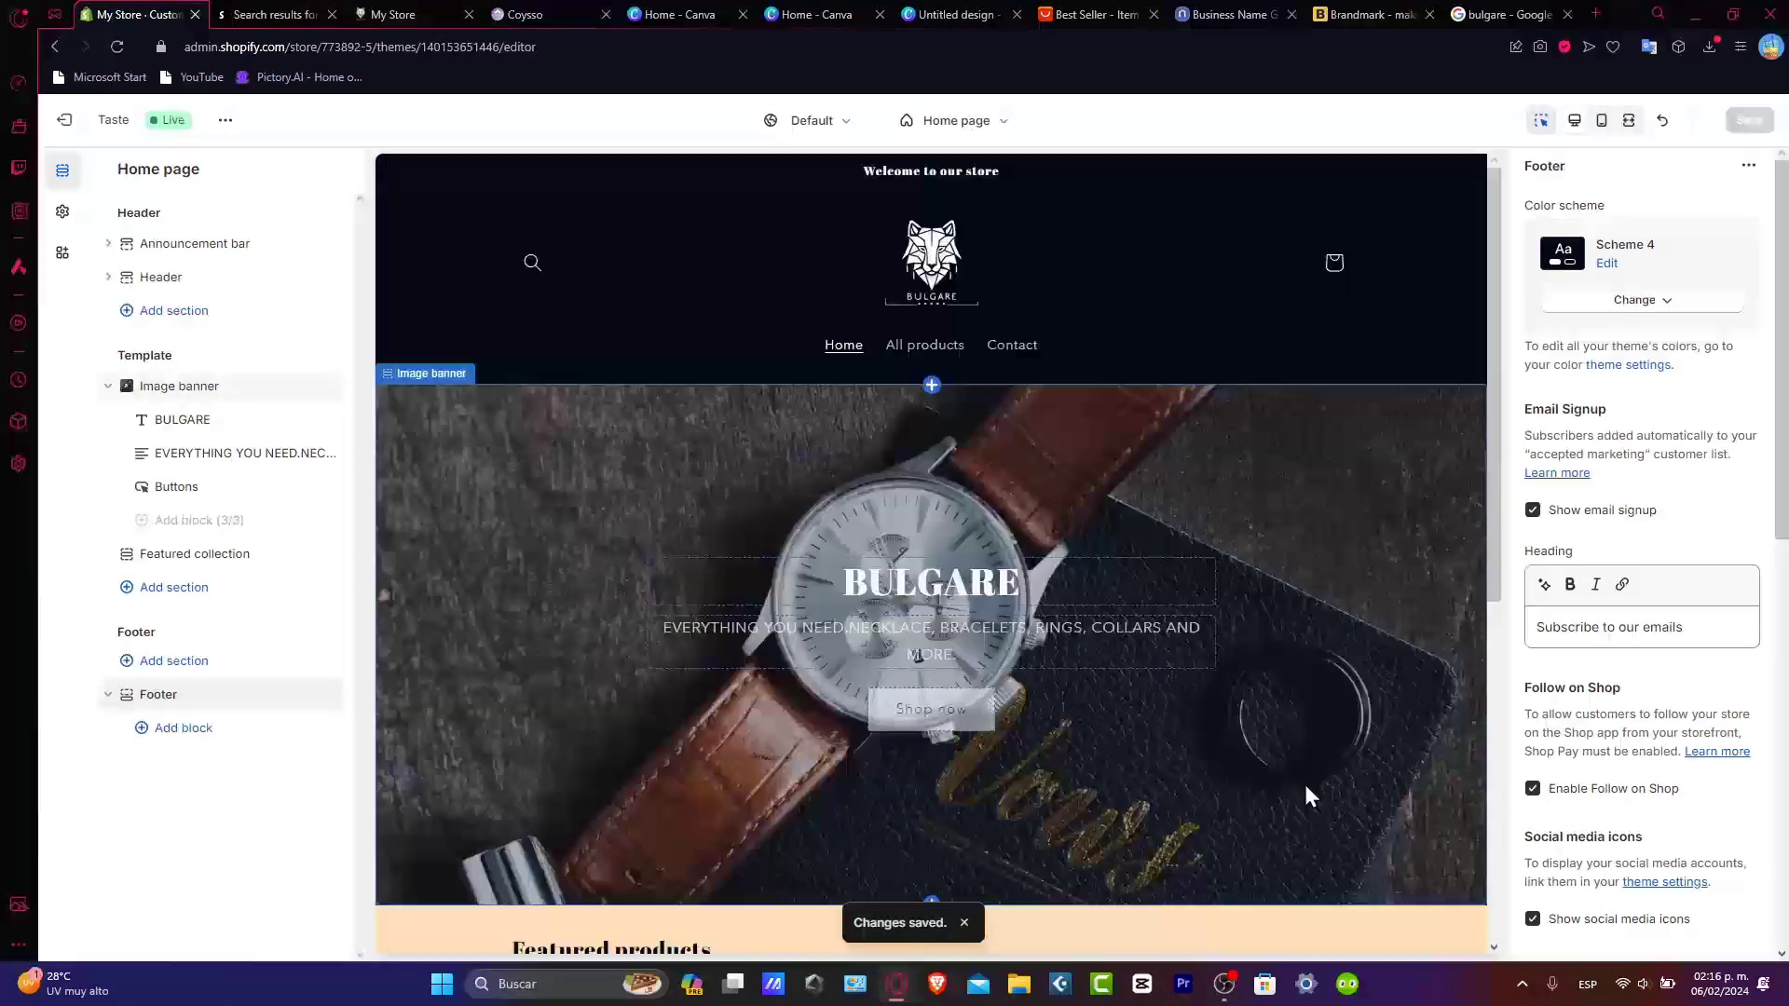
pyautogui.scroll(-3)
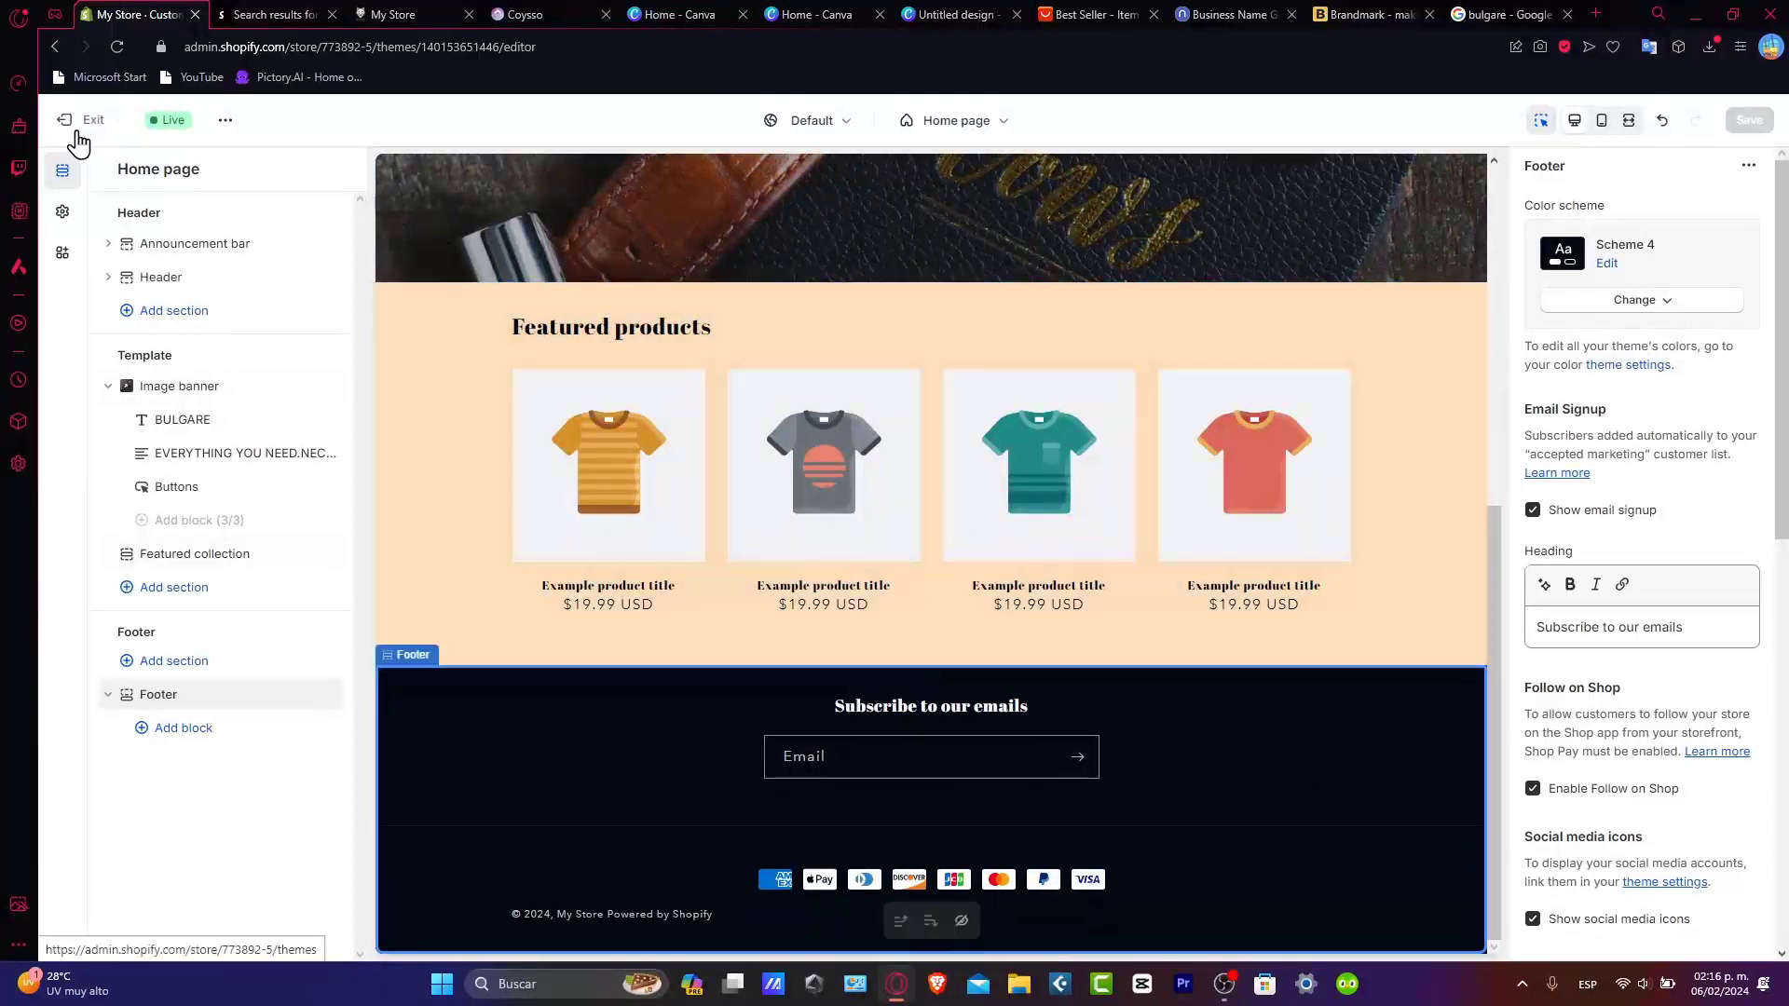
pyautogui.click(82, 119)
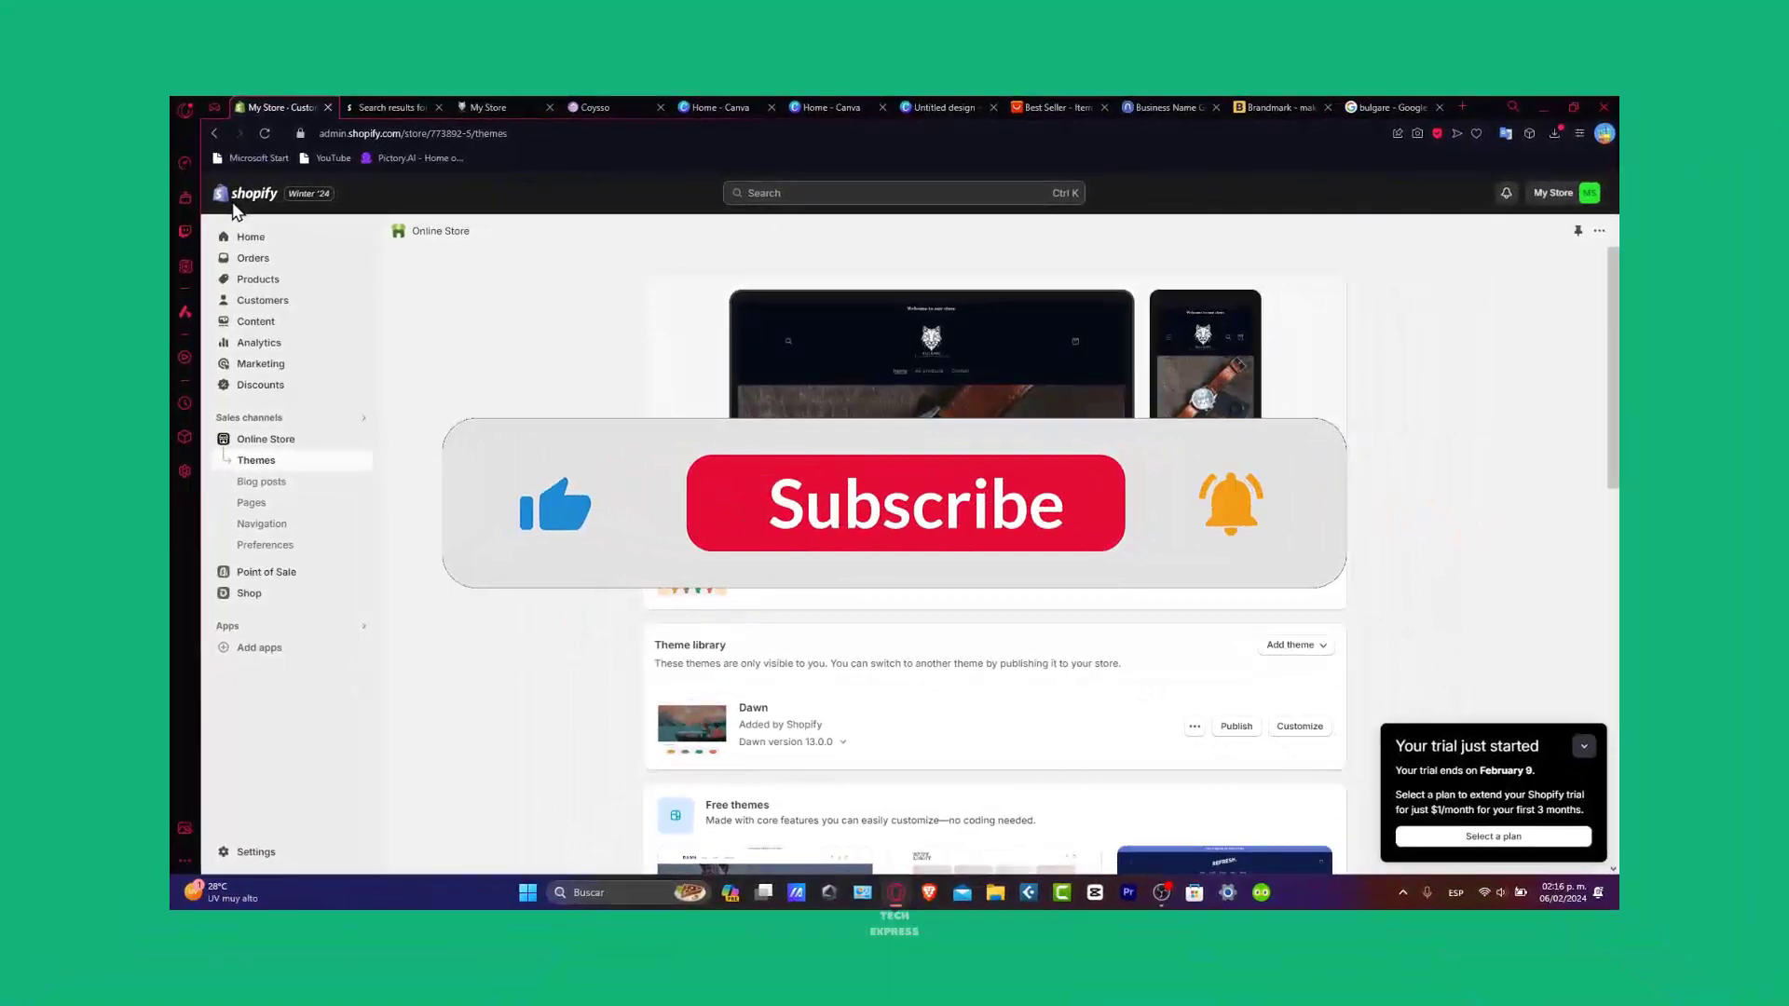
# - Return to the themes list showing Taste as the current, just-saved theme
pyautogui.click(905, 503)
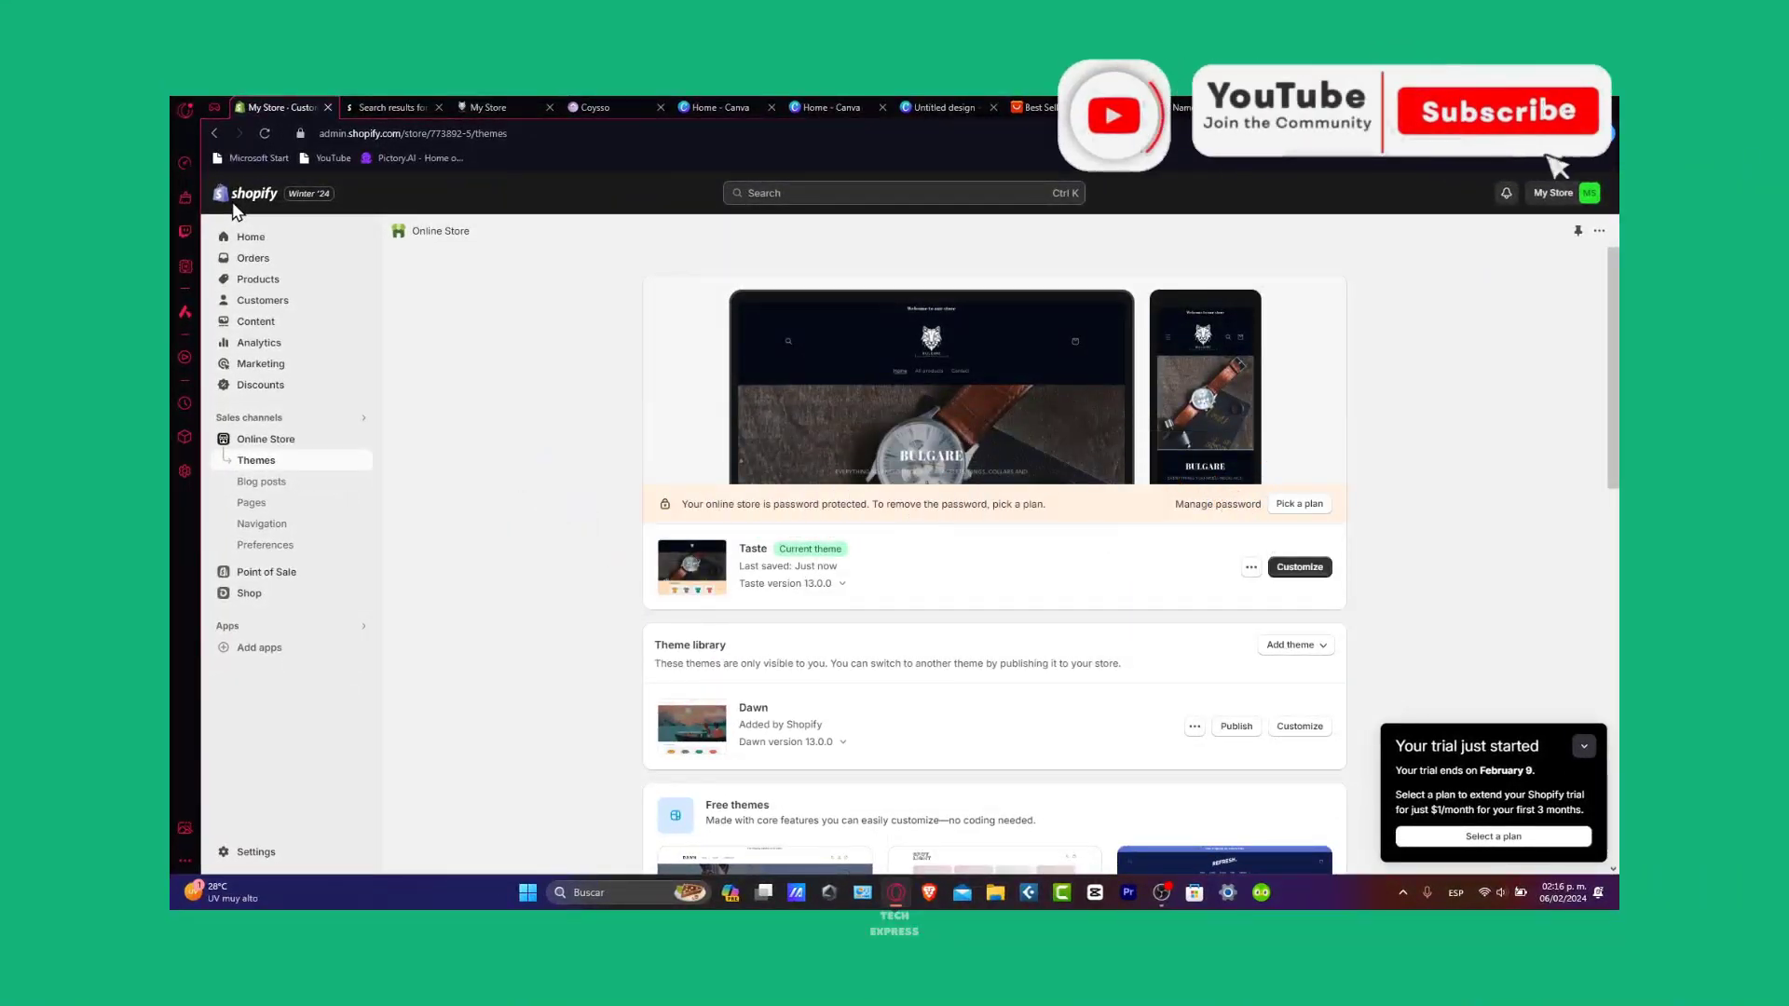
pyautogui.click(1500, 110)
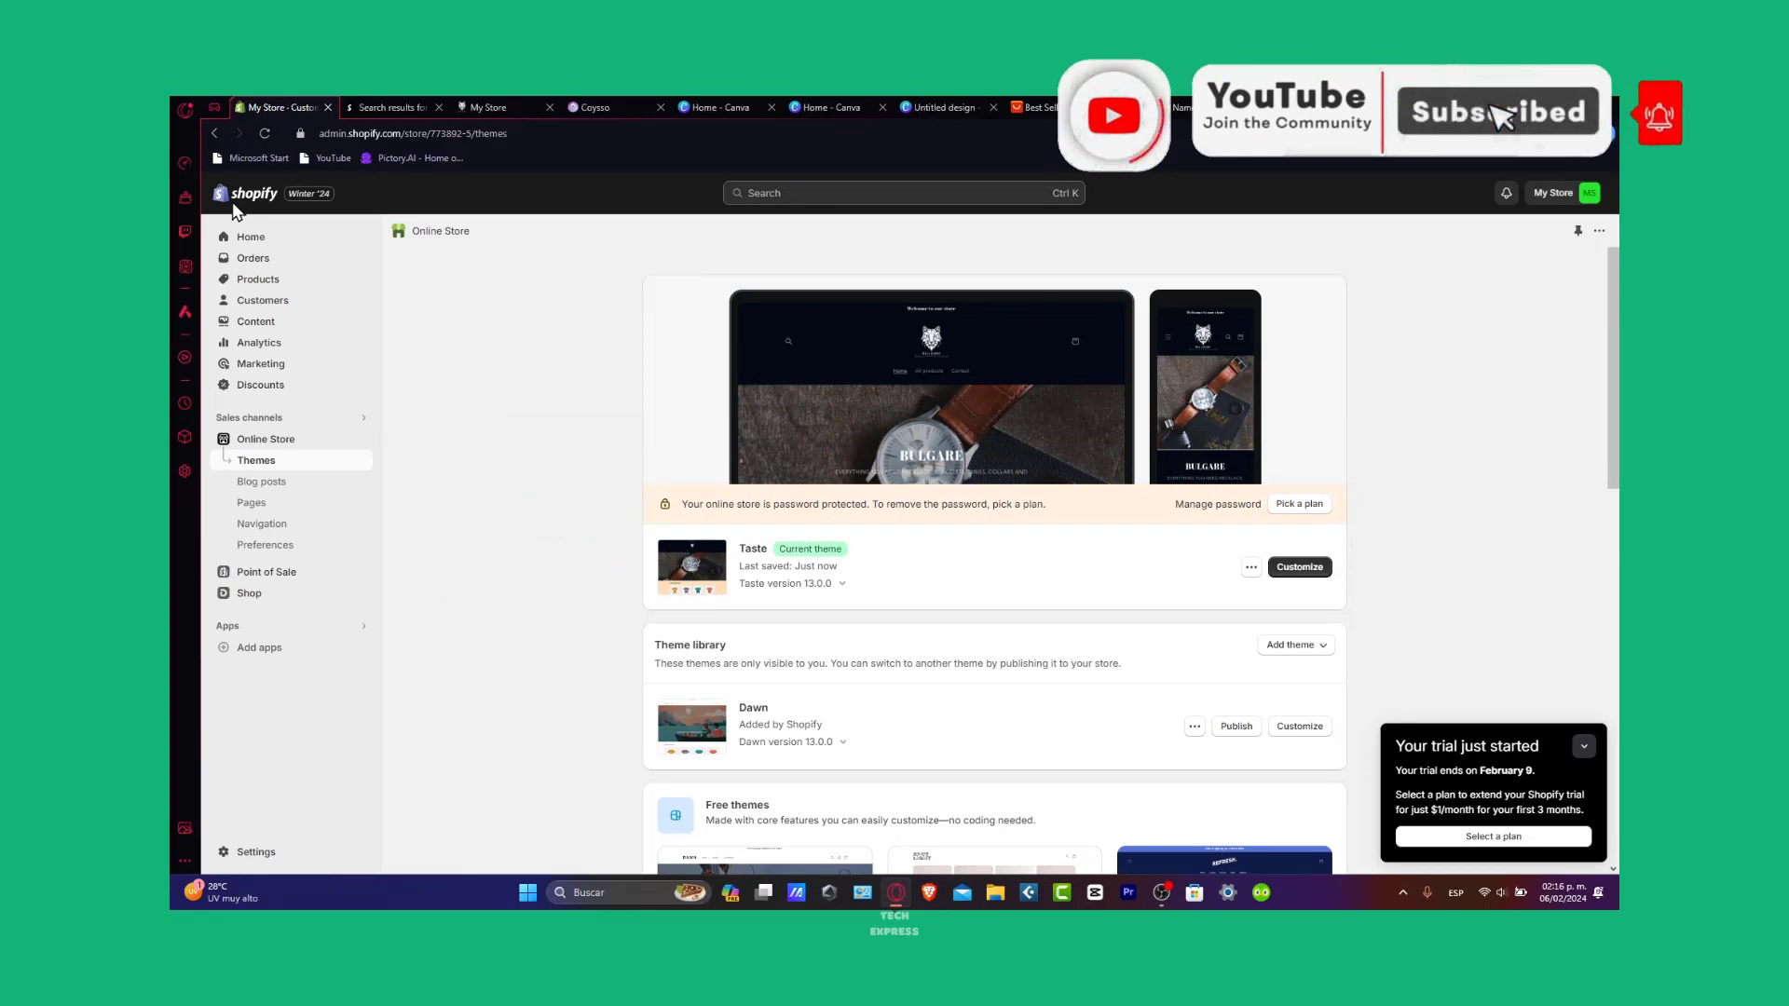